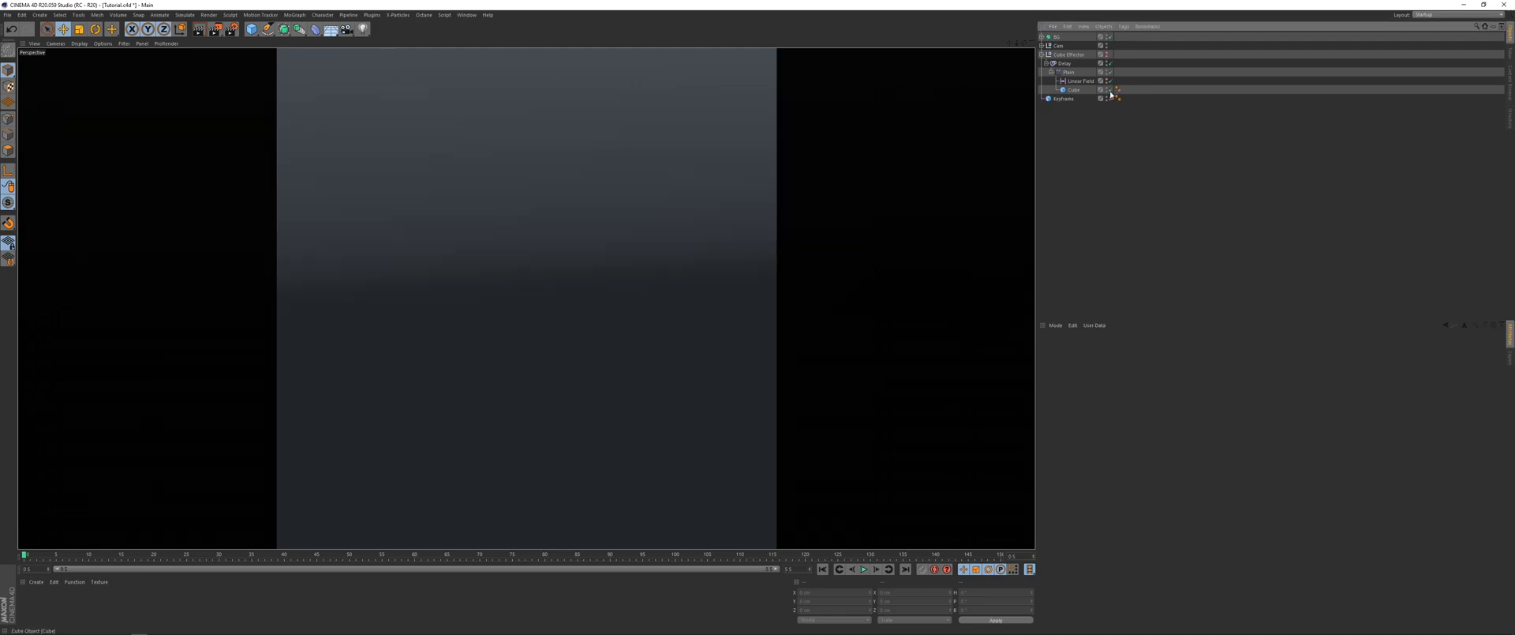
- Play the single-cube drop animation from the first frame
{"action": "left_click", "coordinate": [861, 569]}
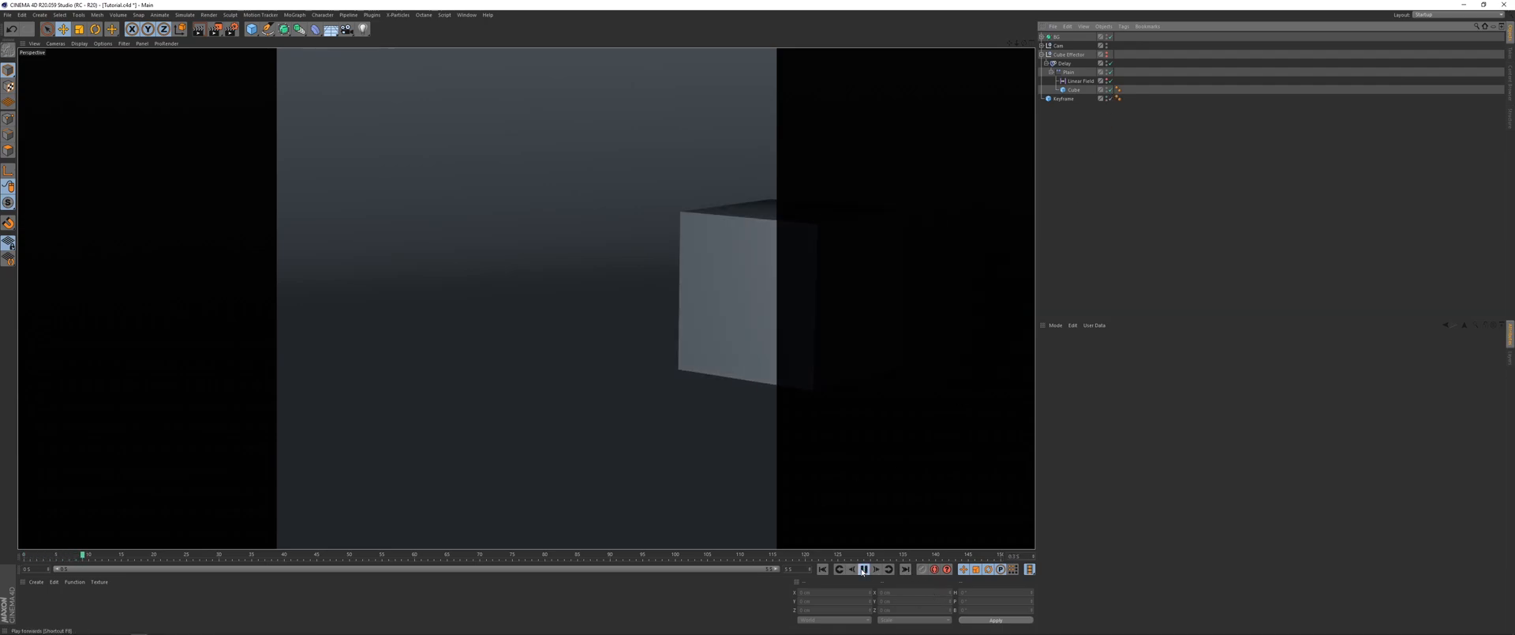
{"action": "left_click", "coordinate": [861, 569]}
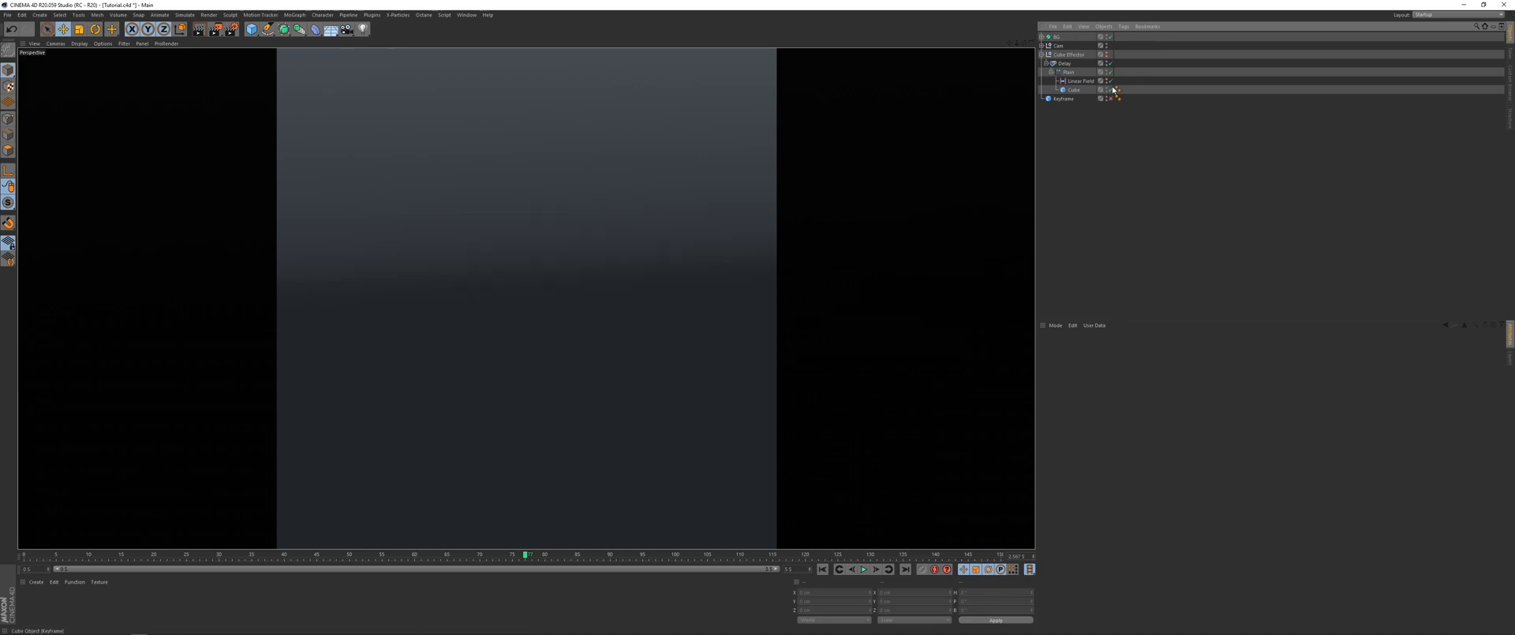
{"action": "left_click", "coordinate": [859, 569]}
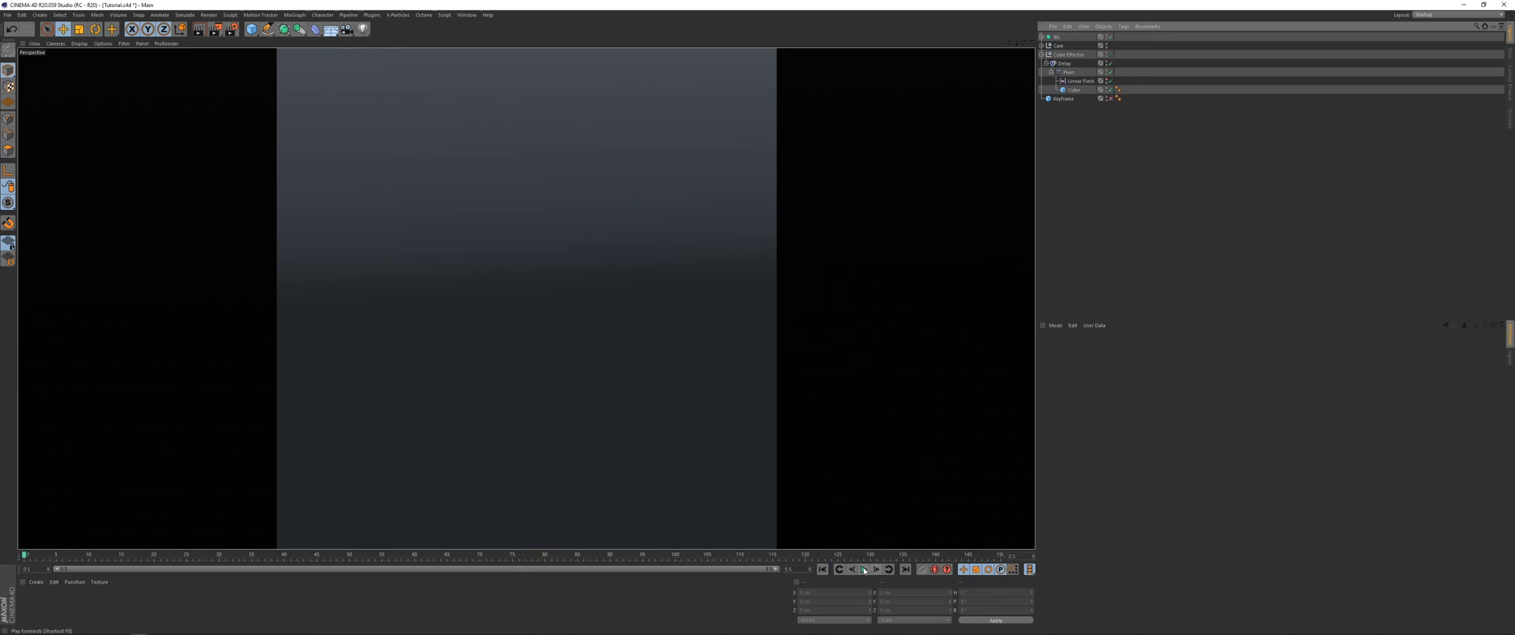
{"action": "left_click", "coordinate": [861, 569]}
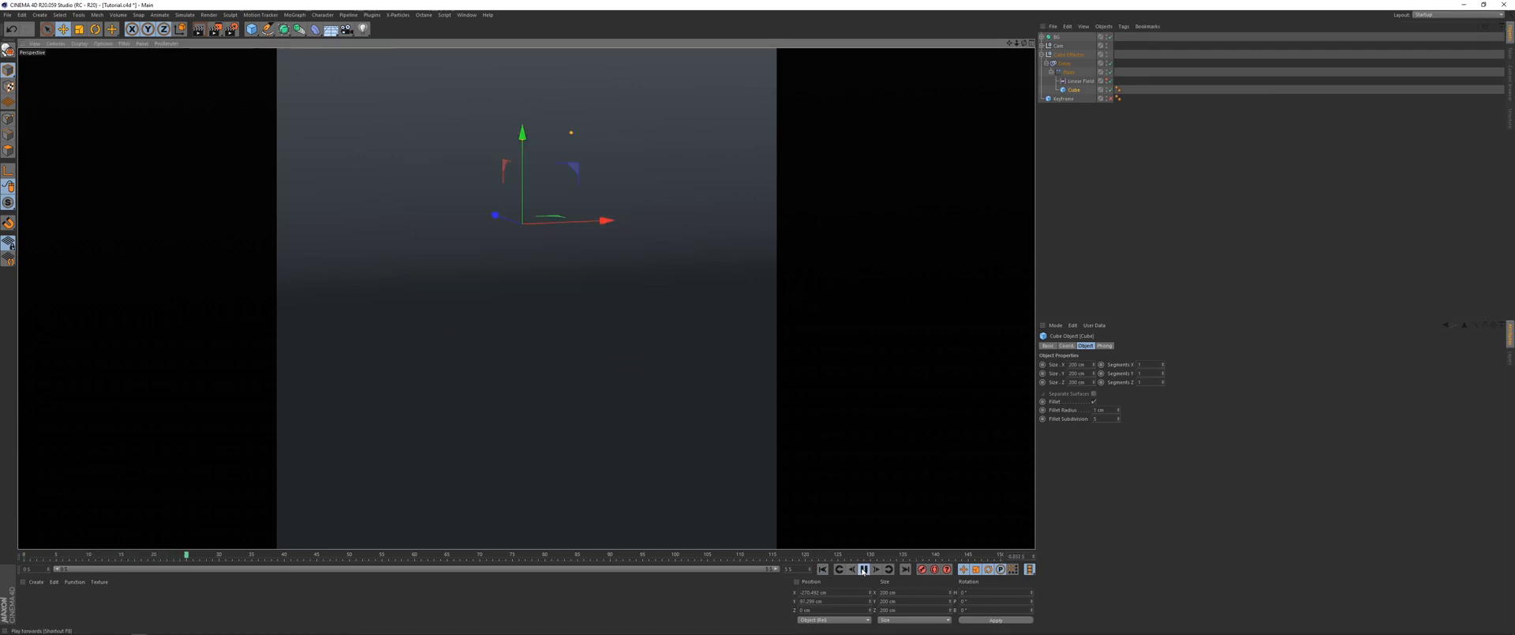
- Preview the animation with both Cube and Cube.1 dropping and jiggling
{"action": "left_click", "coordinate": [863, 568]}
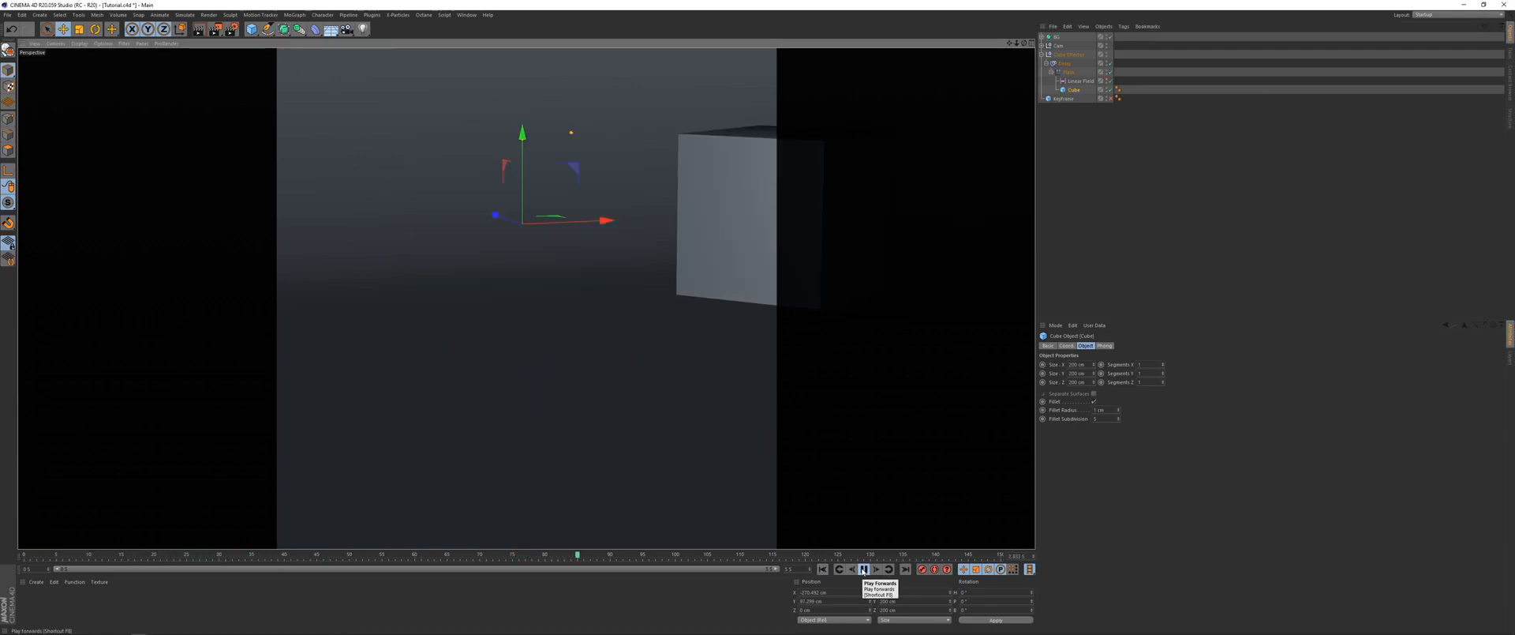
{"action": "left_click", "coordinate": [862, 569]}
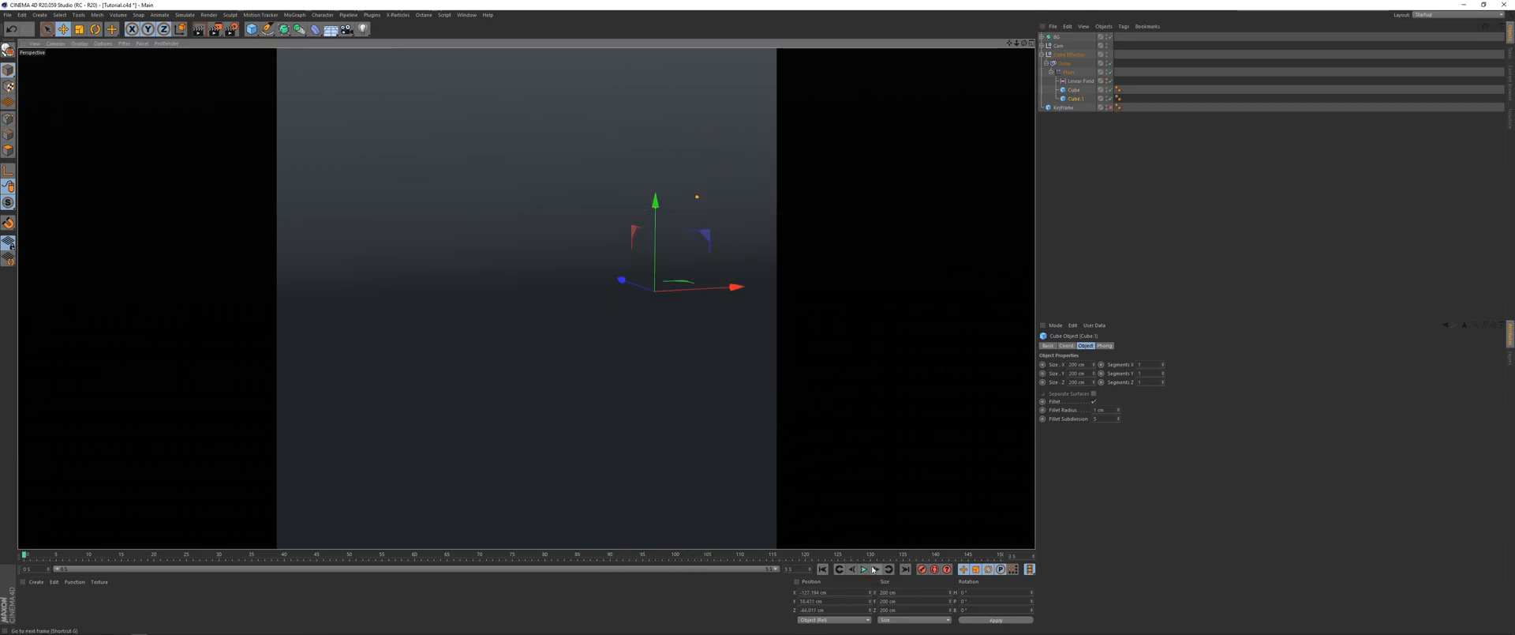
{"action": "left_click", "coordinate": [861, 569]}
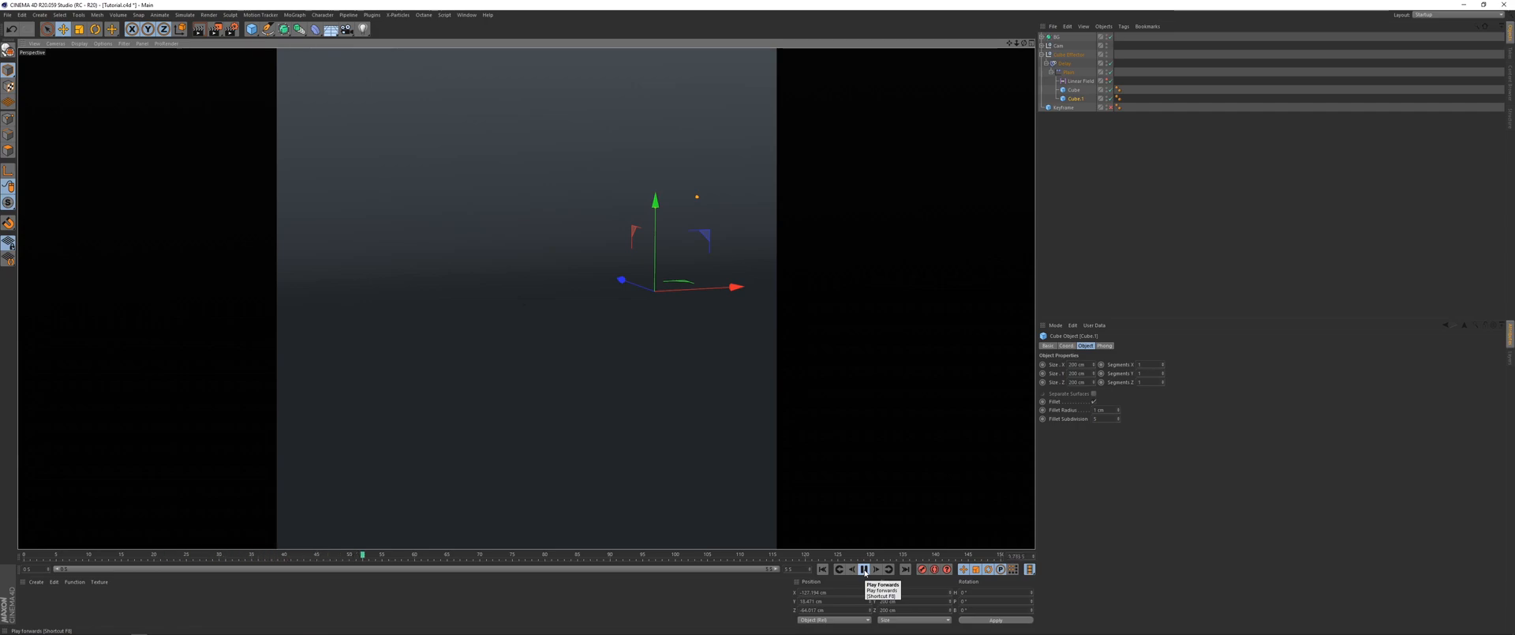
{"action": "left_click", "coordinate": [861, 568]}
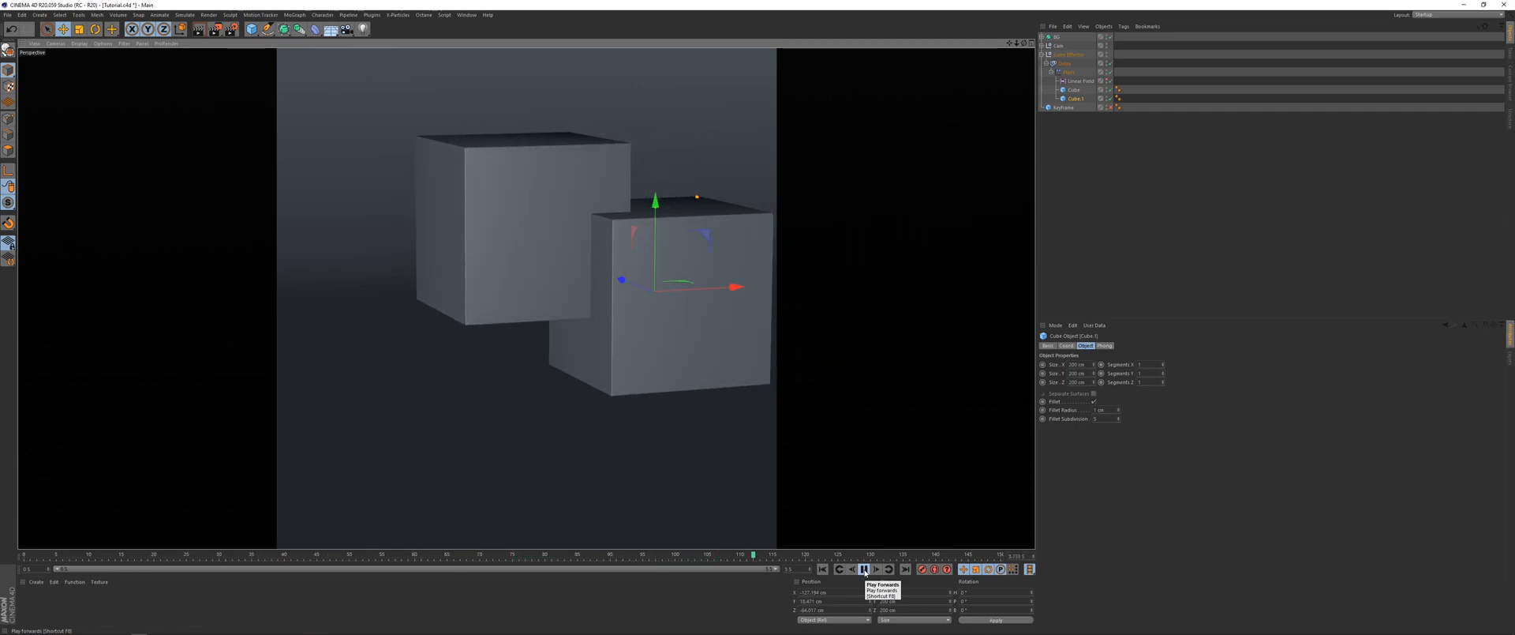
{"action": "left_click", "coordinate": [861, 569]}
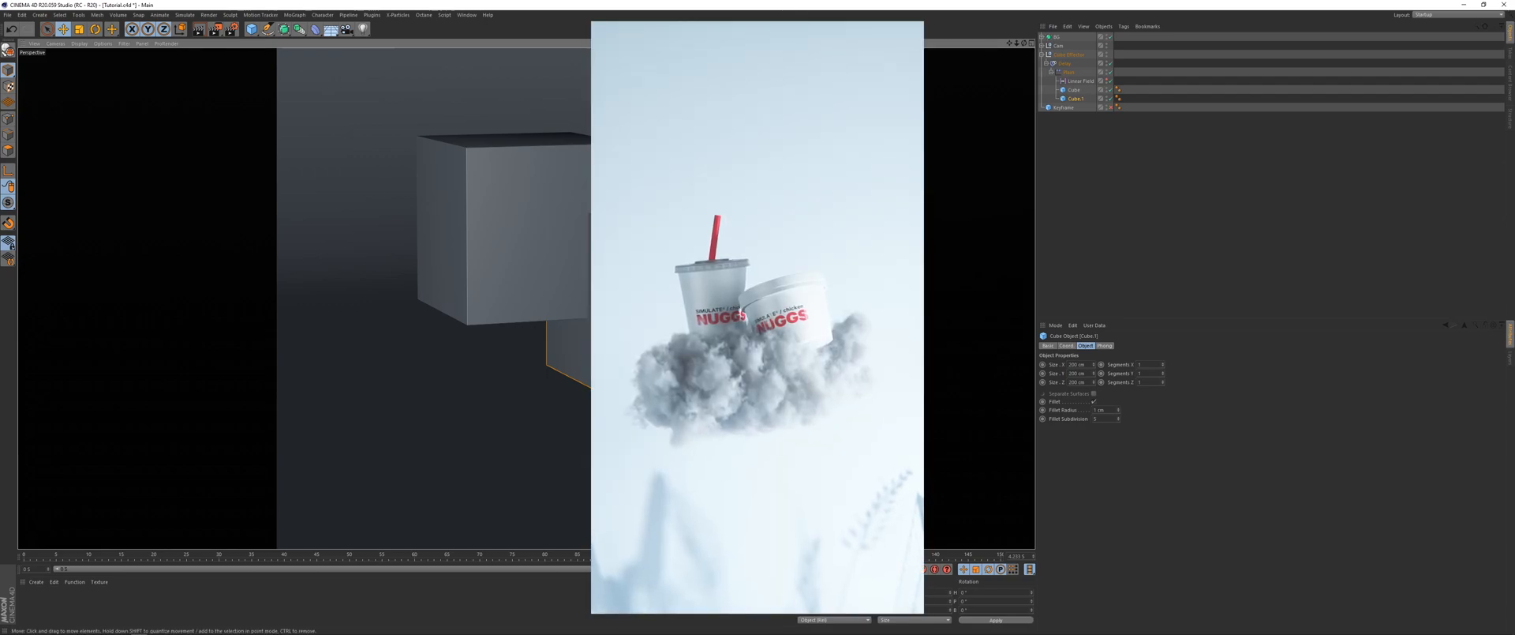
- Switch to the open Animated Set.c4d scene from the Window menu
{"action": "left_click", "coordinate": [467, 14]}
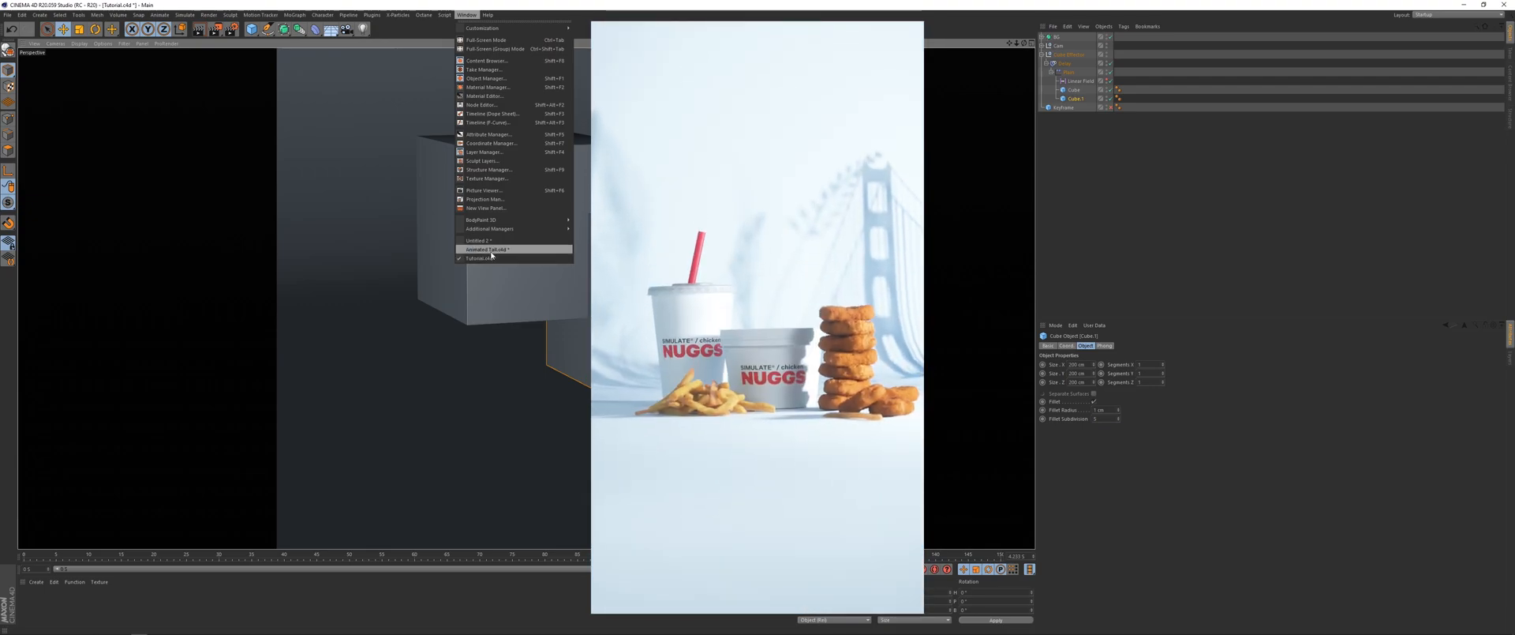
{"action": "left_click", "coordinate": [486, 249]}
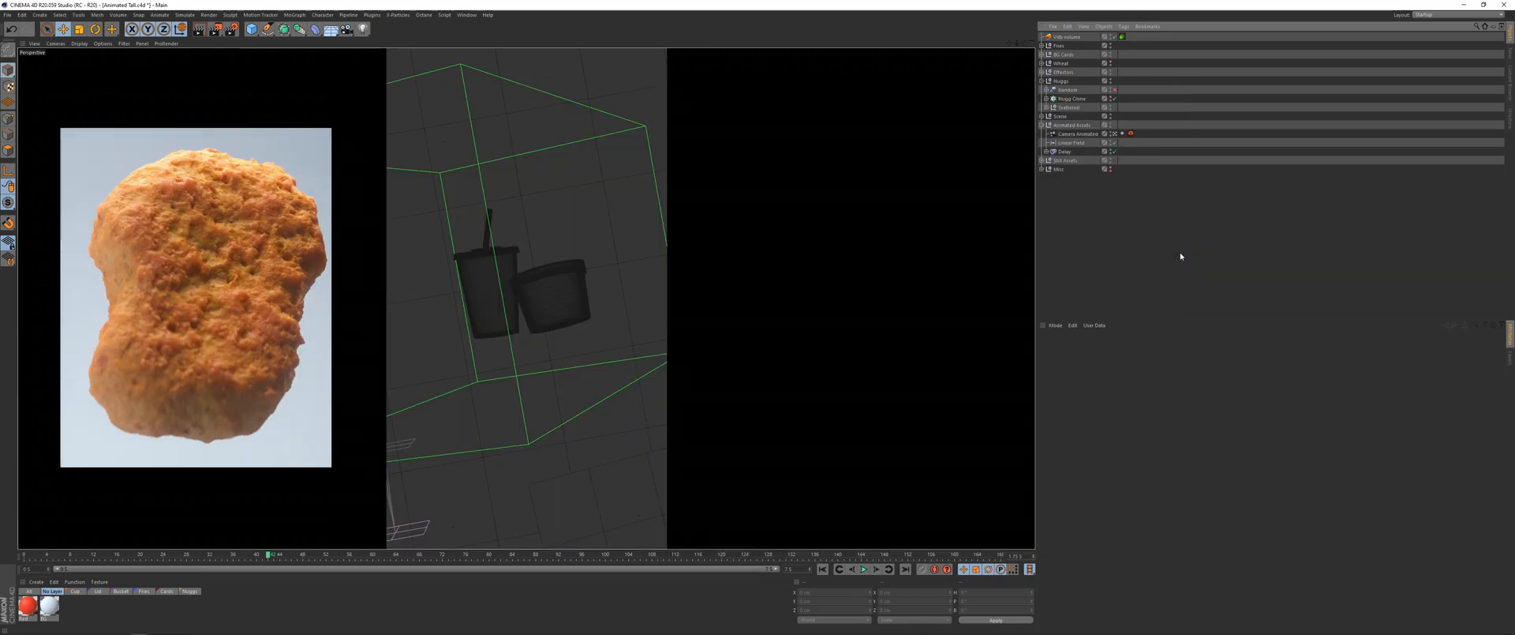
{"action": "left_click", "coordinate": [862, 569]}
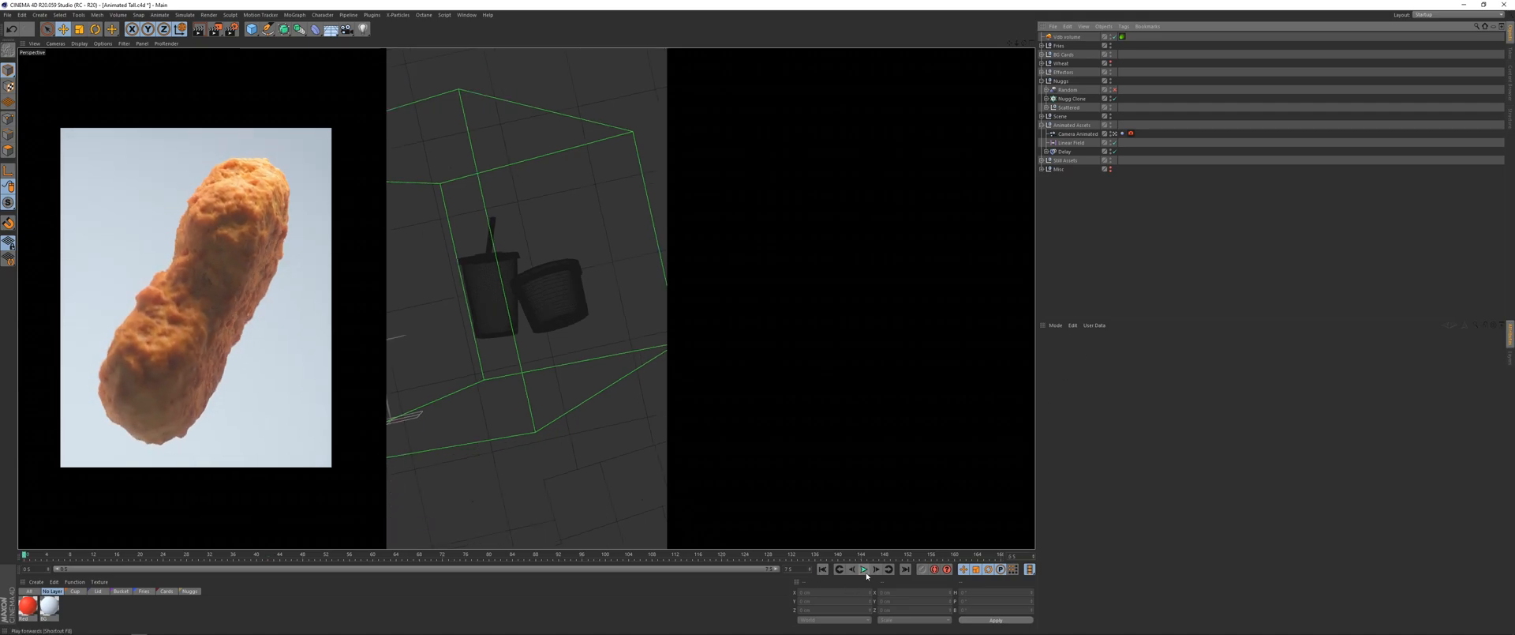
{"action": "left_click", "coordinate": [863, 569]}
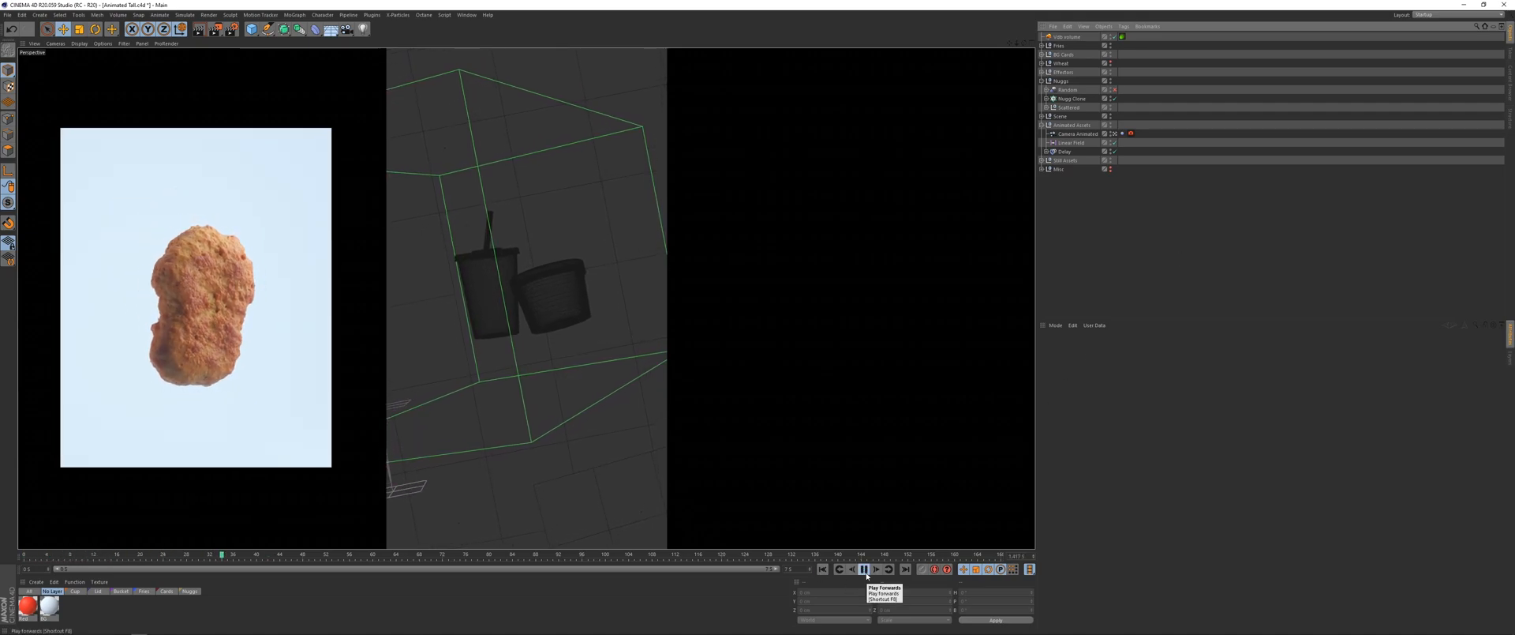
{"action": "left_click", "coordinate": [862, 569]}
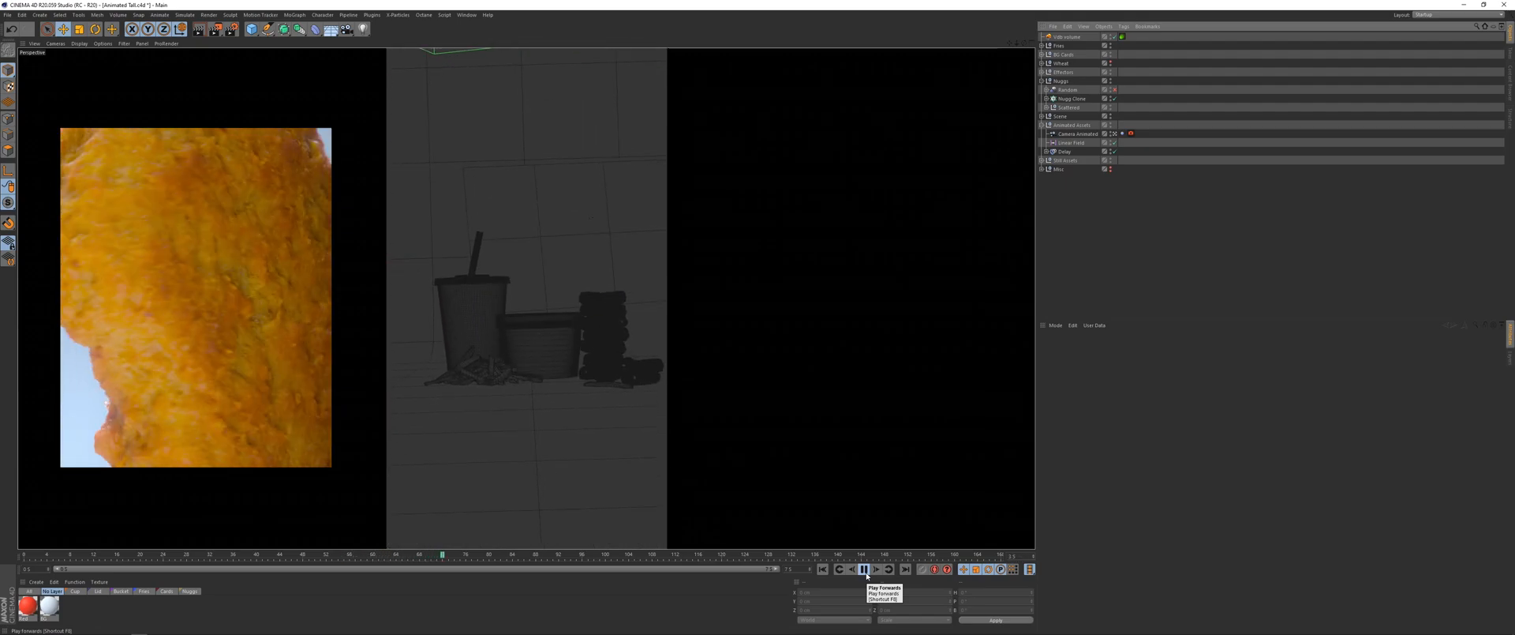
{"action": "left_click", "coordinate": [863, 568]}
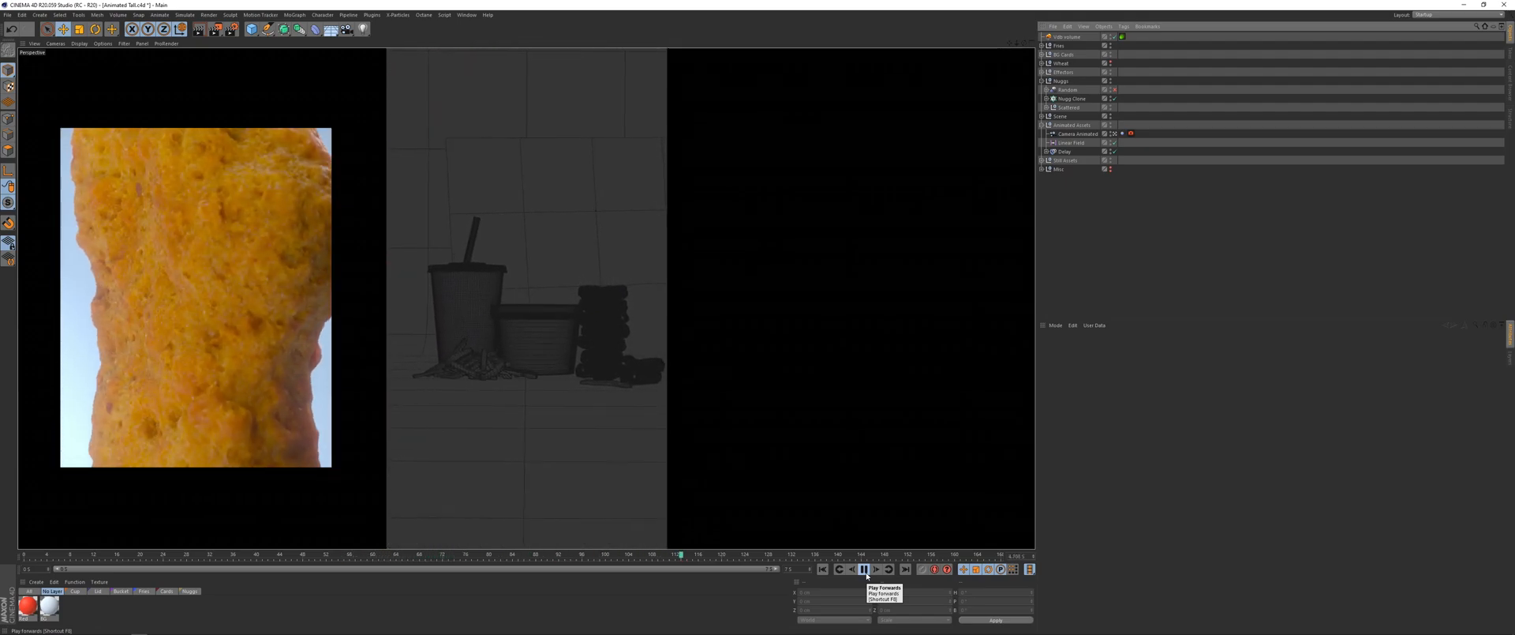
{"action": "left_click", "coordinate": [862, 569]}
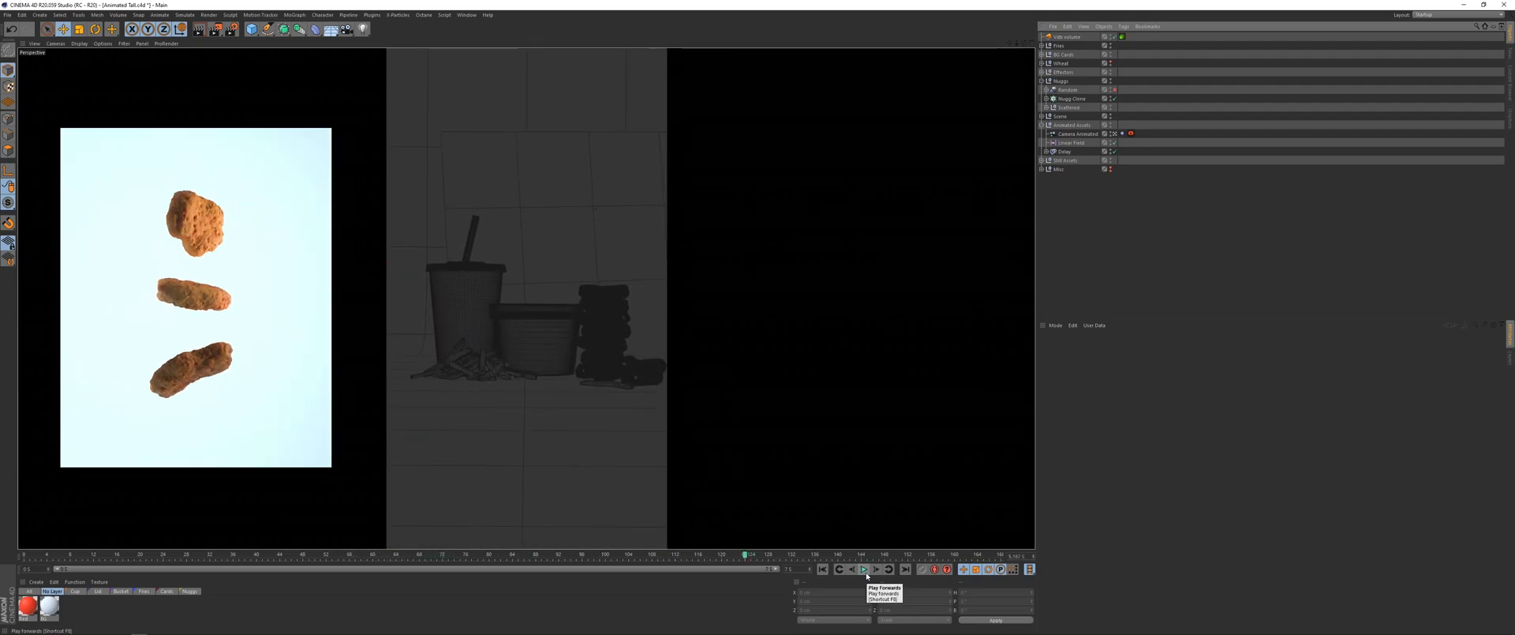
{"action": "left_click", "coordinate": [861, 569]}
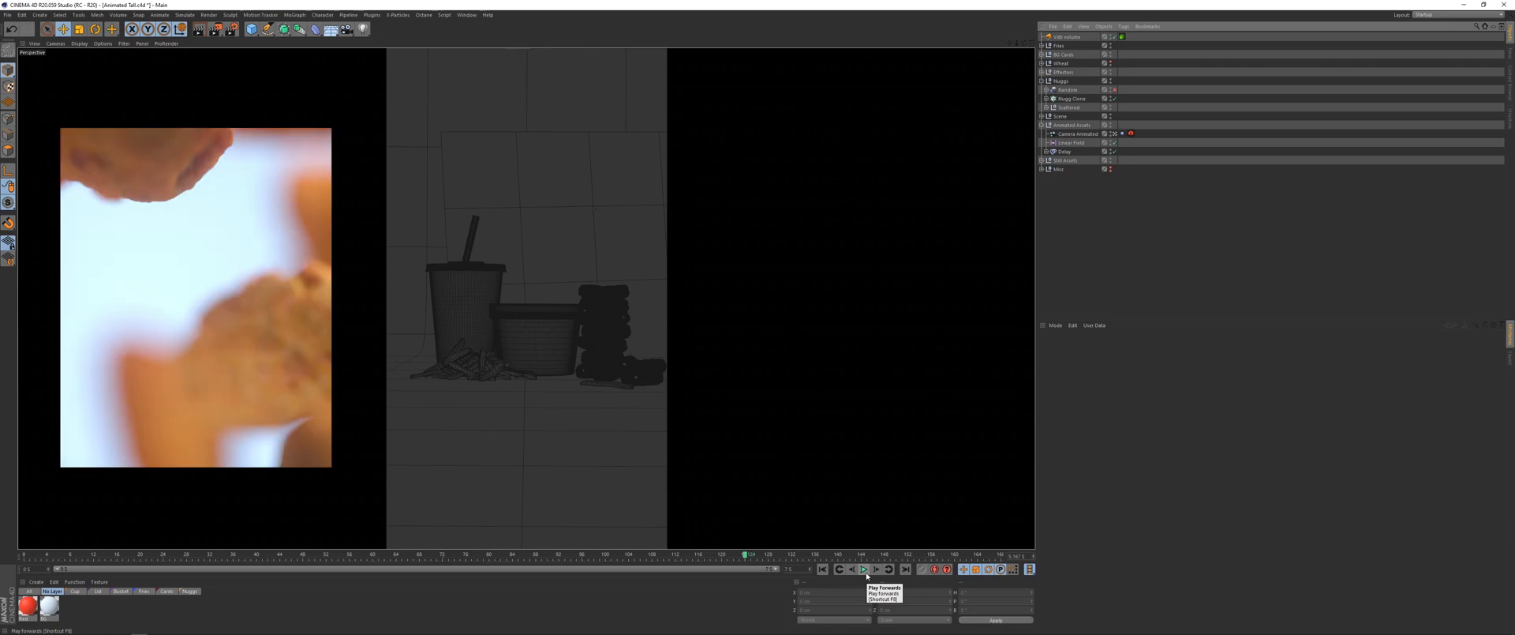
{"action": "left_click", "coordinate": [864, 569]}
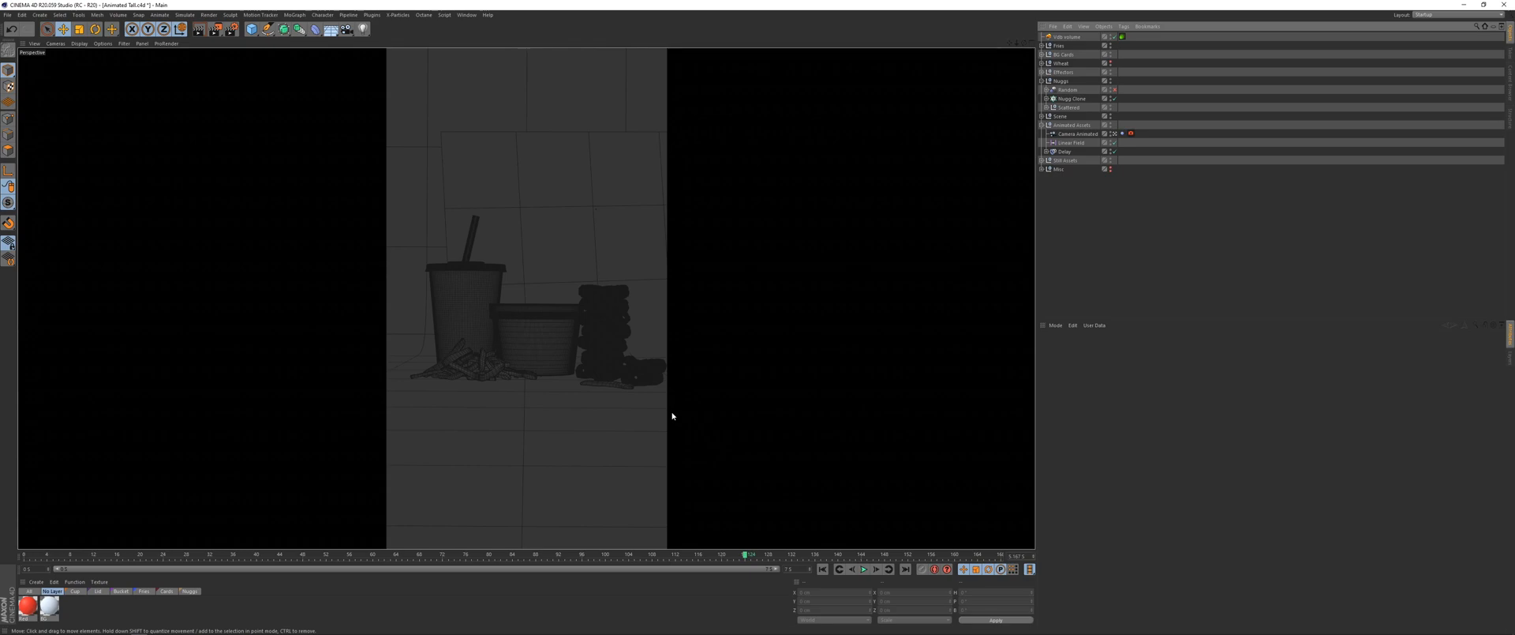
{"action": "left_click", "coordinate": [821, 569]}
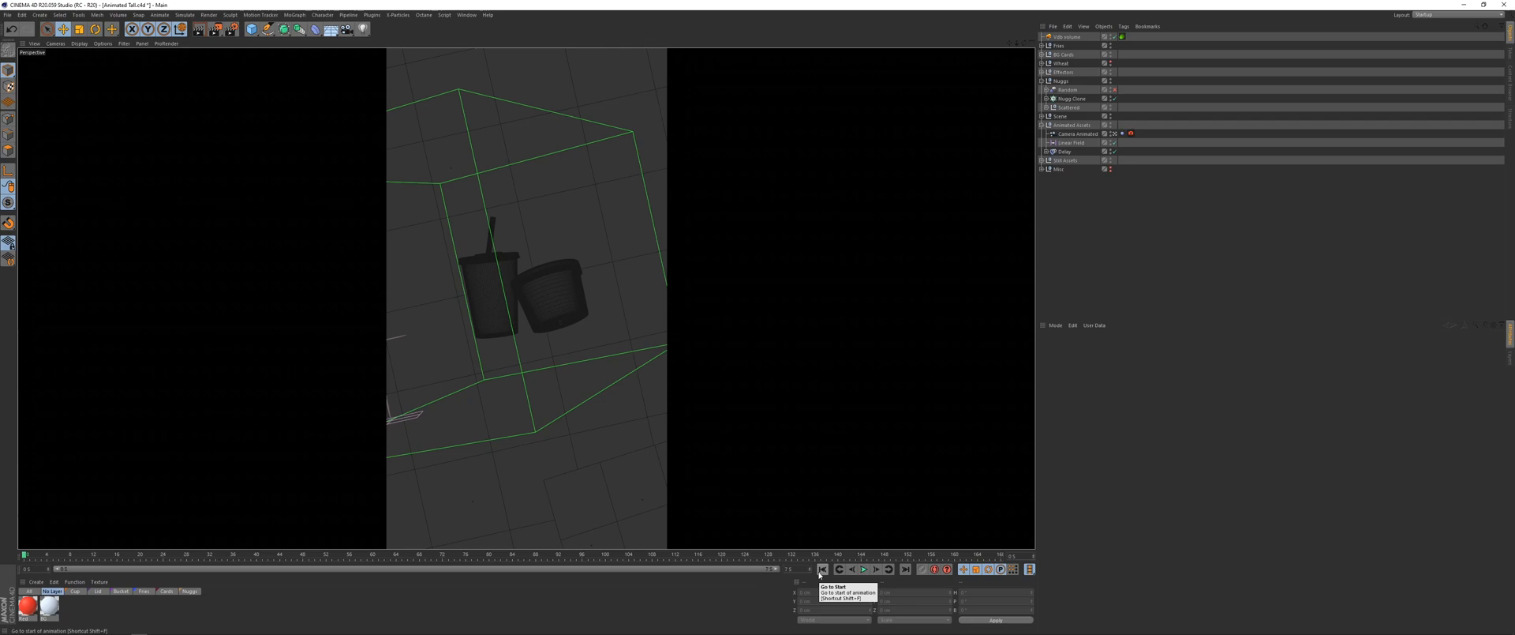
{"action": "mouse_move", "coordinate": [475, 10]}
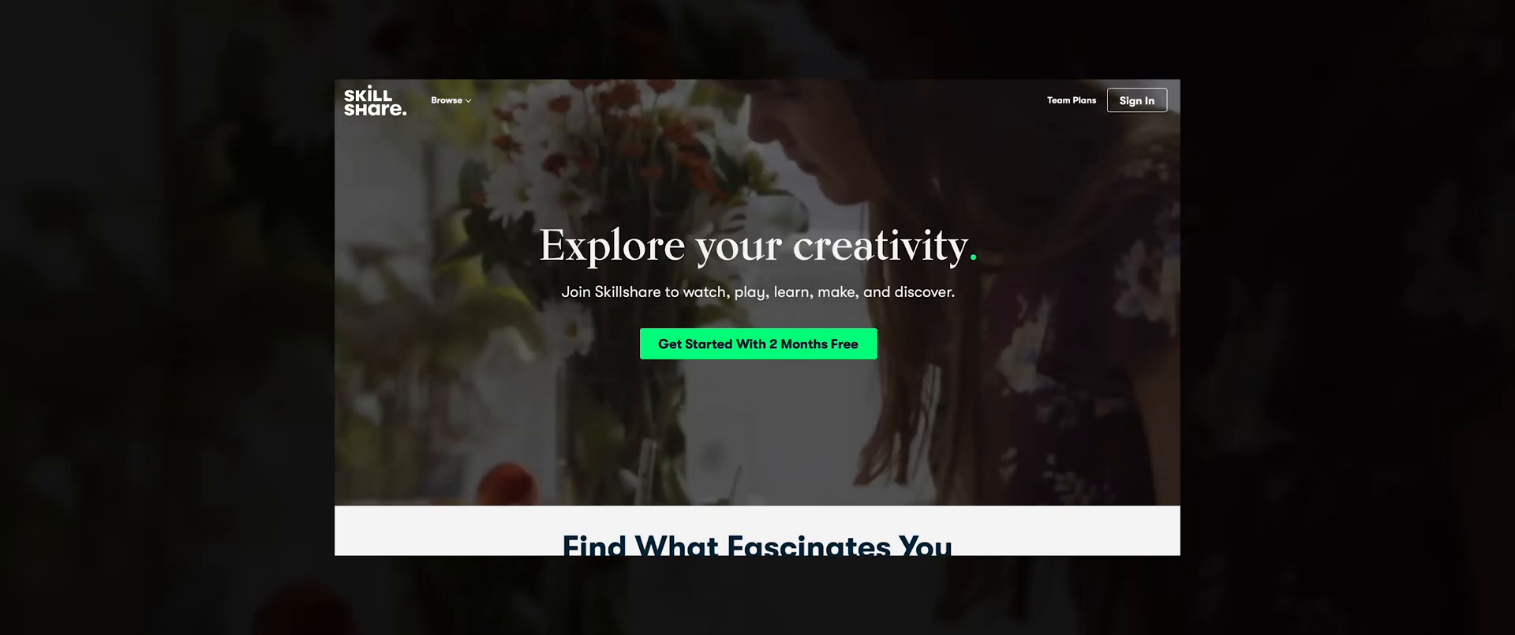
{"action": "scroll", "scroll_direction": "down", "scroll_amount": 3}
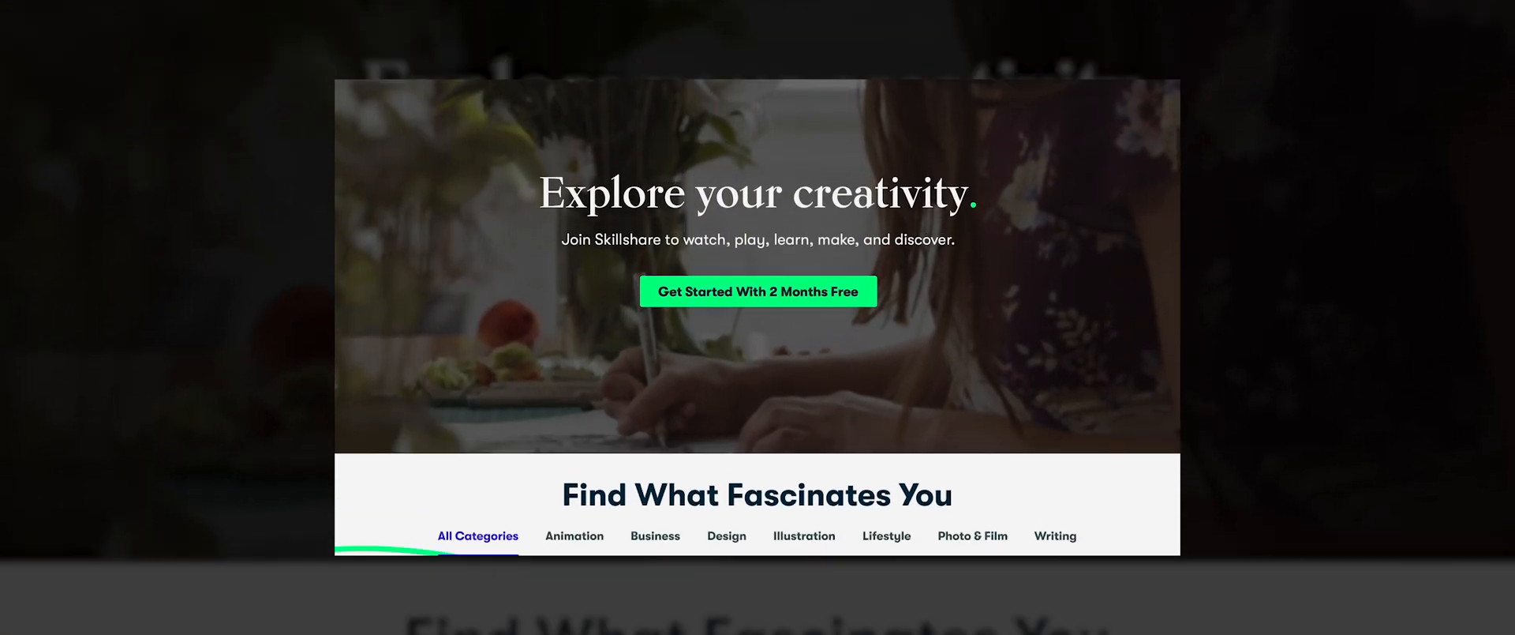
{"action": "scroll", "scroll_direction": "down", "scroll_amount": 3}
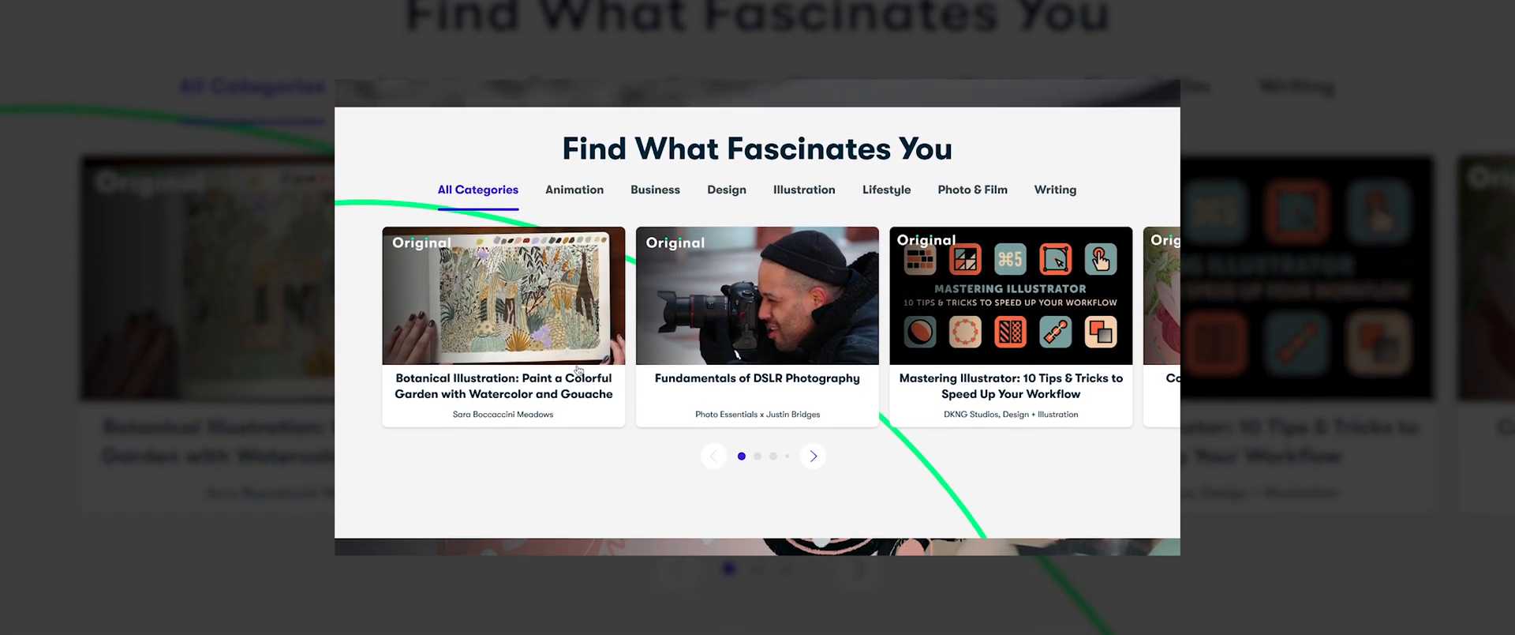
{"action": "left_click", "coordinate": [503, 294]}
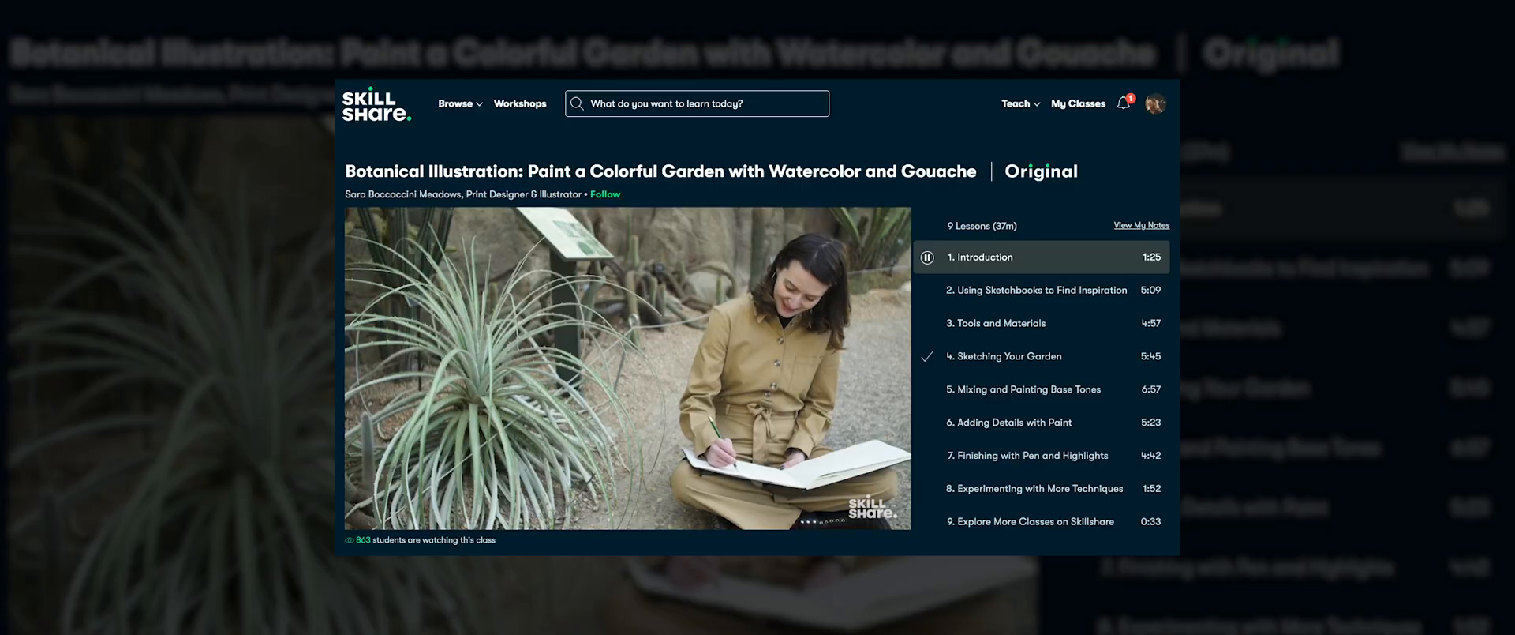
{"action": "scroll", "scroll_direction": "down", "scroll_amount": 3}
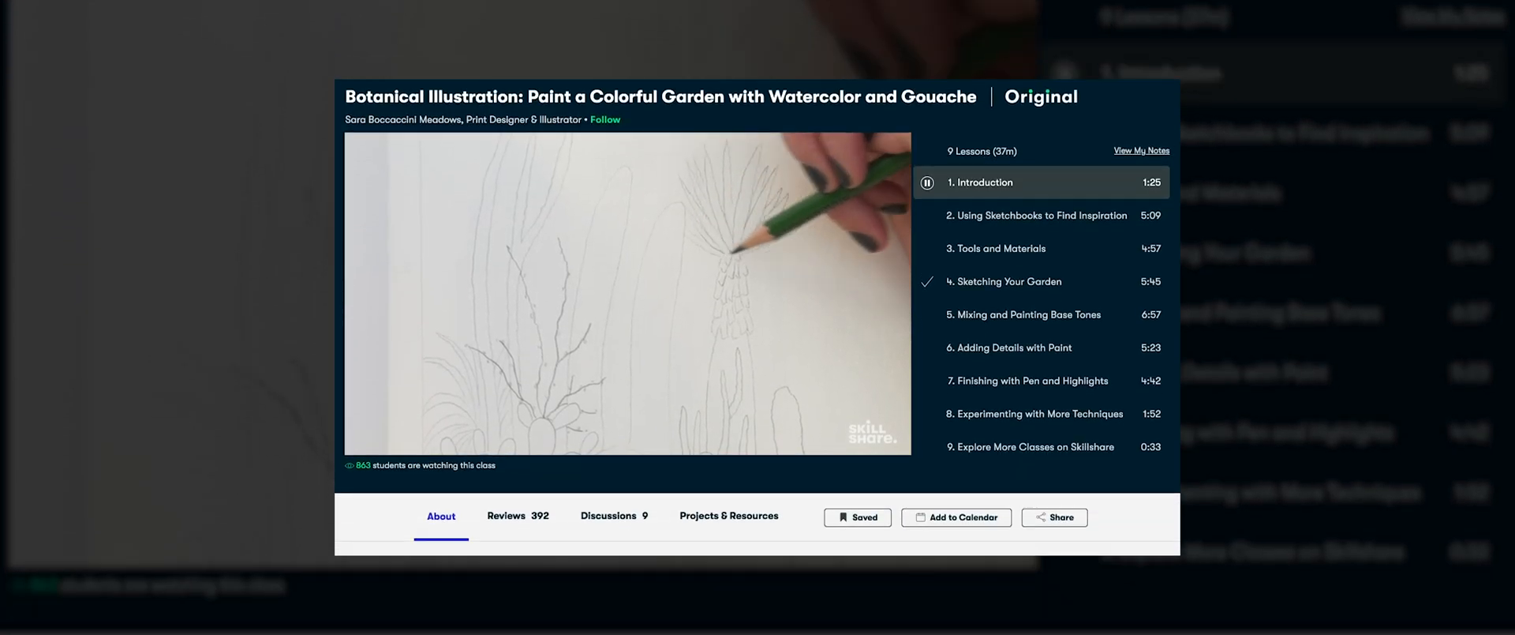
{"action": "scroll", "scroll_direction": "down", "scroll_amount": 3}
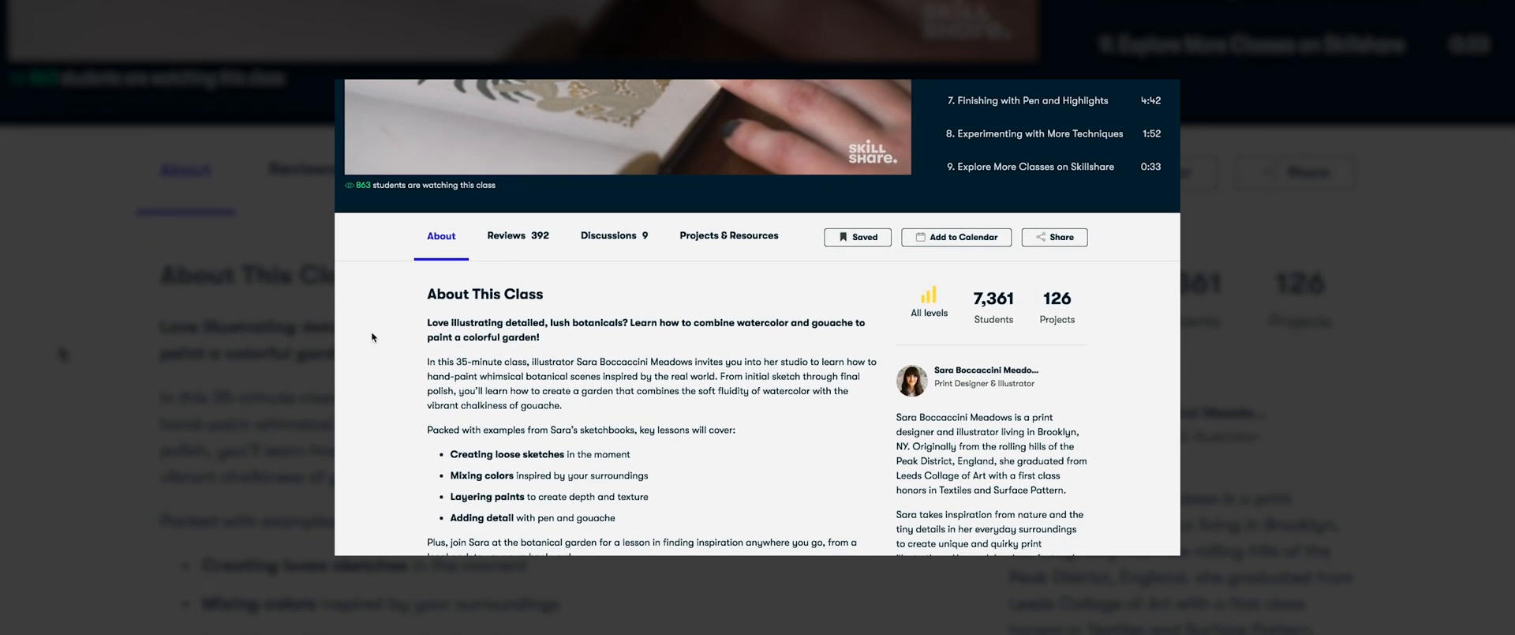
{"action": "left_click", "coordinate": [503, 235]}
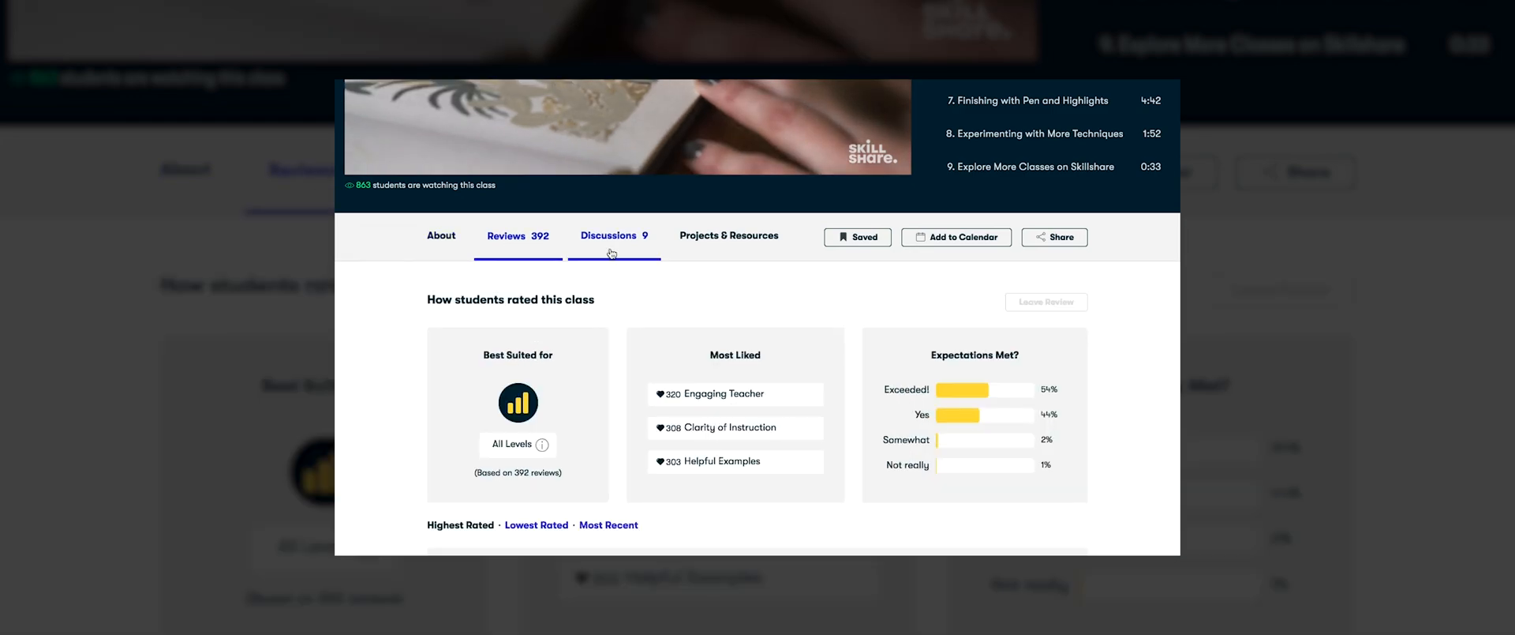
{"action": "left_click", "coordinate": [608, 236]}
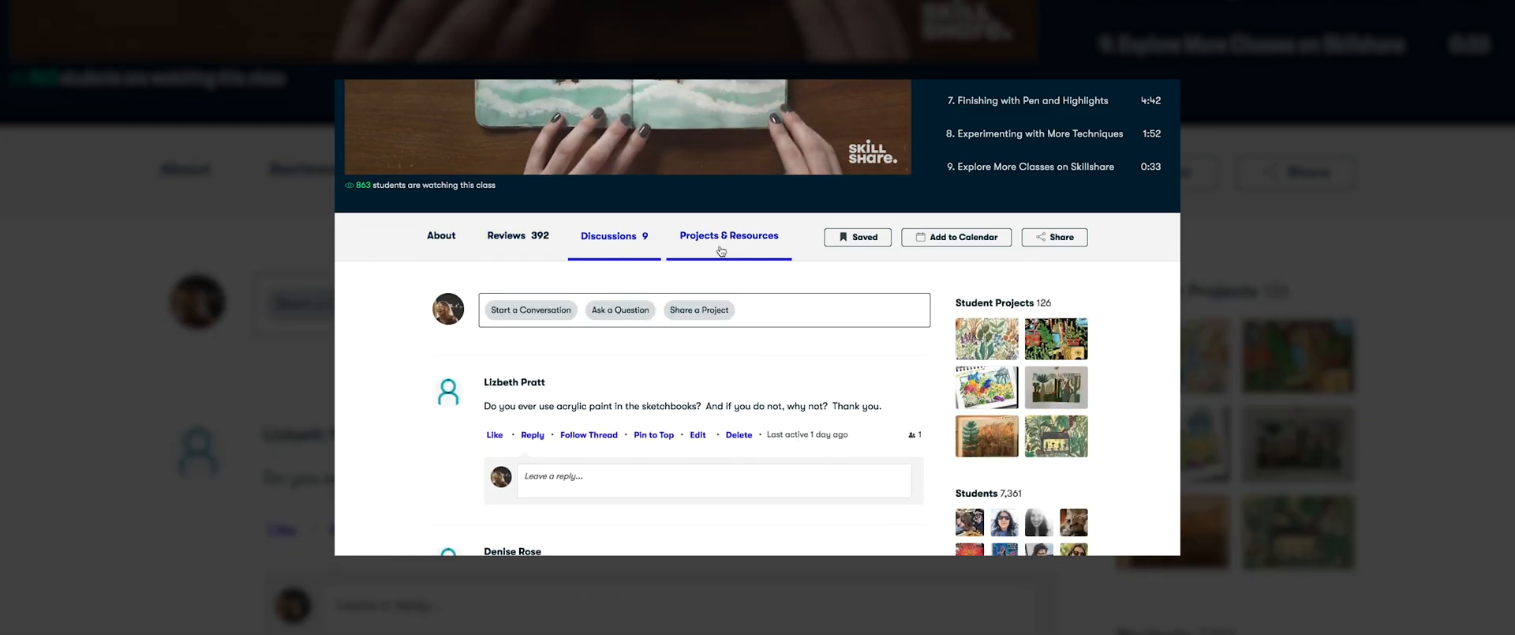
{"action": "left_click", "coordinate": [729, 236]}
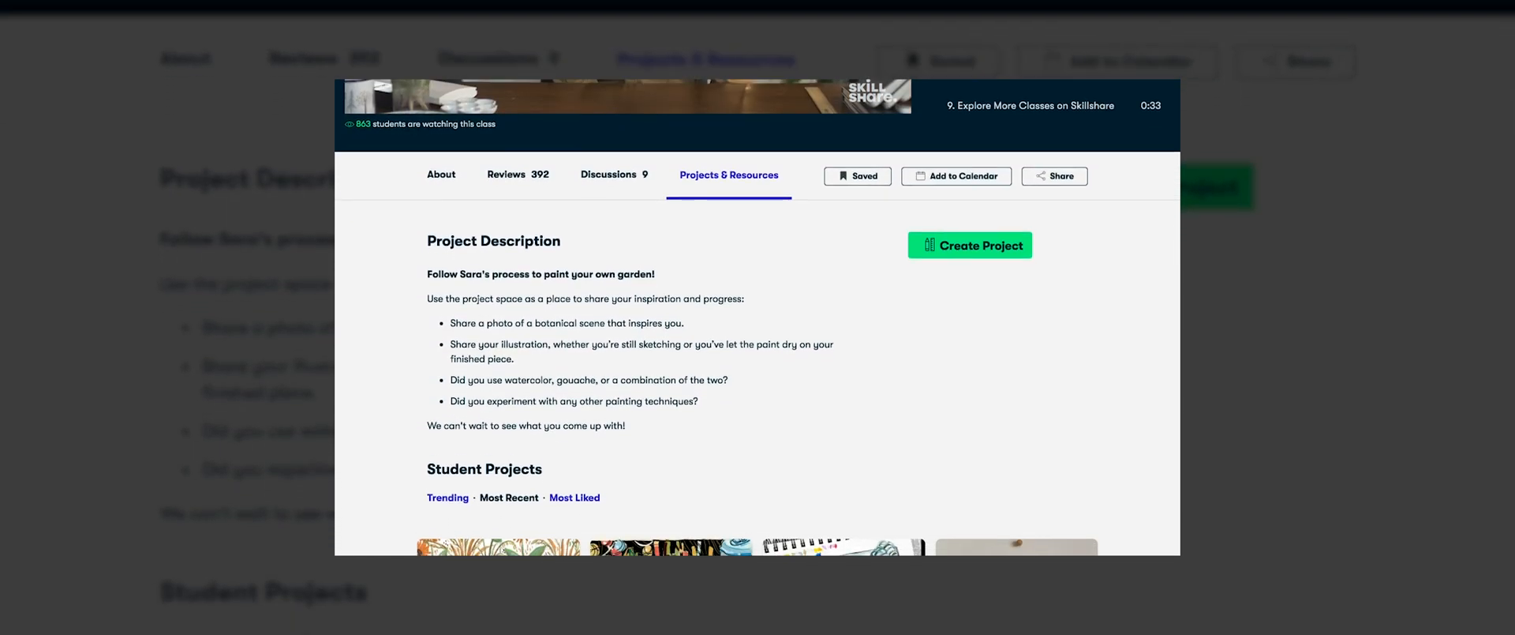
{"action": "scroll", "scroll_direction": "down", "scroll_amount": 3}
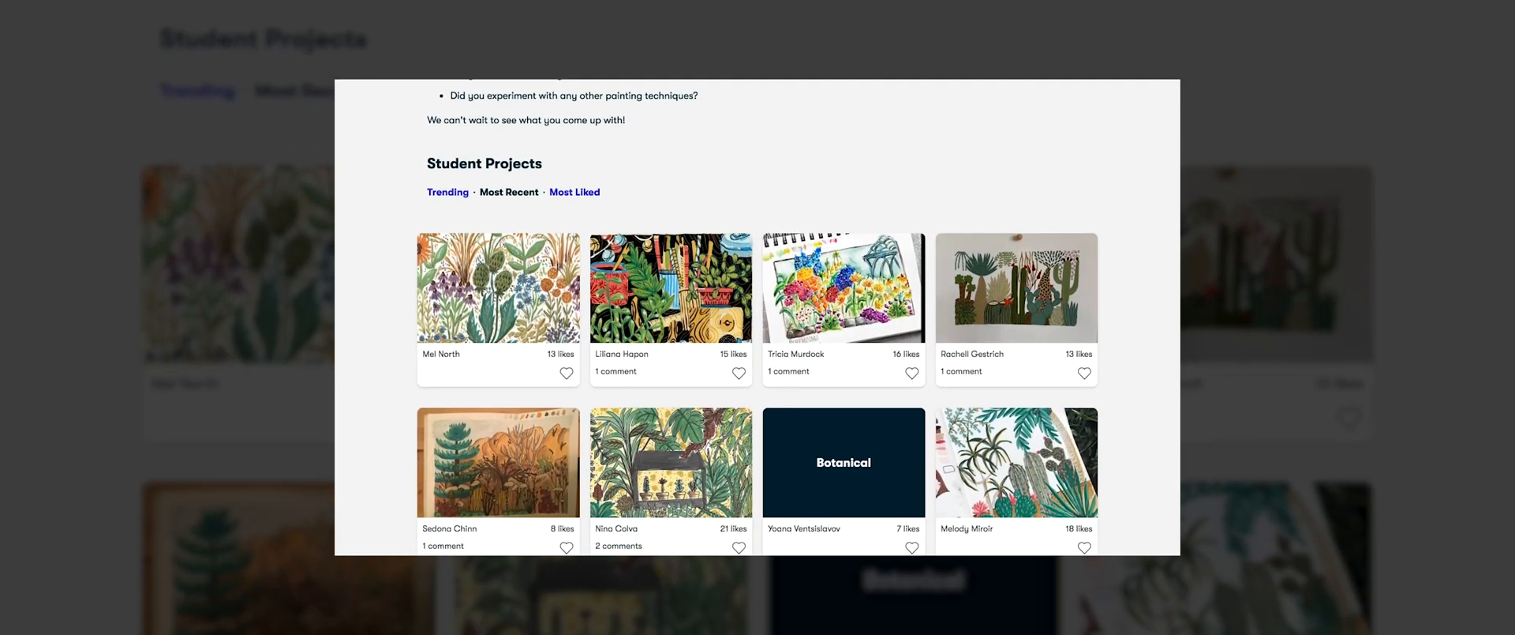
{"action": "scroll", "scroll_direction": "down", "scroll_amount": 3}
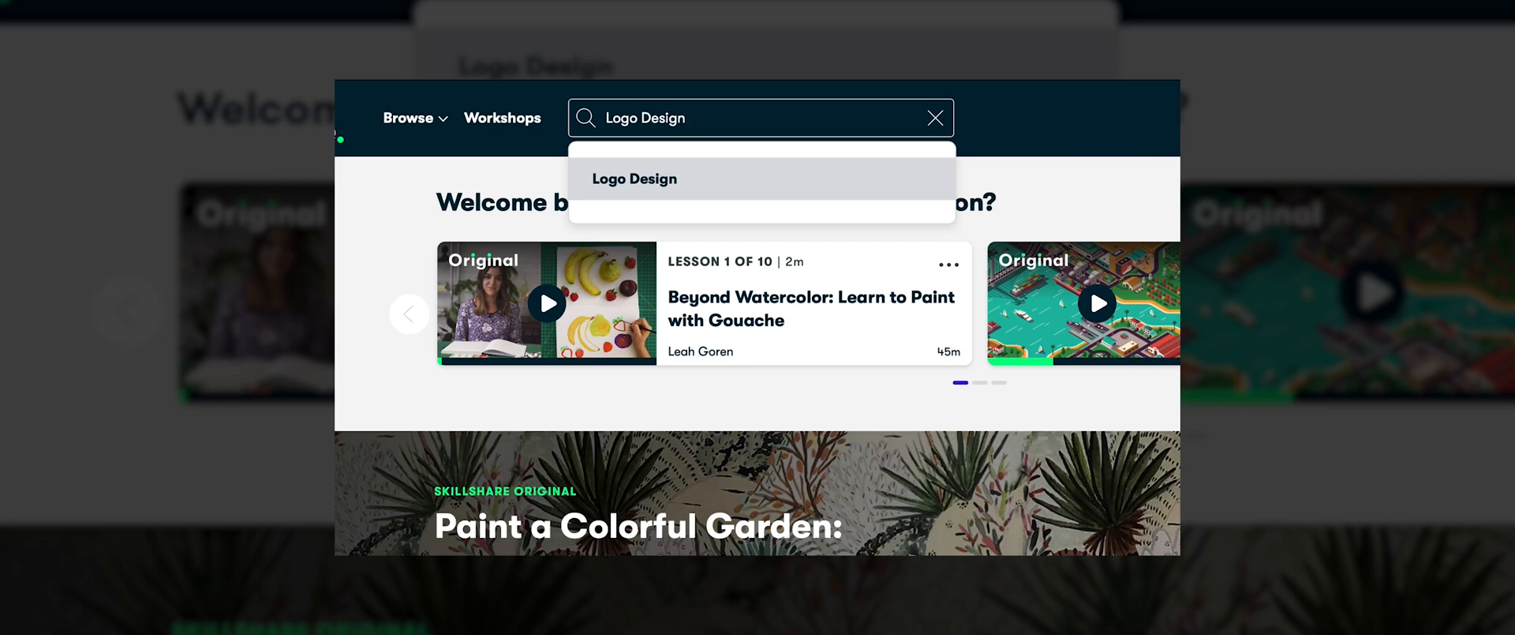
{"action": "mouse_move", "coordinate": [711, 185]}
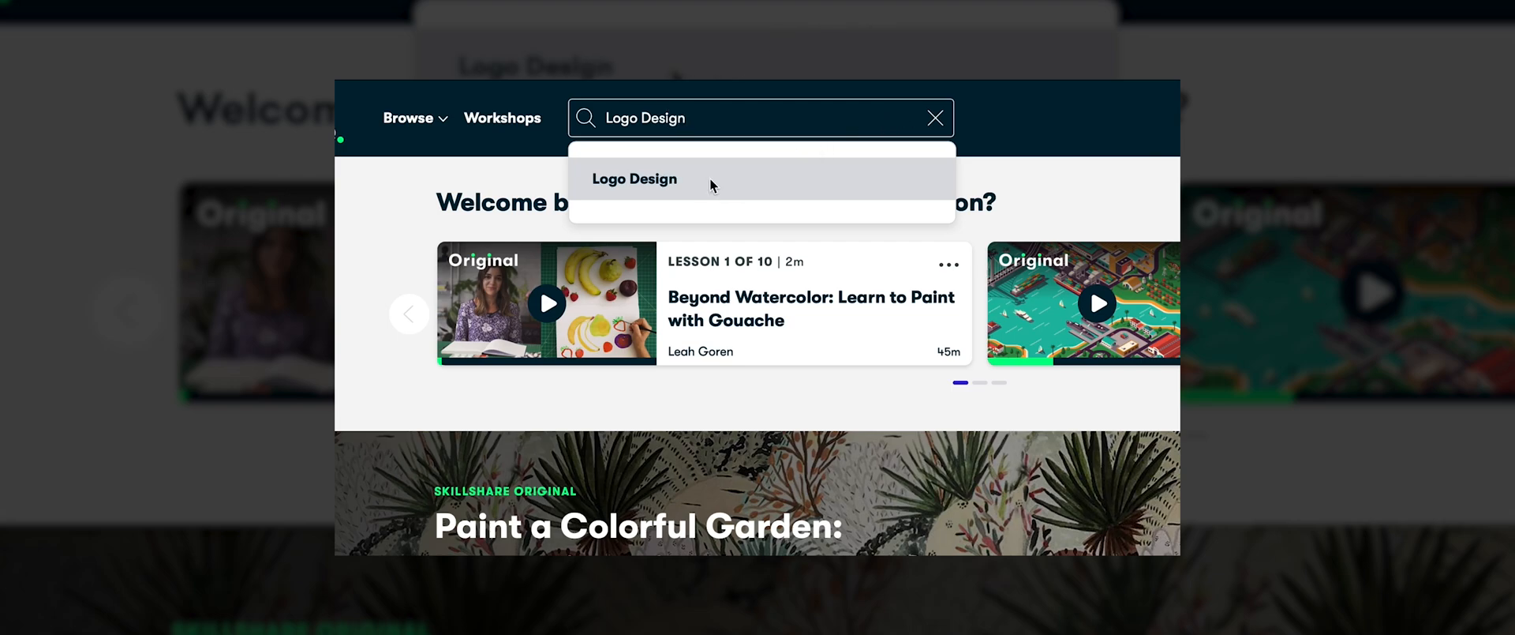
{"action": "left_click", "coordinate": [634, 179]}
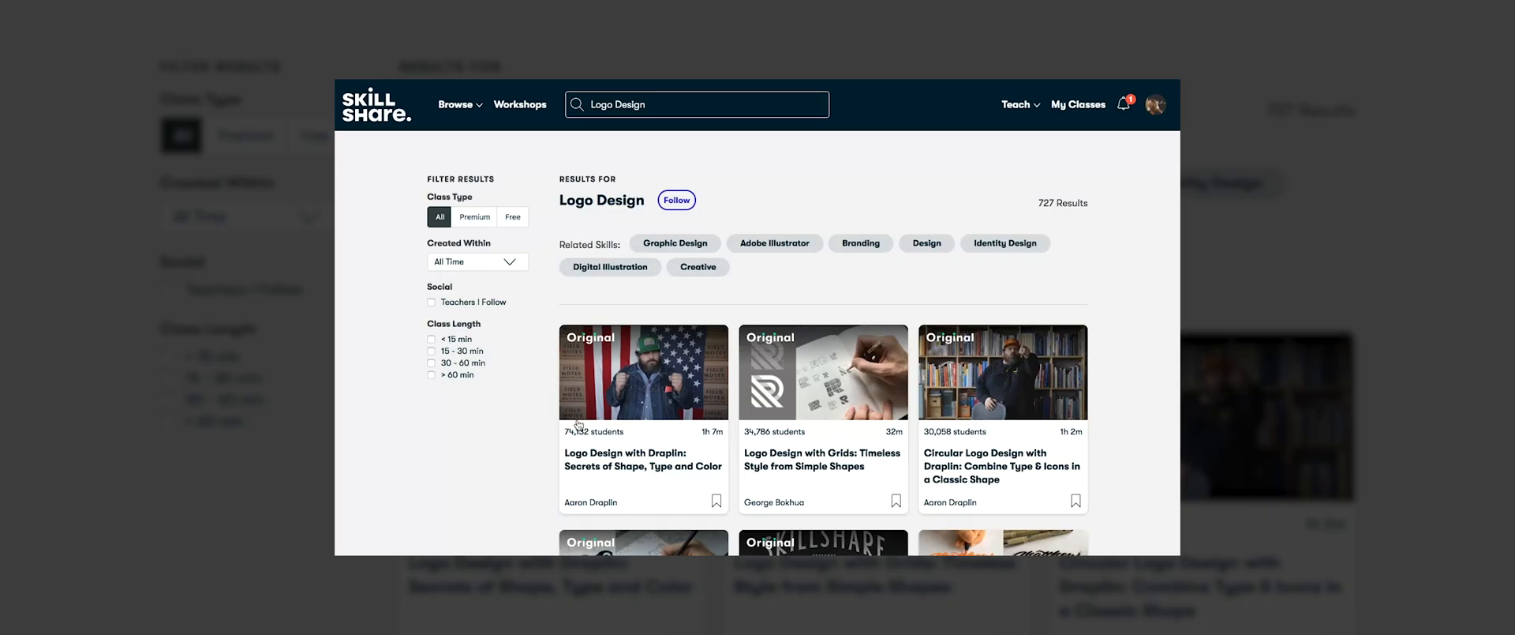
{"action": "left_click", "coordinate": [643, 371]}
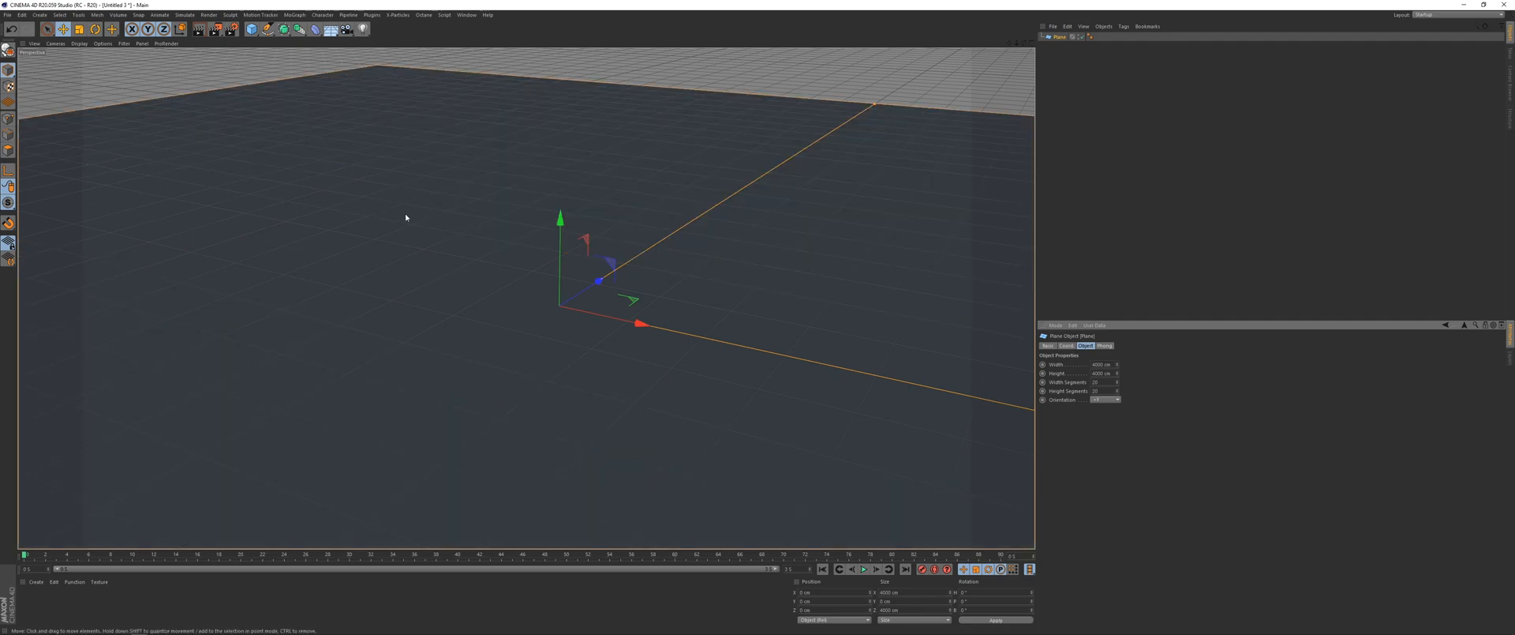
{"action": "mouse_move", "coordinate": [398, 212]}
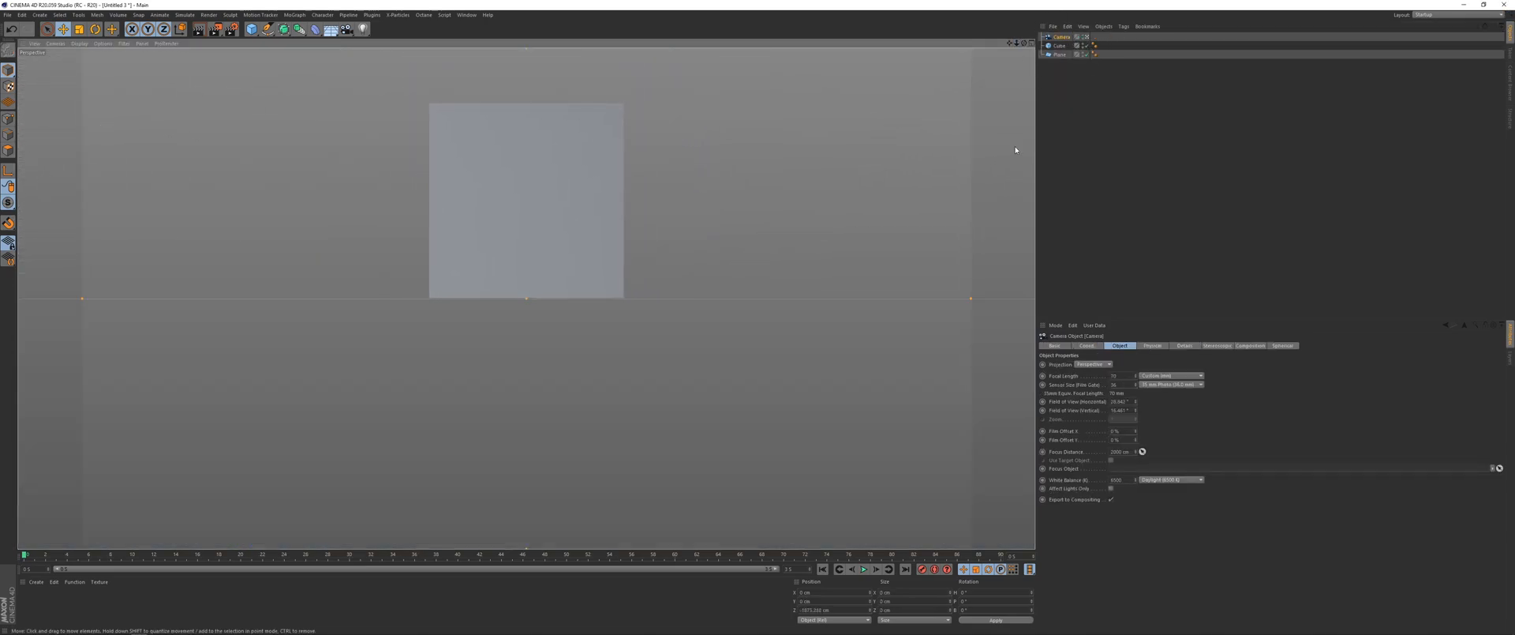
- Enable the viewport camera view for the new Camera framing the cube
{"action": "left_click", "coordinate": [1086, 344]}
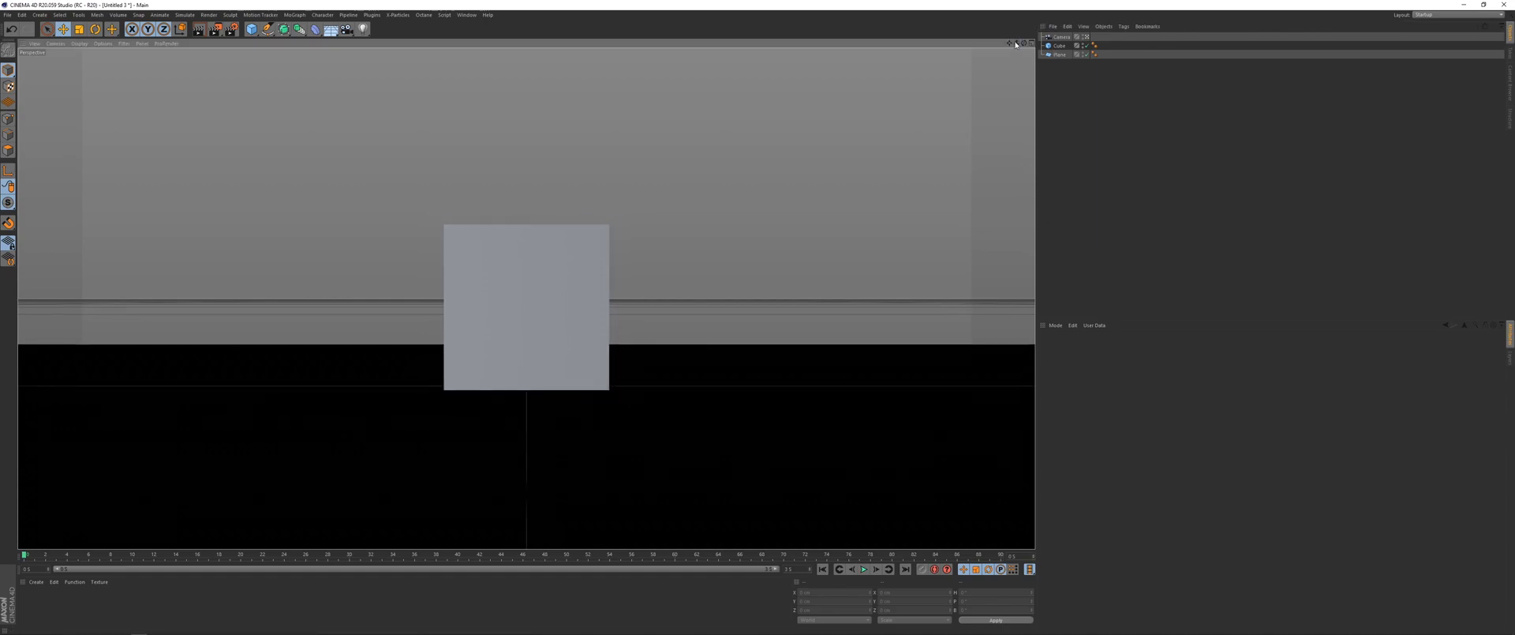
- Add a Plain effector with Deformation set to Object
{"action": "left_click", "coordinate": [294, 15]}
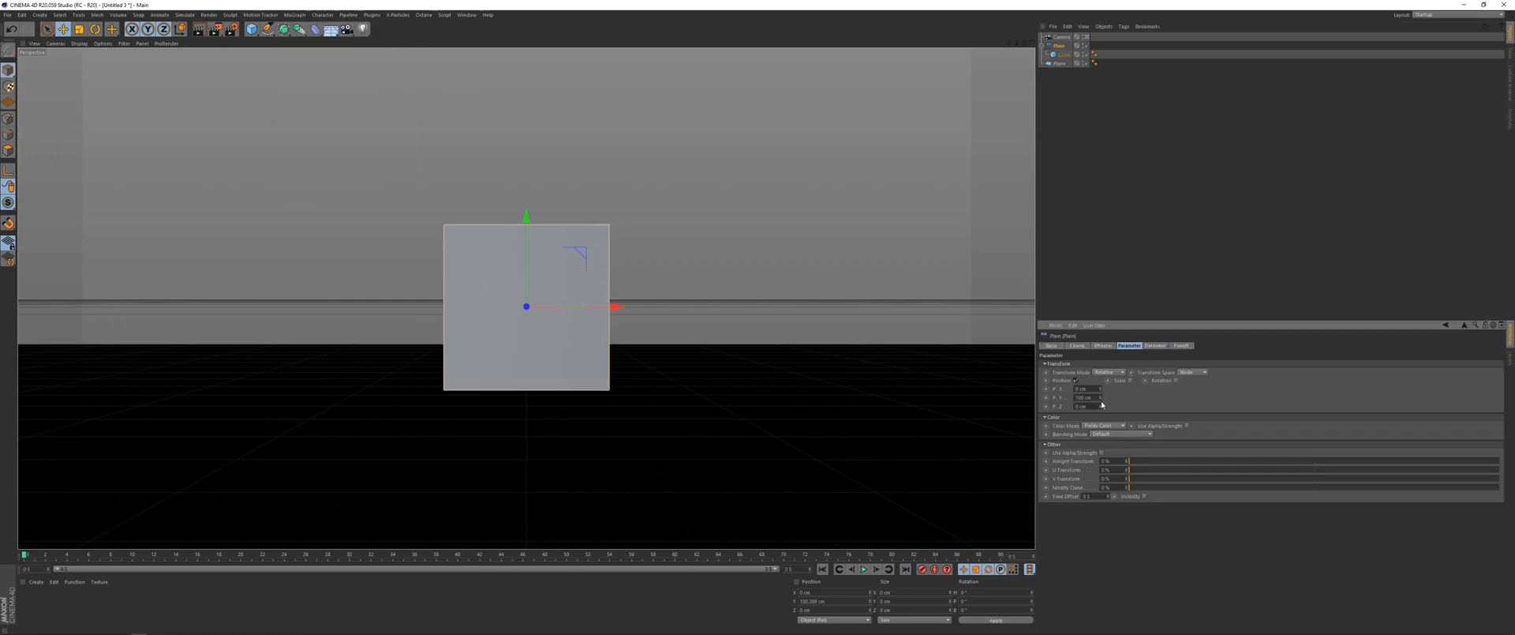
{"action": "left_click", "coordinate": [1155, 346]}
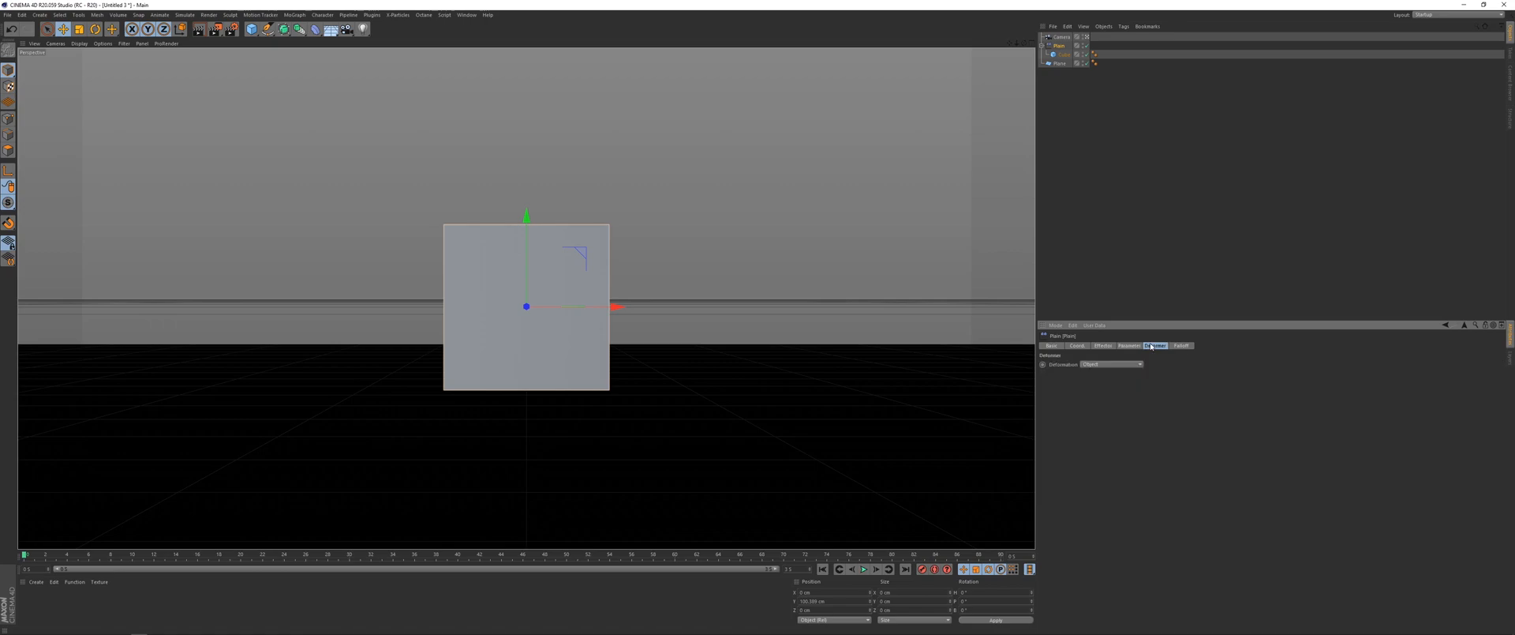
{"action": "left_click", "coordinate": [1112, 364]}
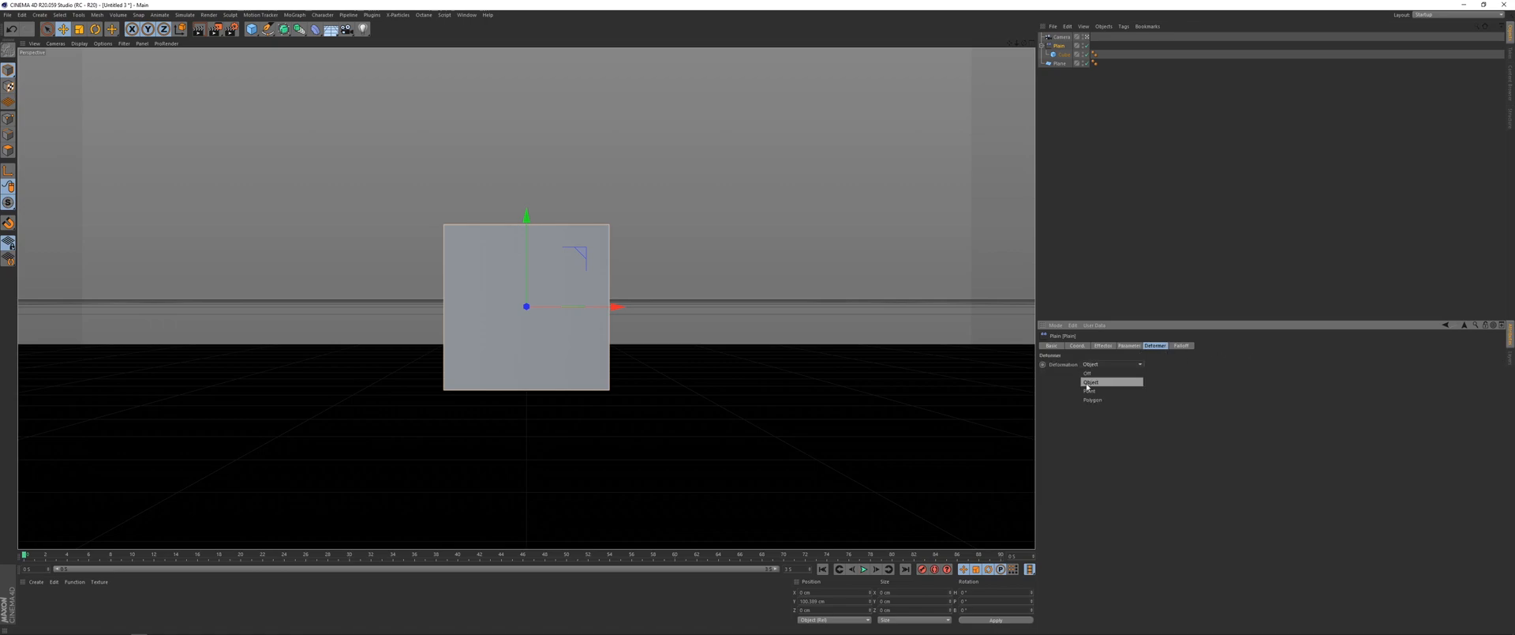
{"action": "left_click", "coordinate": [1129, 345]}
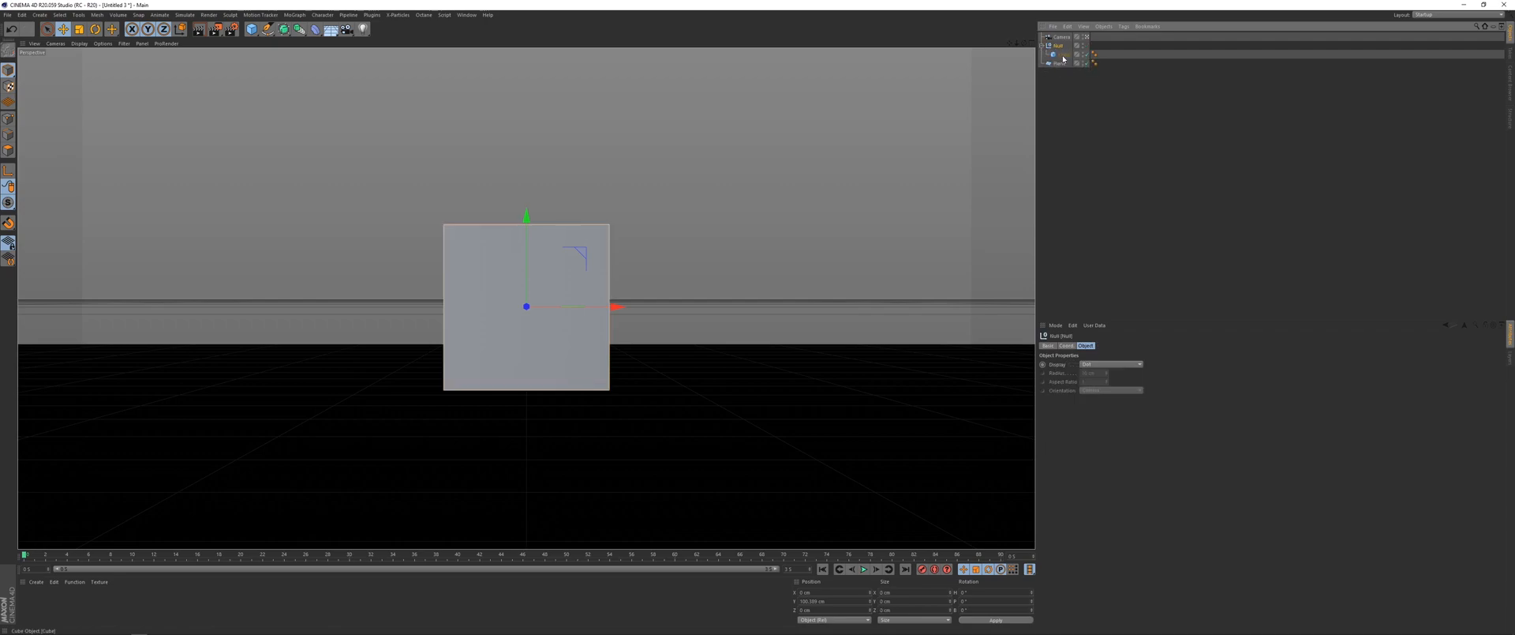
- Group the cube under a null, move its axis down and lift it
{"action": "left_click", "coordinate": [1063, 54]}
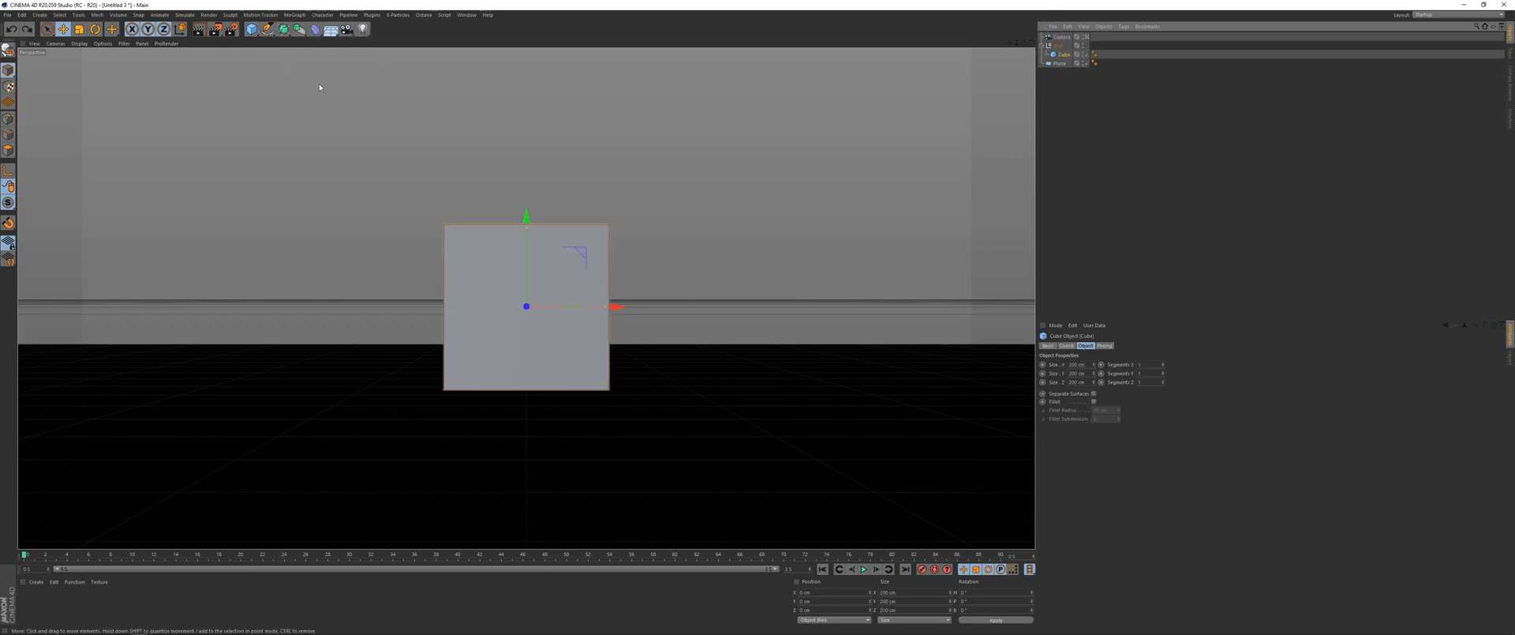
{"action": "left_click", "coordinate": [295, 15]}
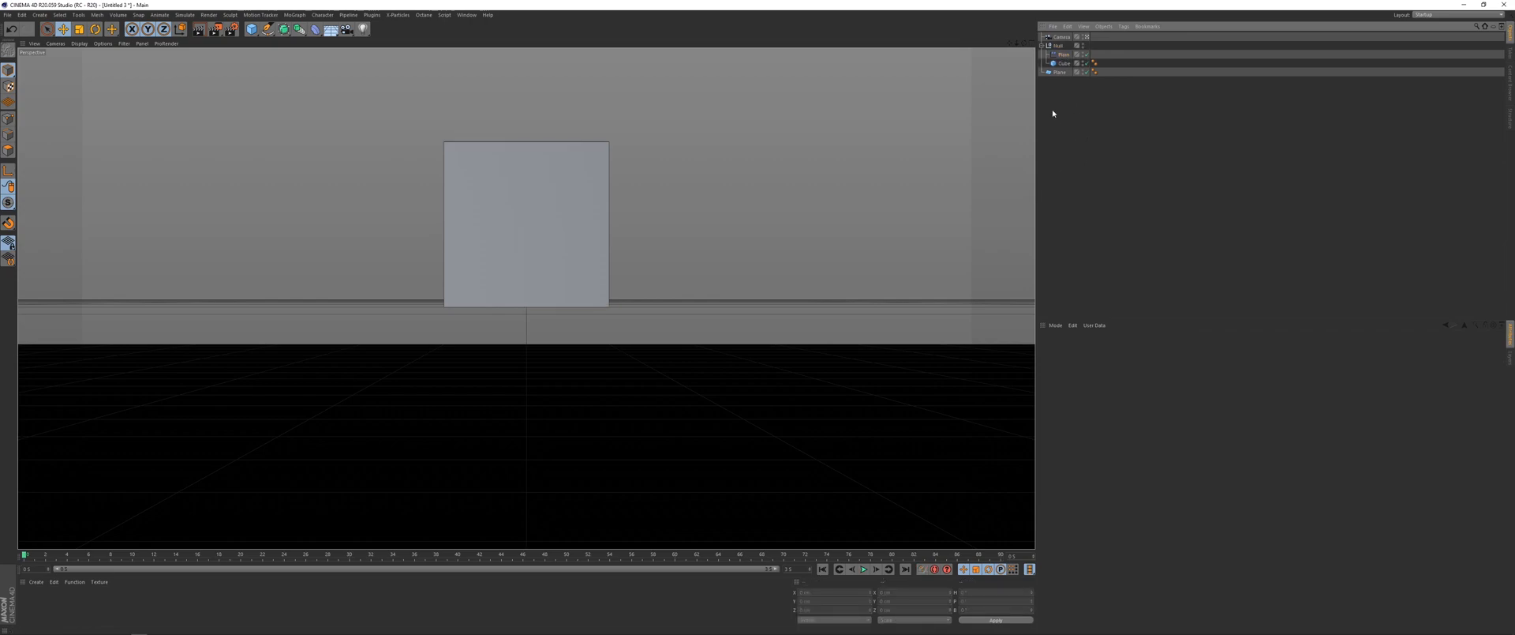
{"action": "left_click", "coordinate": [1063, 63]}
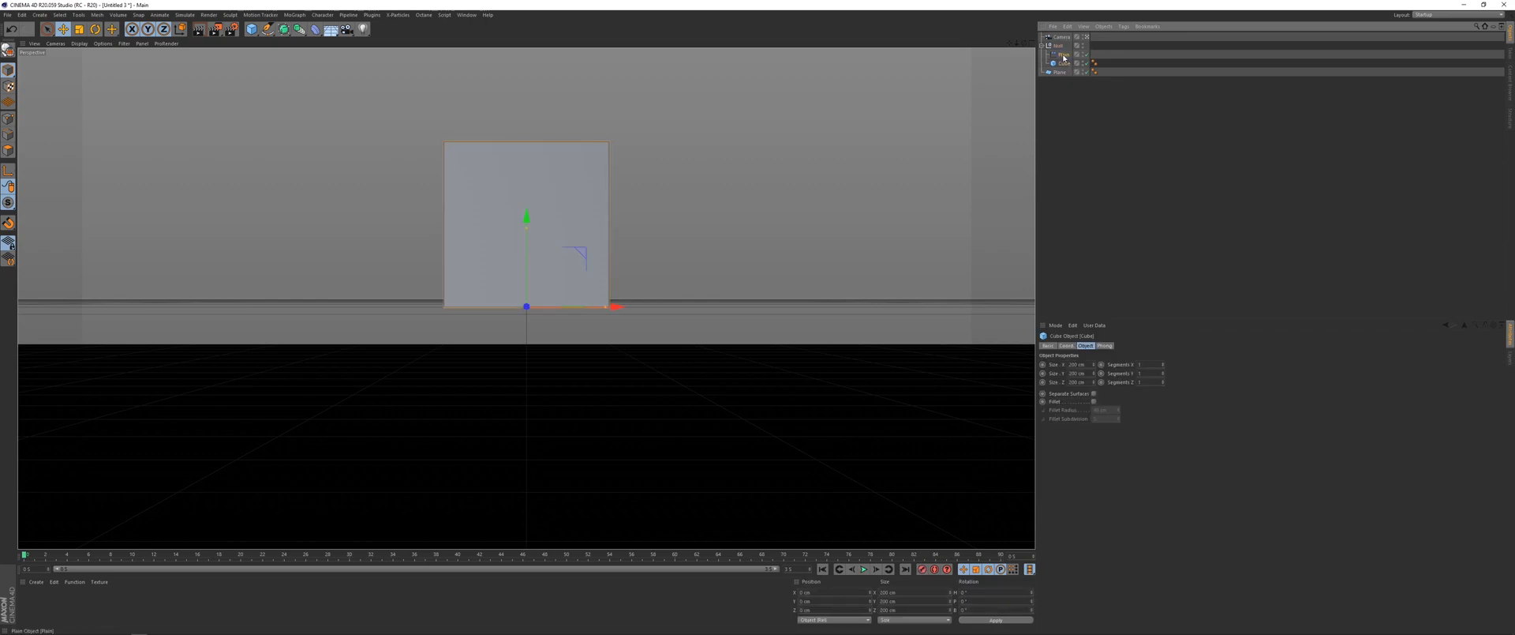
{"action": "left_click", "coordinate": [1061, 46]}
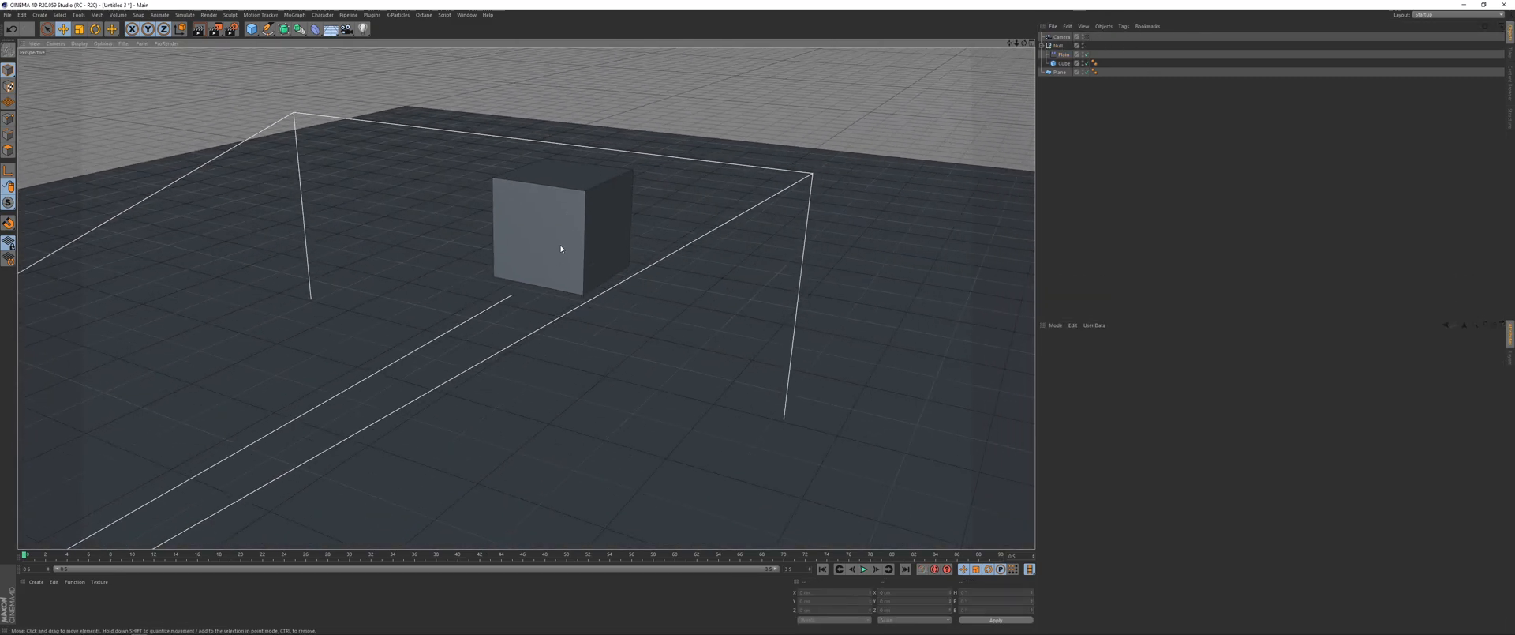
{"action": "left_click", "coordinate": [1060, 54]}
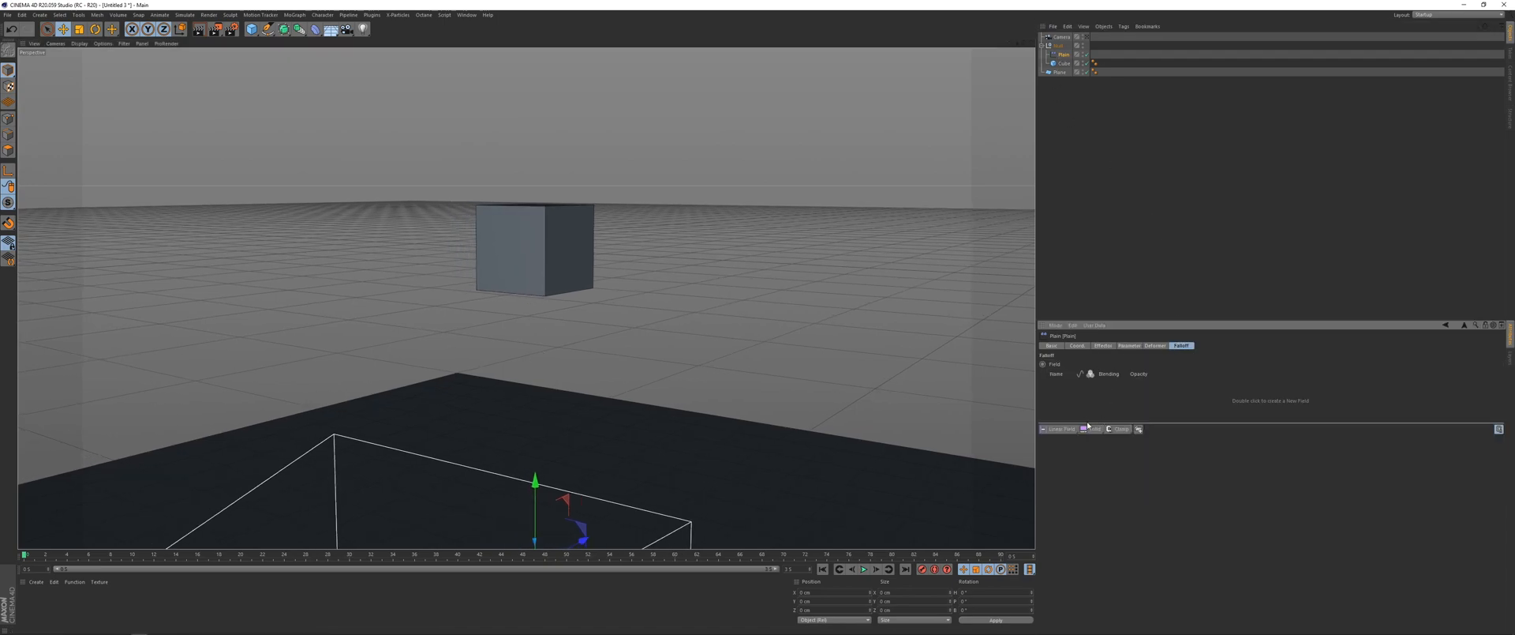
- Add a Linear Field to the Plain effector, place it below the cube and lengthen it
{"action": "left_click", "coordinate": [1059, 428]}
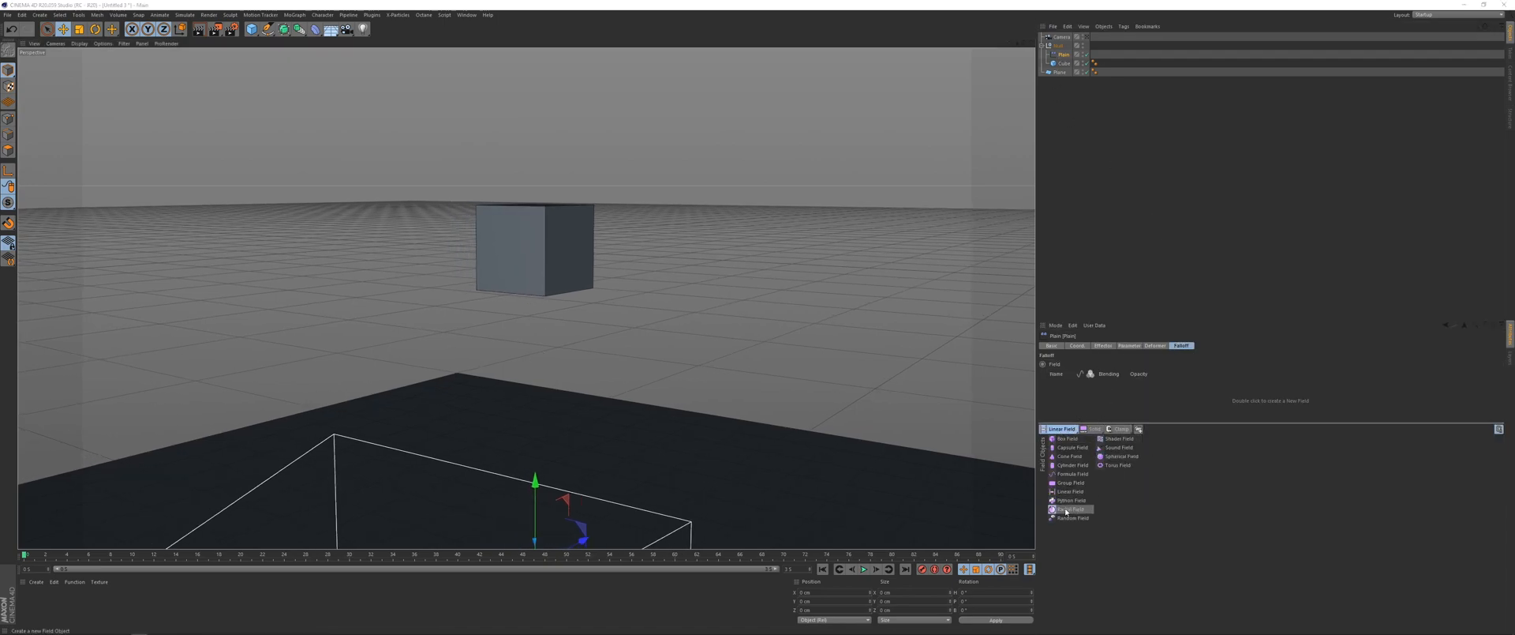
{"action": "left_click", "coordinate": [1070, 491]}
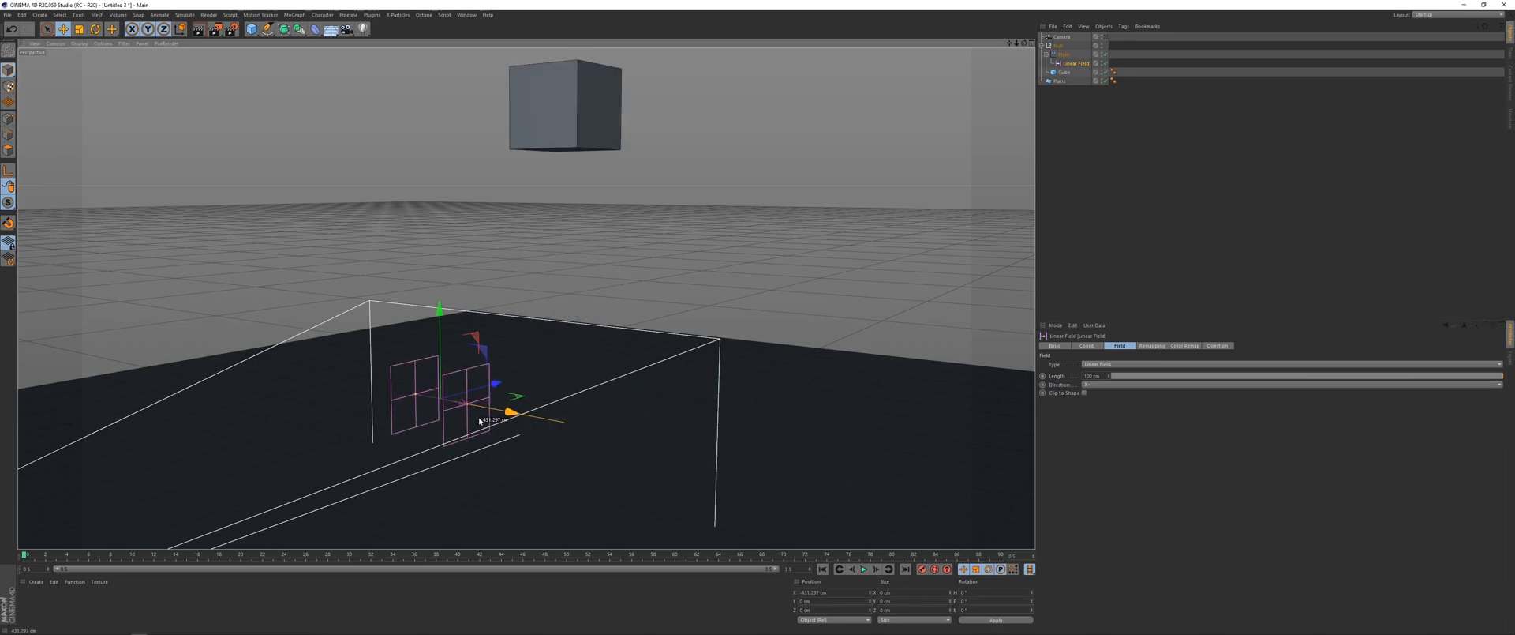
{"action": "left_click_drag", "start_coordinate": [508, 414], "coordinate": [658, 439]}
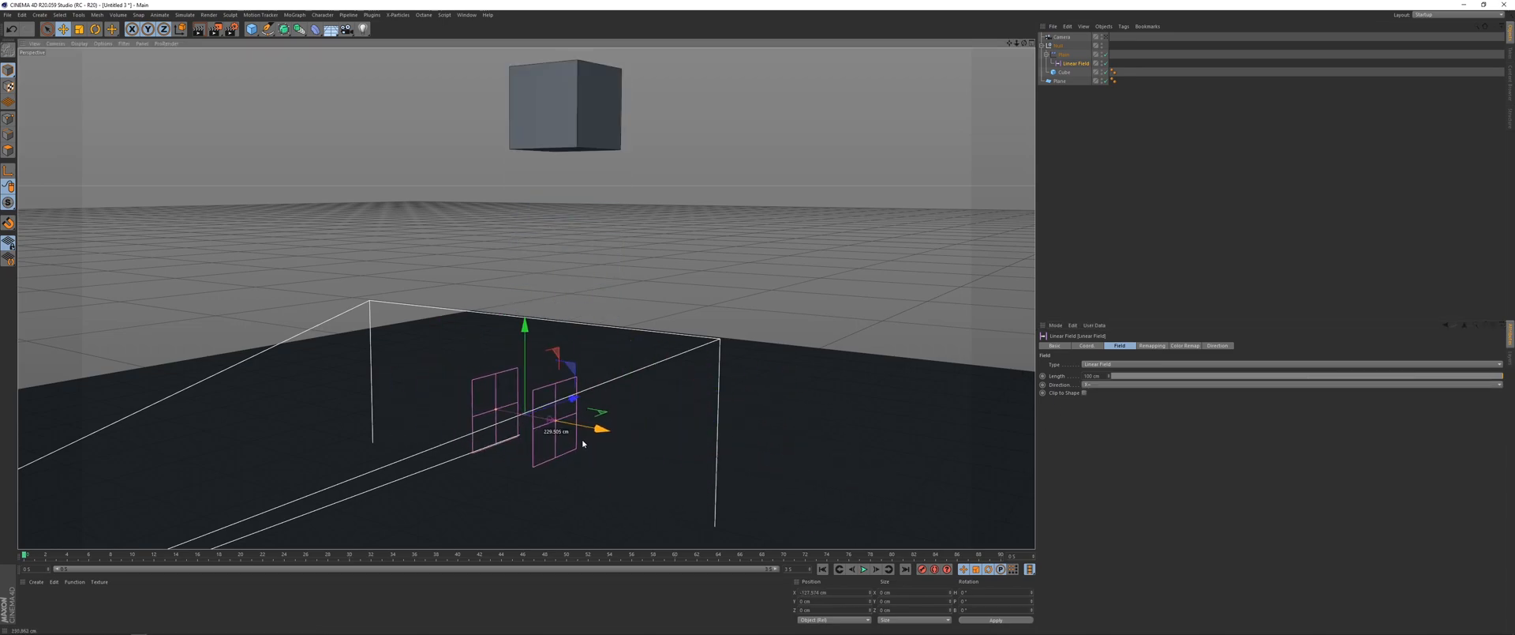
{"action": "left_click", "coordinate": [1097, 383]}
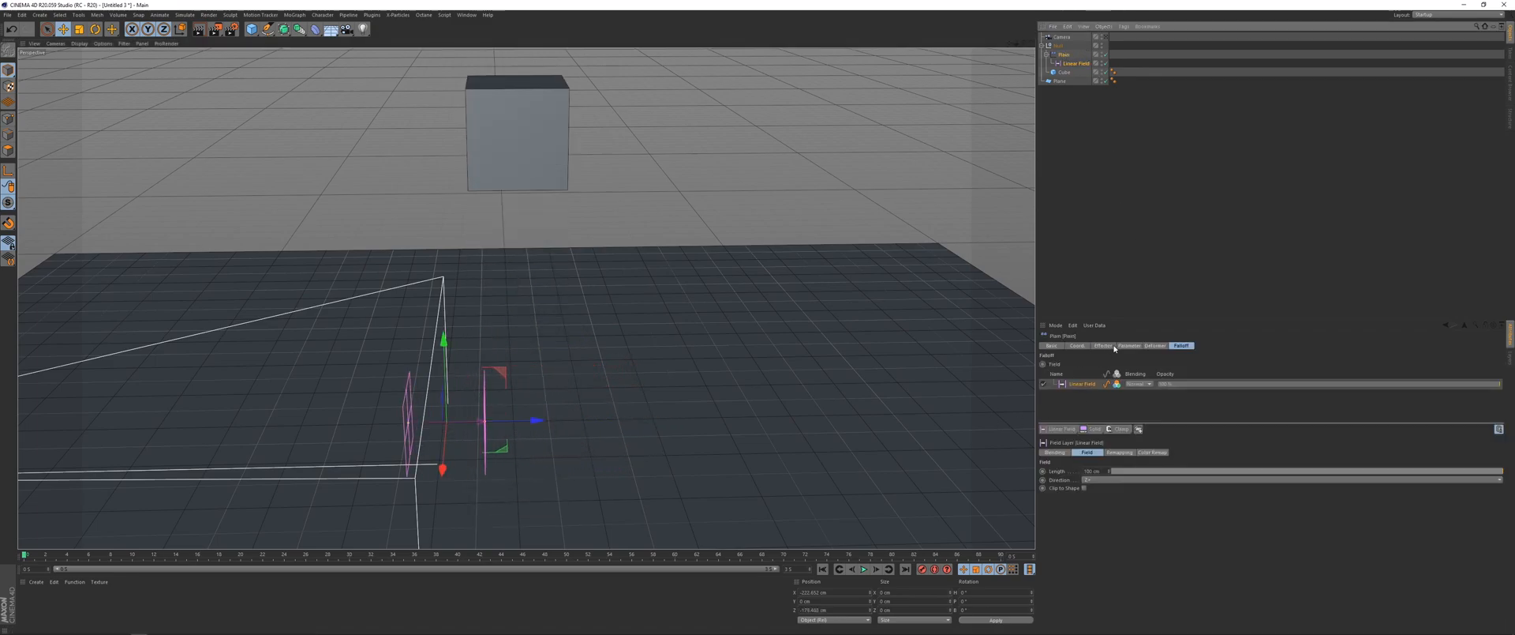
{"action": "left_click", "coordinate": [1129, 346]}
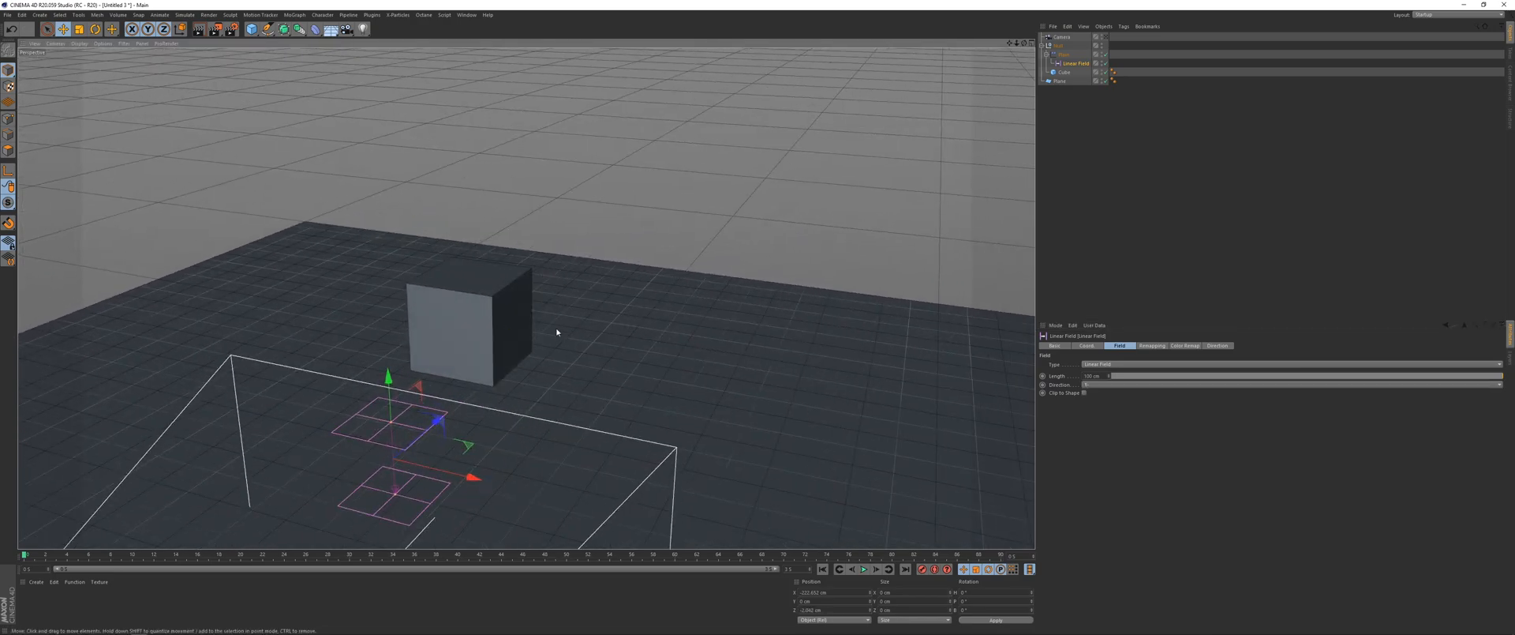
{"action": "left_click_drag", "start_coordinate": [555, 331], "coordinate": [546, 363]}
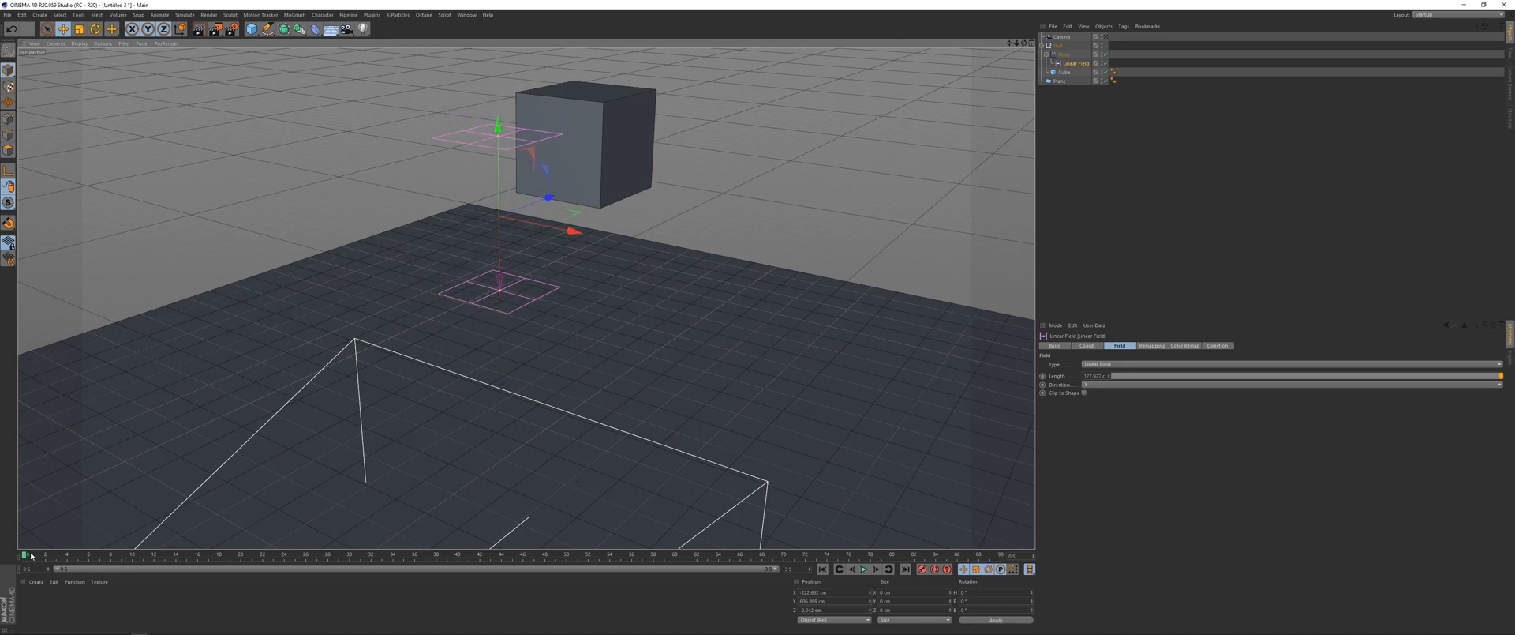
{"action": "mouse_move", "coordinate": [8, 557]}
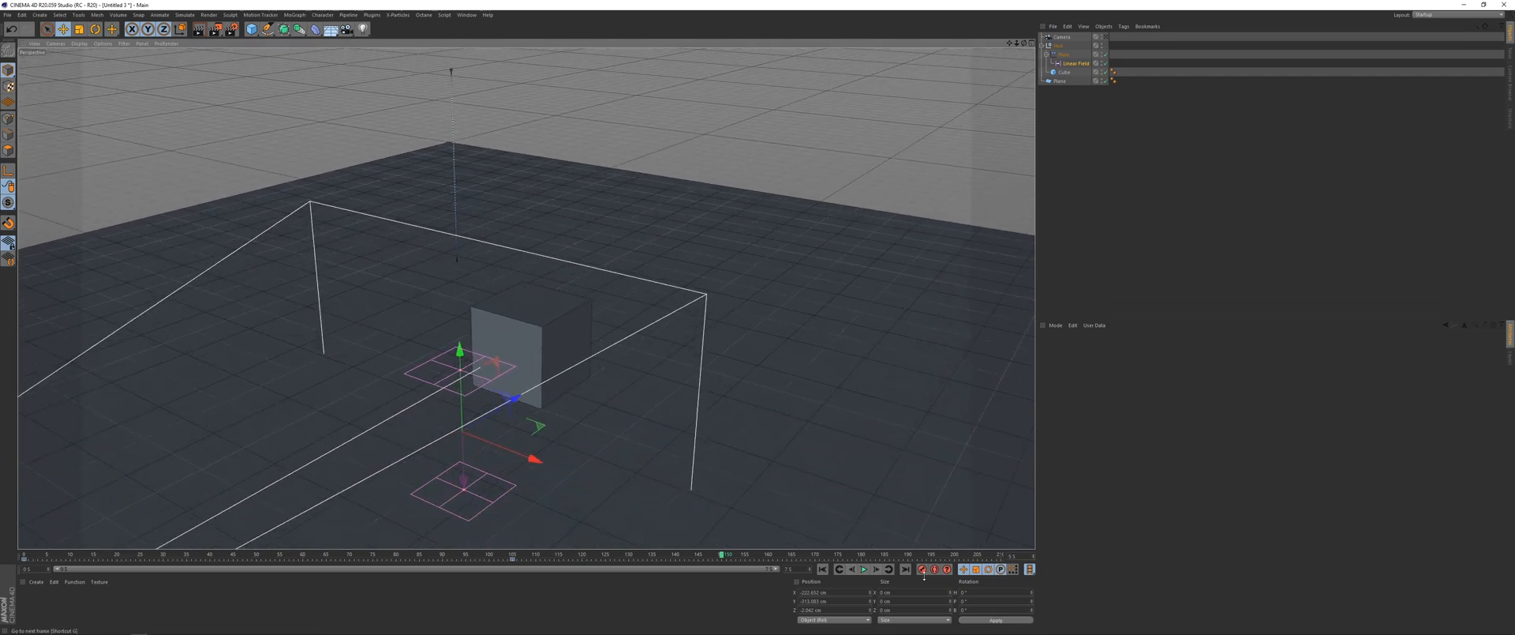
- Keyframe the Linear Field position at start and end frames, then preview the drop
{"action": "left_click", "coordinate": [862, 569]}
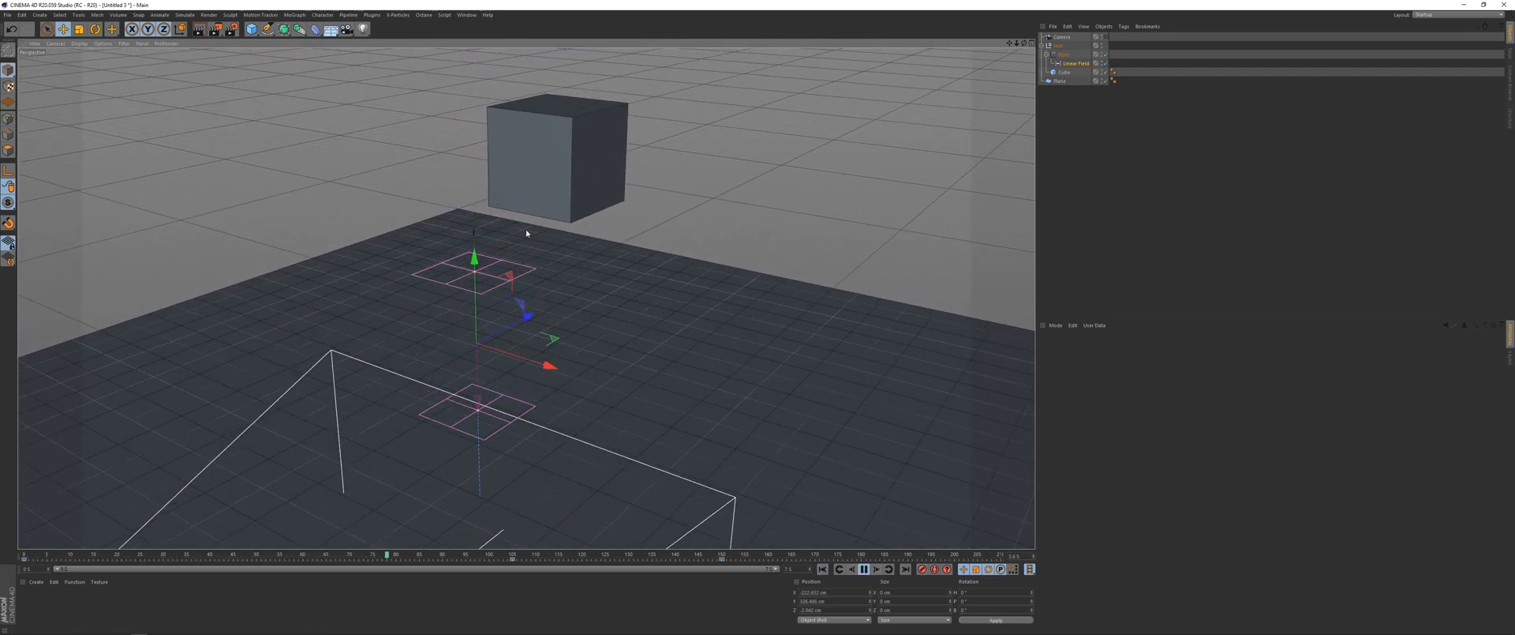
{"action": "left_click", "coordinate": [905, 568]}
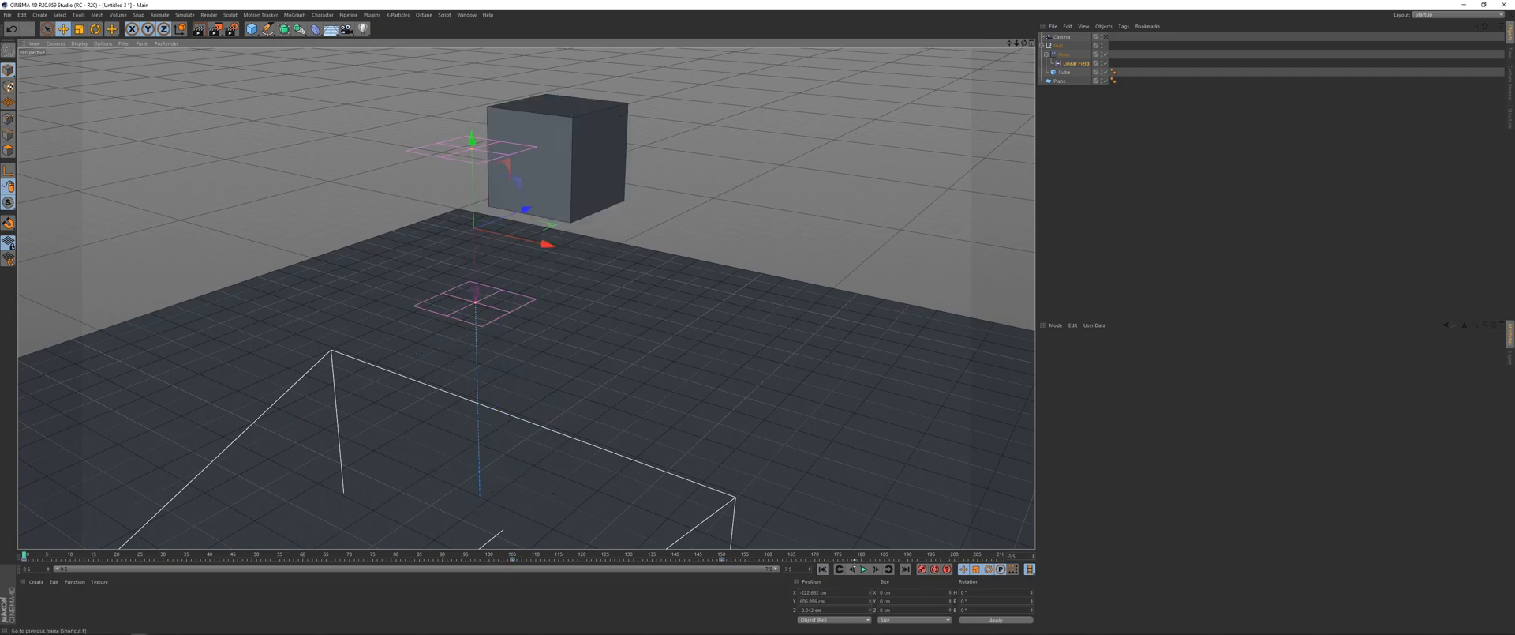
{"action": "left_click", "coordinate": [862, 569]}
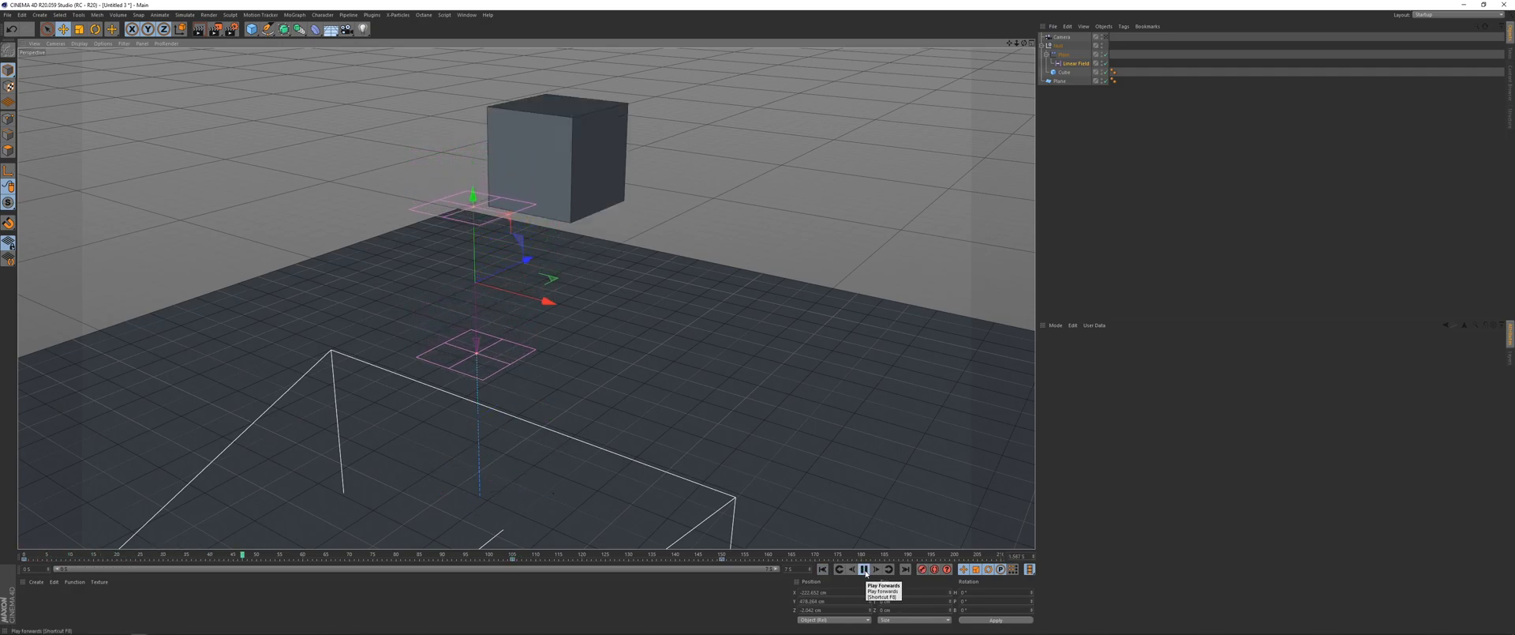
{"action": "left_click", "coordinate": [862, 569]}
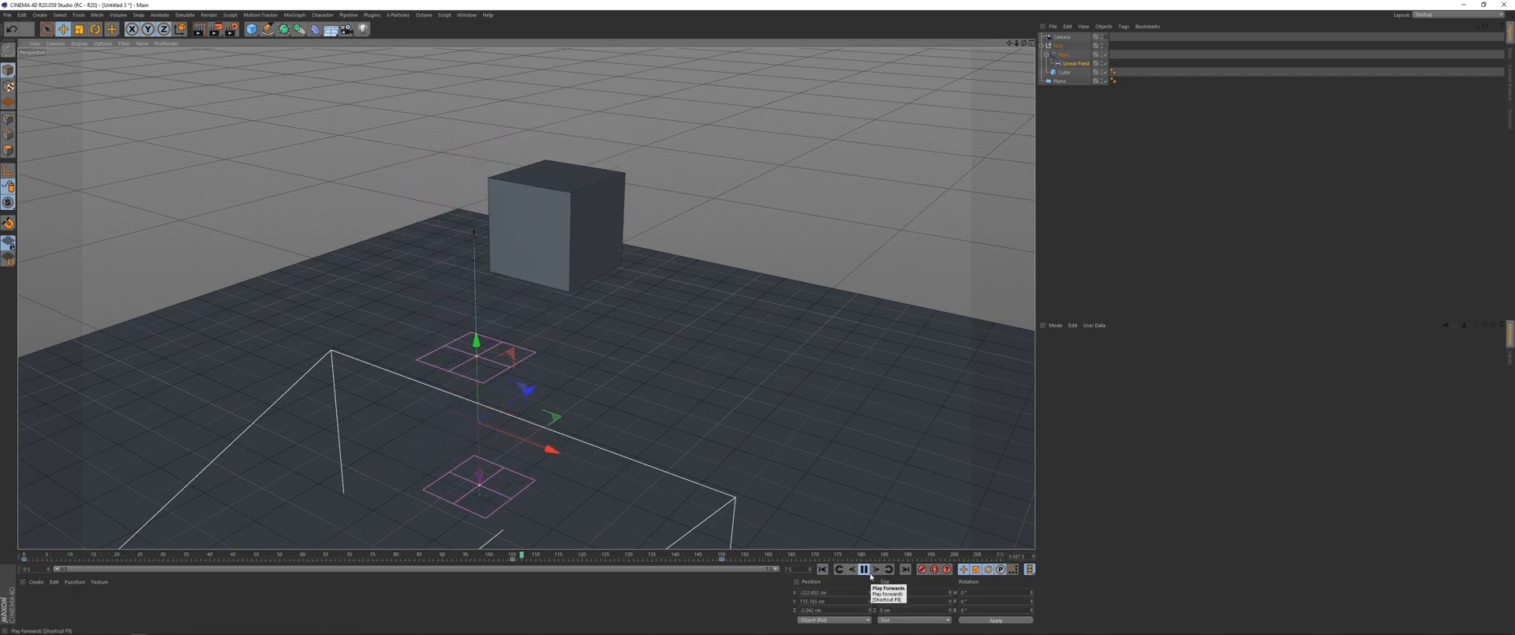
{"action": "left_click", "coordinate": [863, 569]}
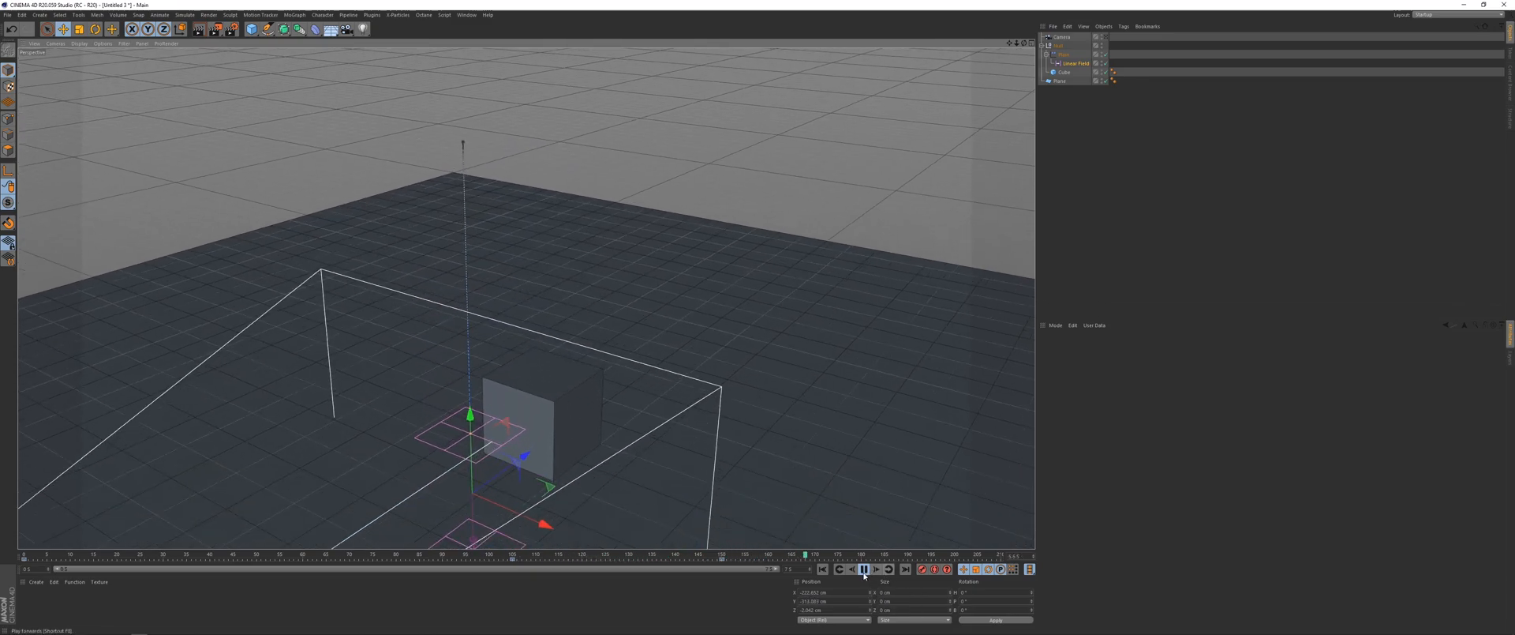
{"action": "left_click", "coordinate": [861, 569]}
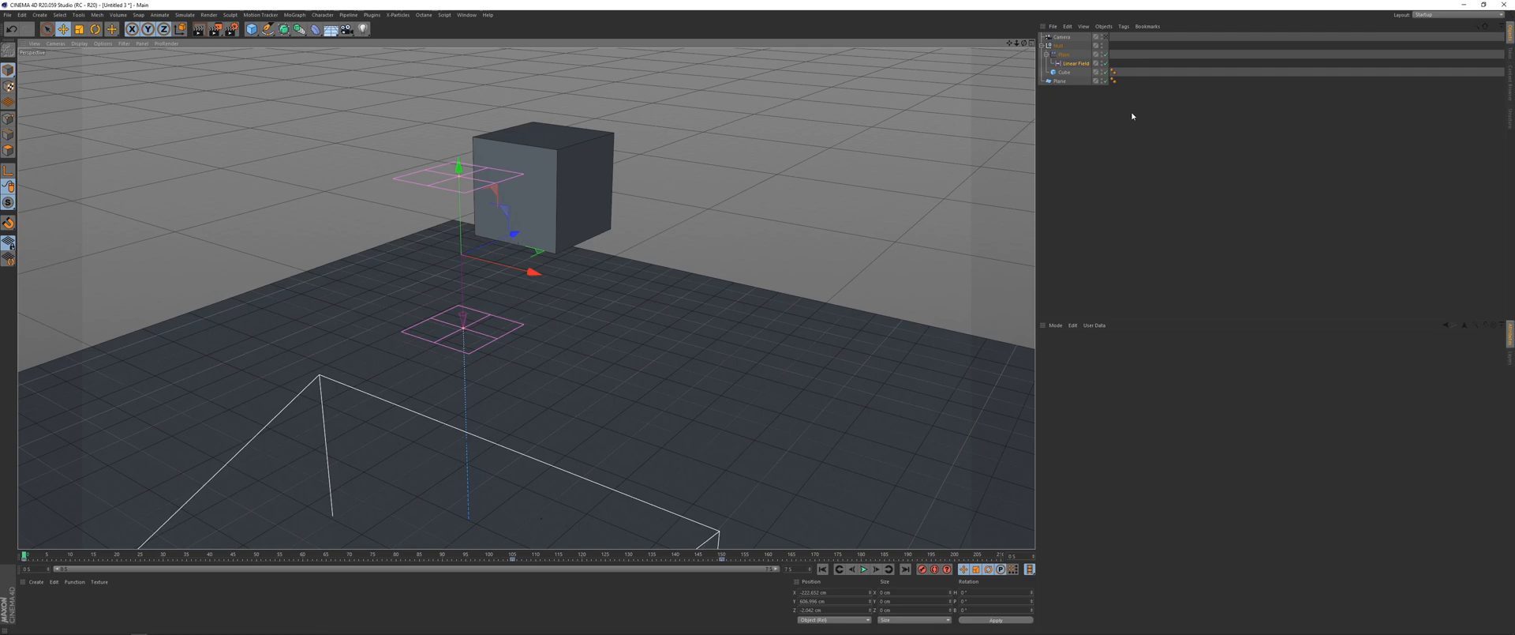
- Give the Plain effector rotation values and preview the tilting drop
{"action": "left_click", "coordinate": [1063, 54]}
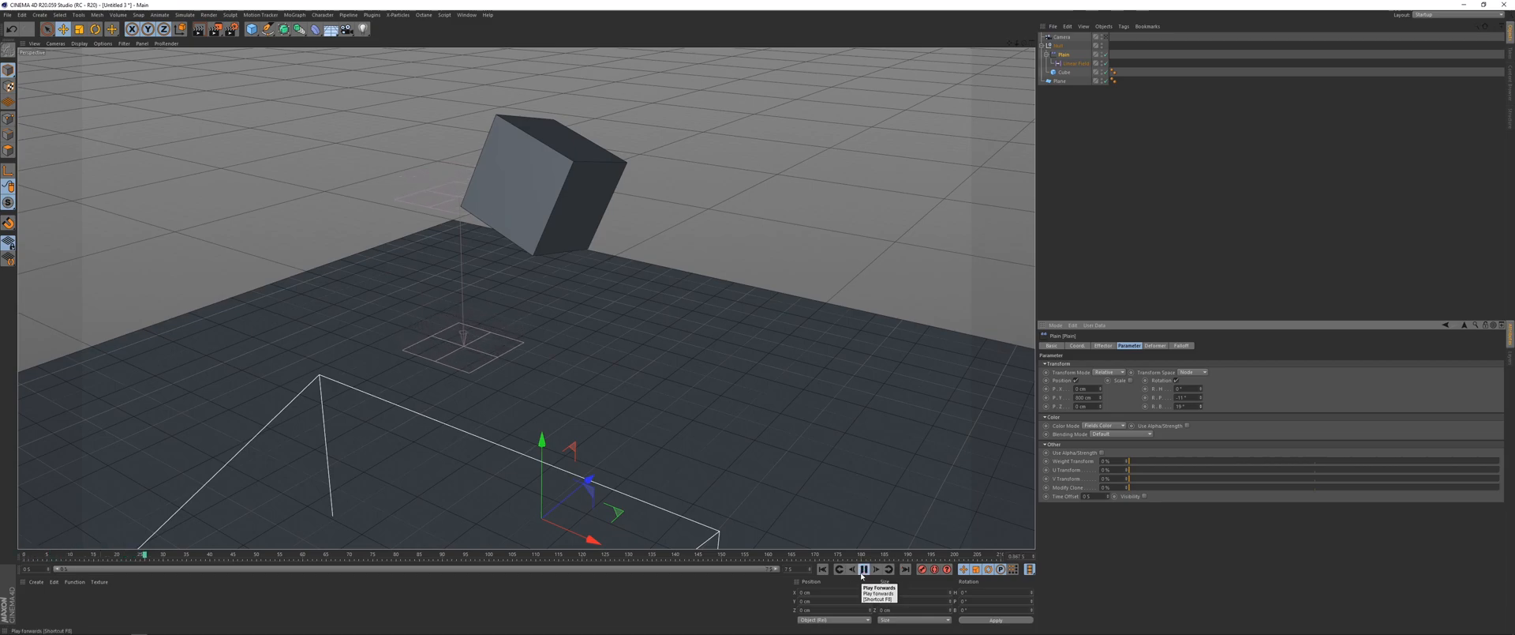
{"action": "left_click", "coordinate": [875, 569]}
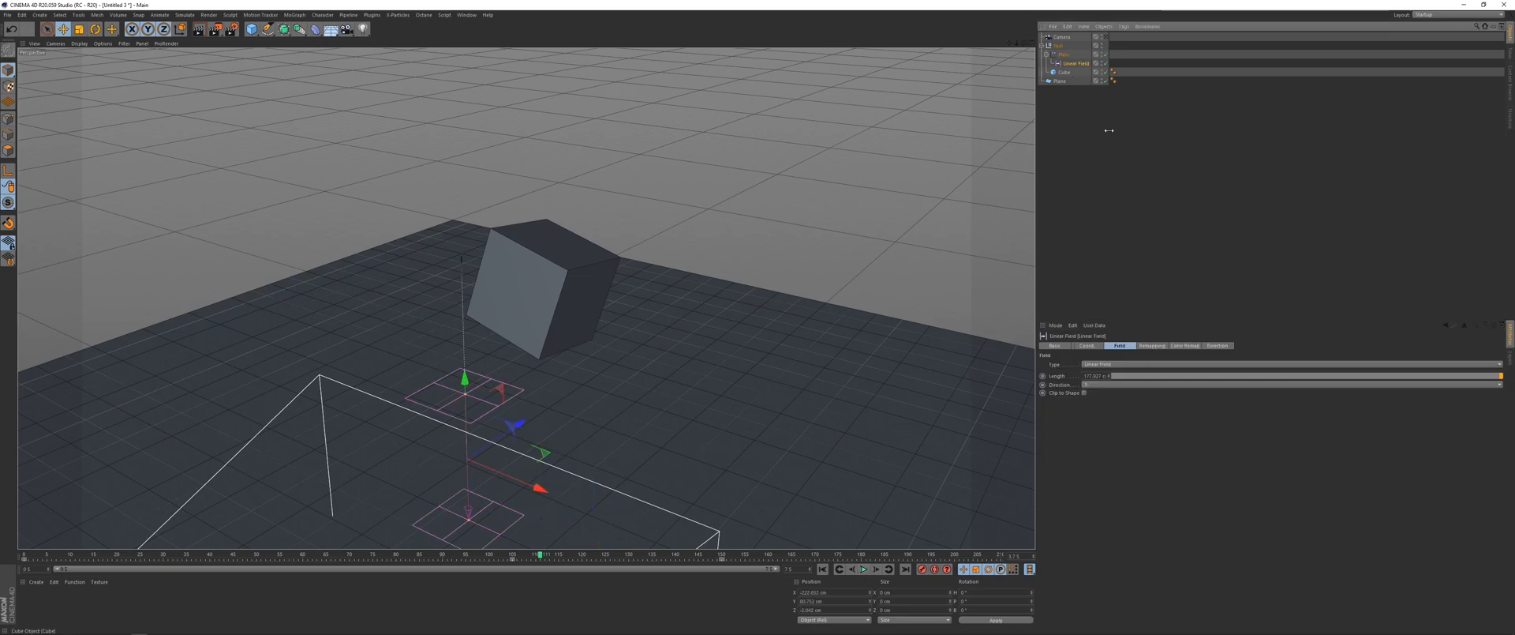
{"action": "left_click", "coordinate": [1151, 346]}
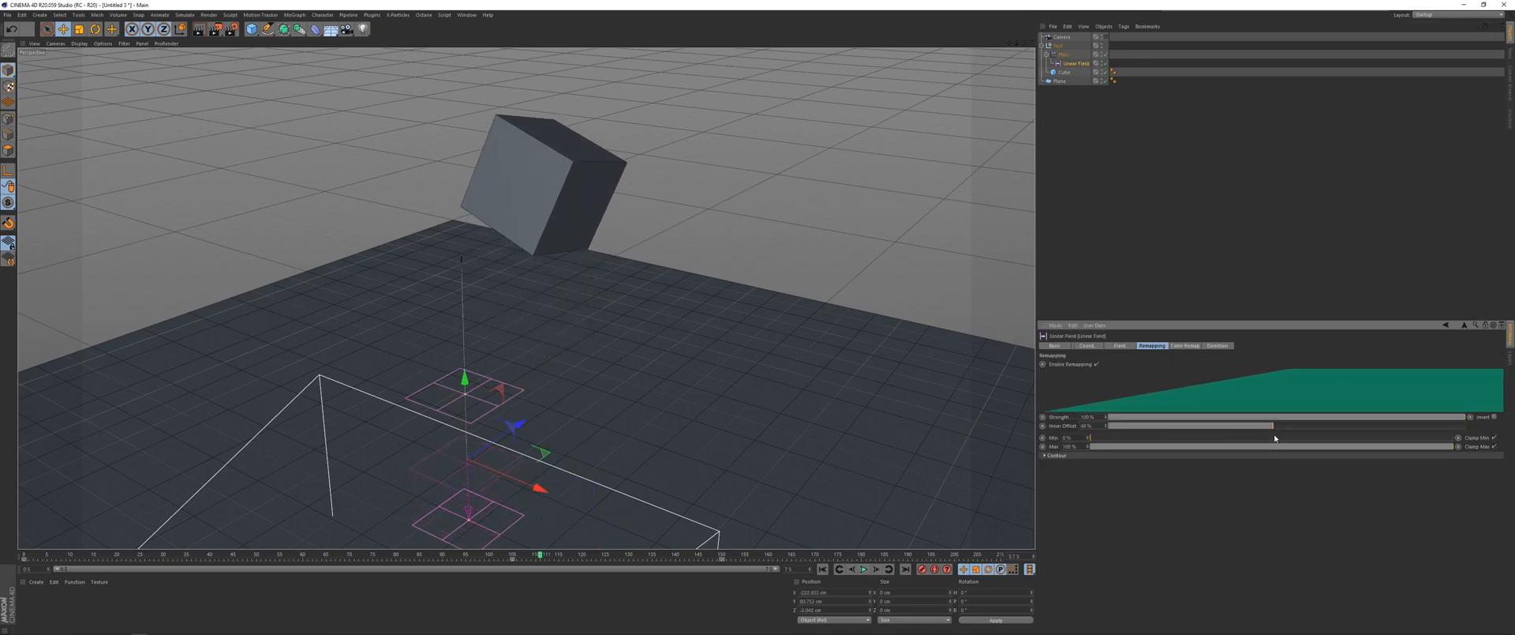
{"action": "left_click", "coordinate": [862, 569]}
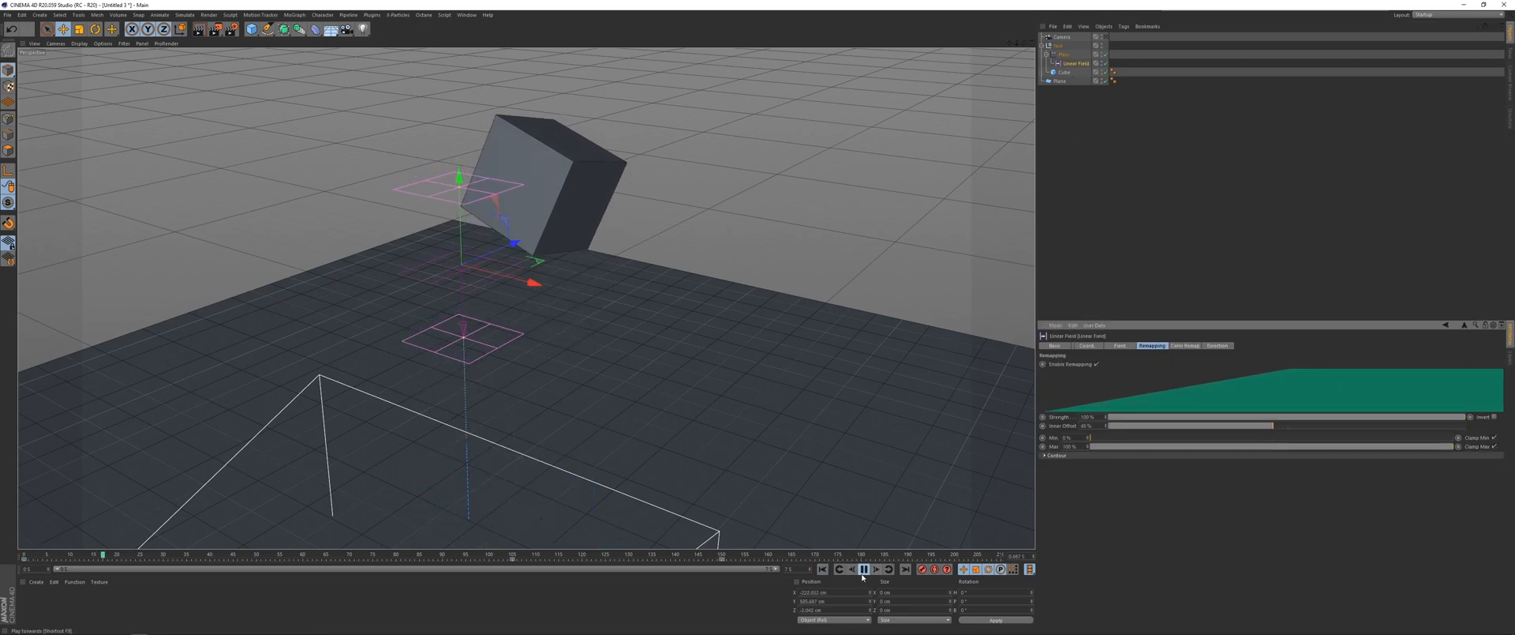
{"action": "left_click", "coordinate": [863, 568]}
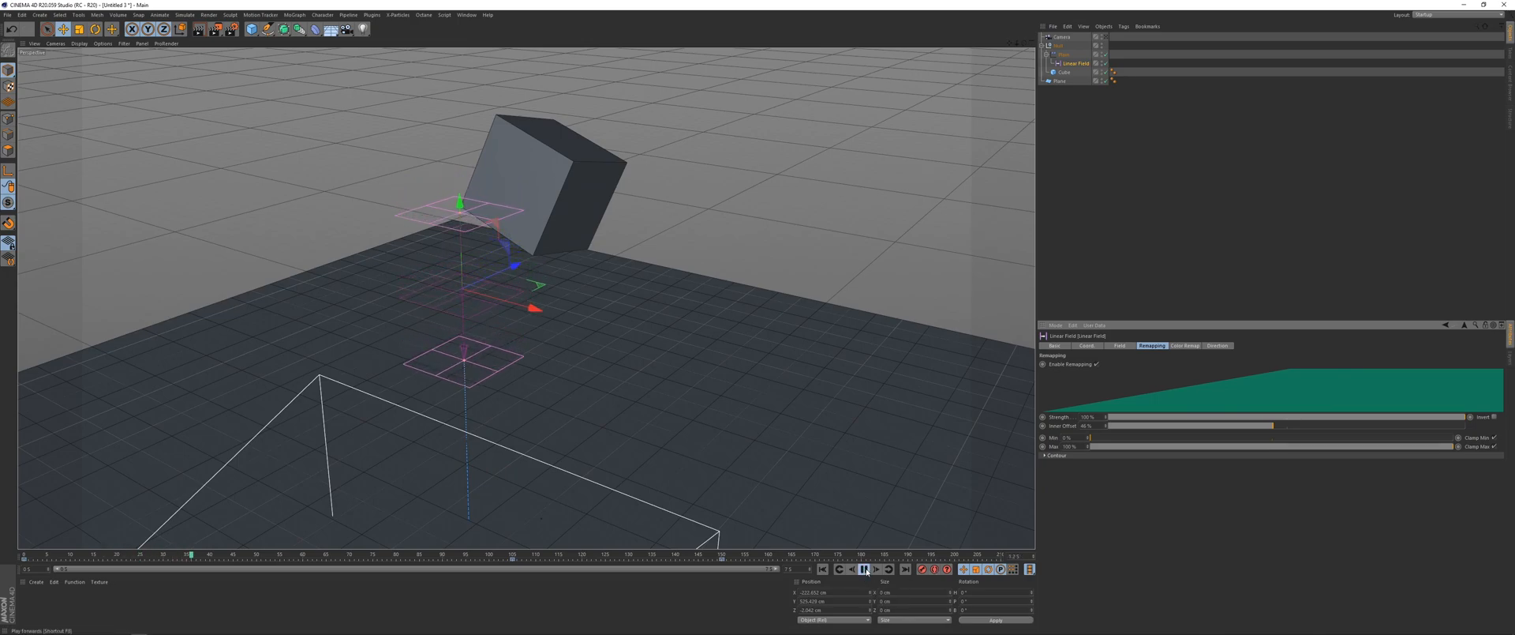
{"action": "left_click", "coordinate": [863, 569]}
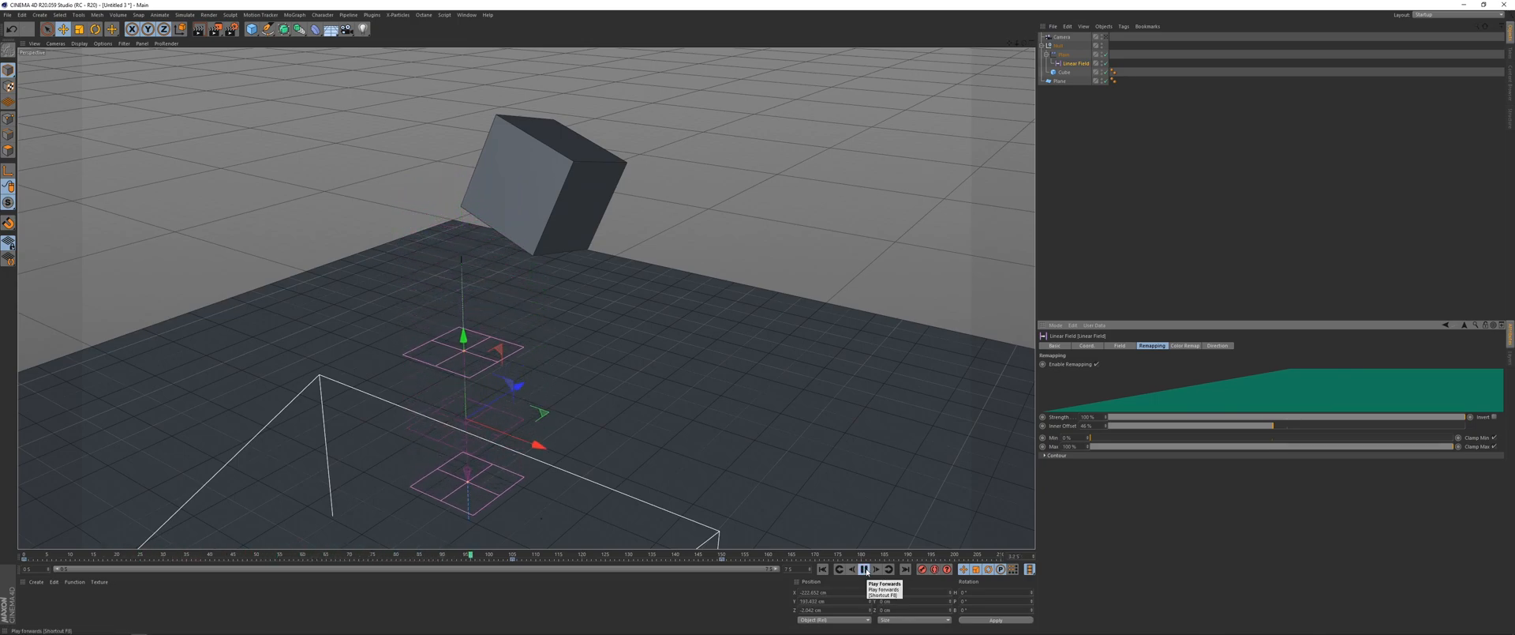
{"action": "left_click", "coordinate": [862, 568]}
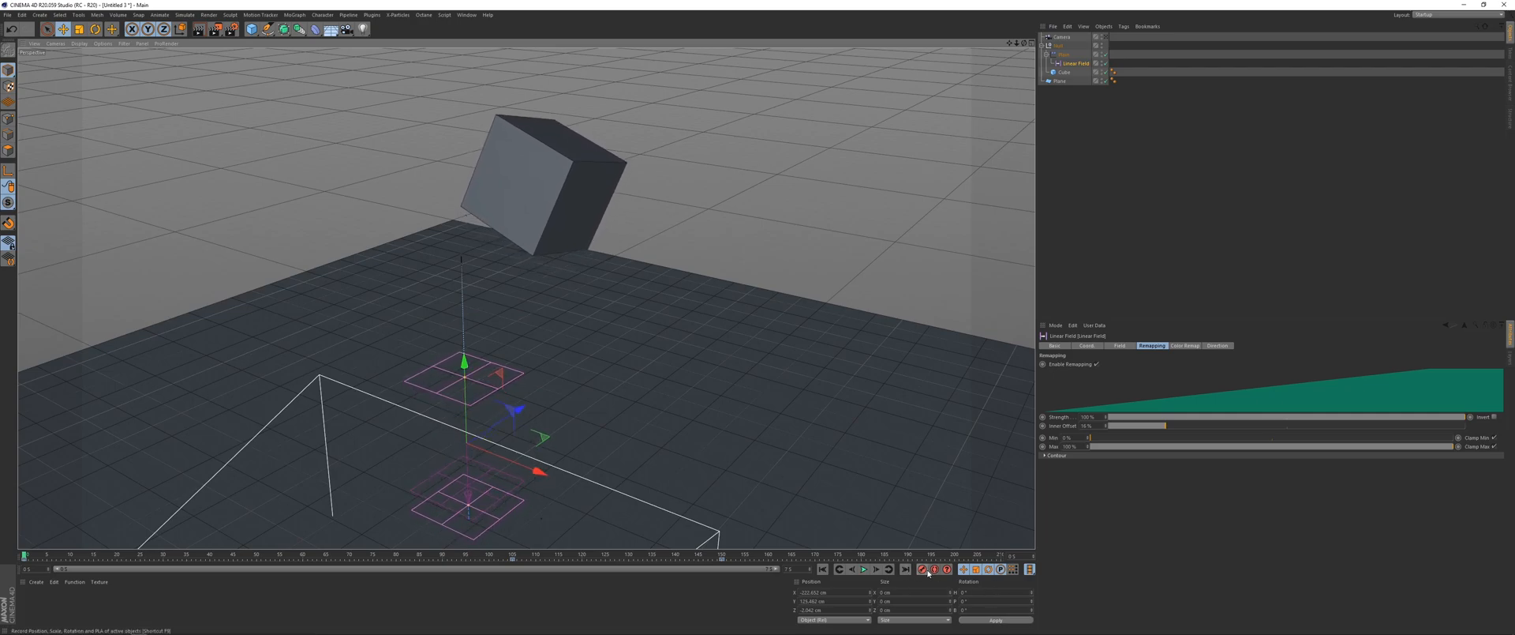
{"action": "mouse_move", "coordinate": [836, 569]}
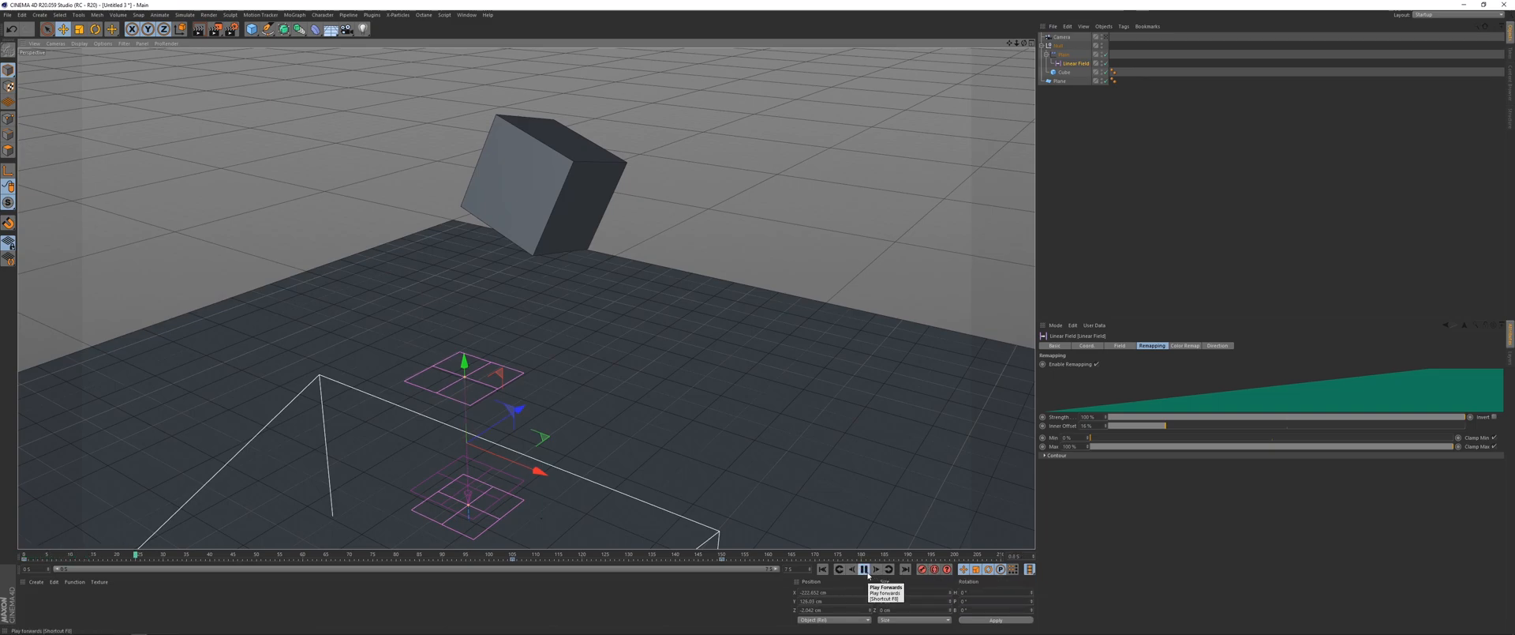
{"action": "left_click", "coordinate": [875, 569]}
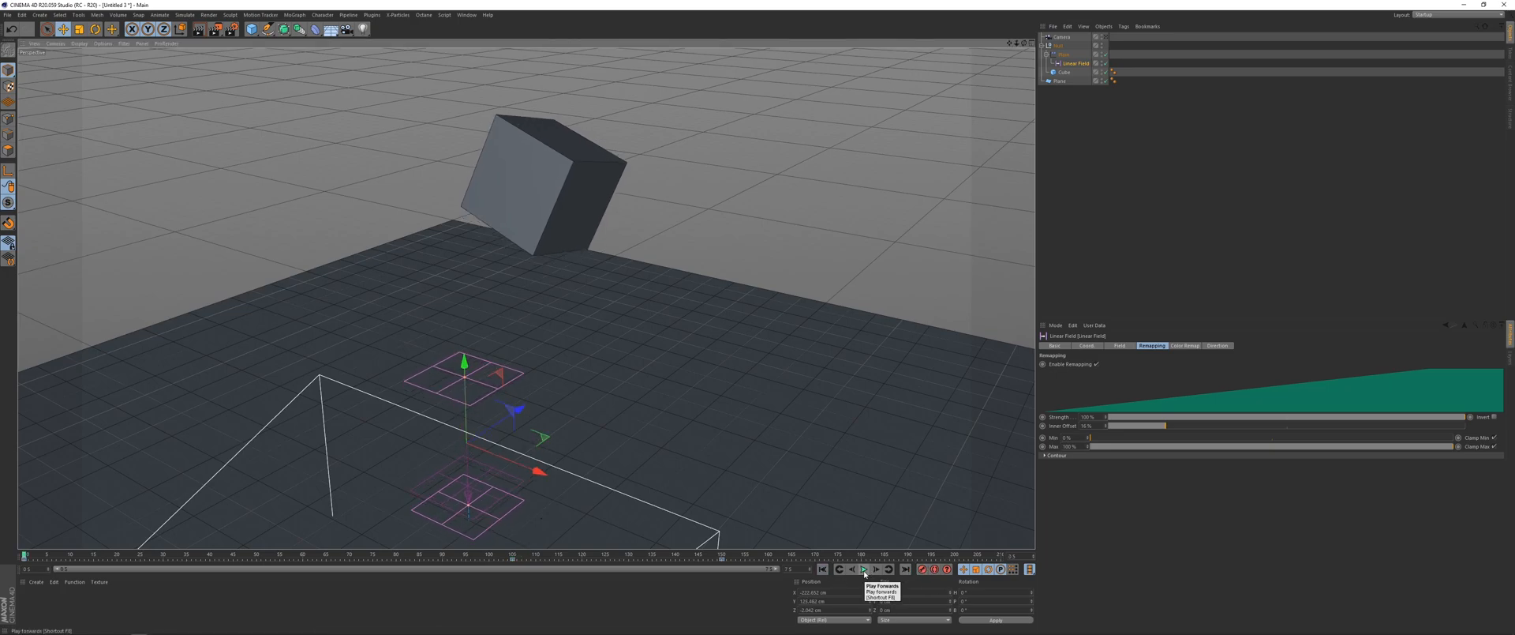
{"action": "left_click", "coordinate": [862, 568]}
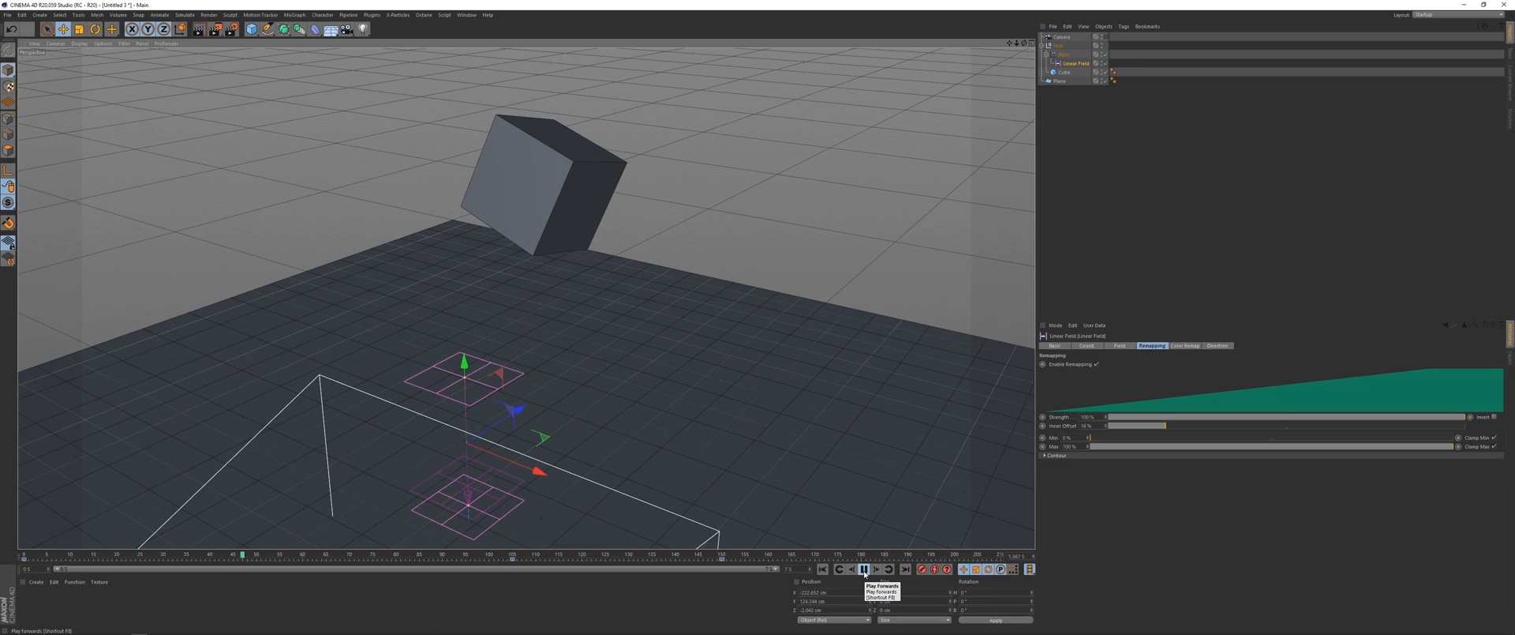
{"action": "left_click", "coordinate": [863, 569]}
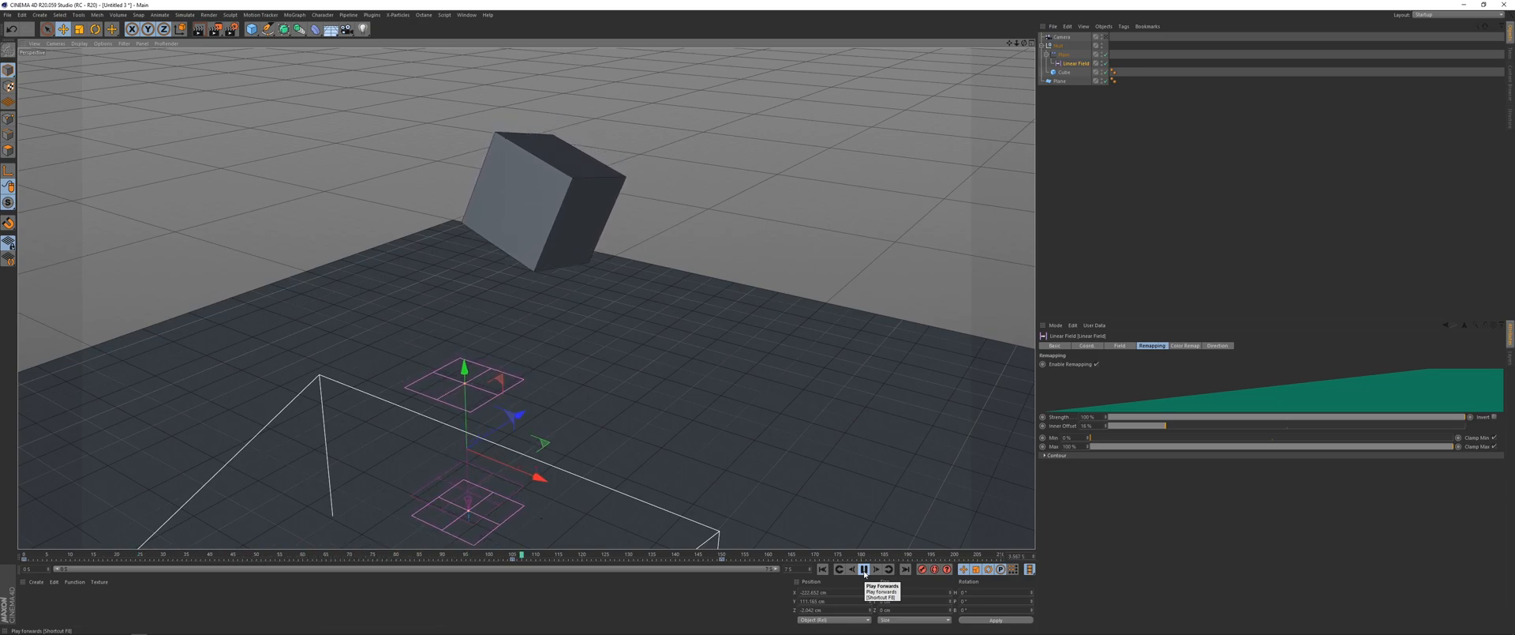
{"action": "left_click", "coordinate": [863, 569]}
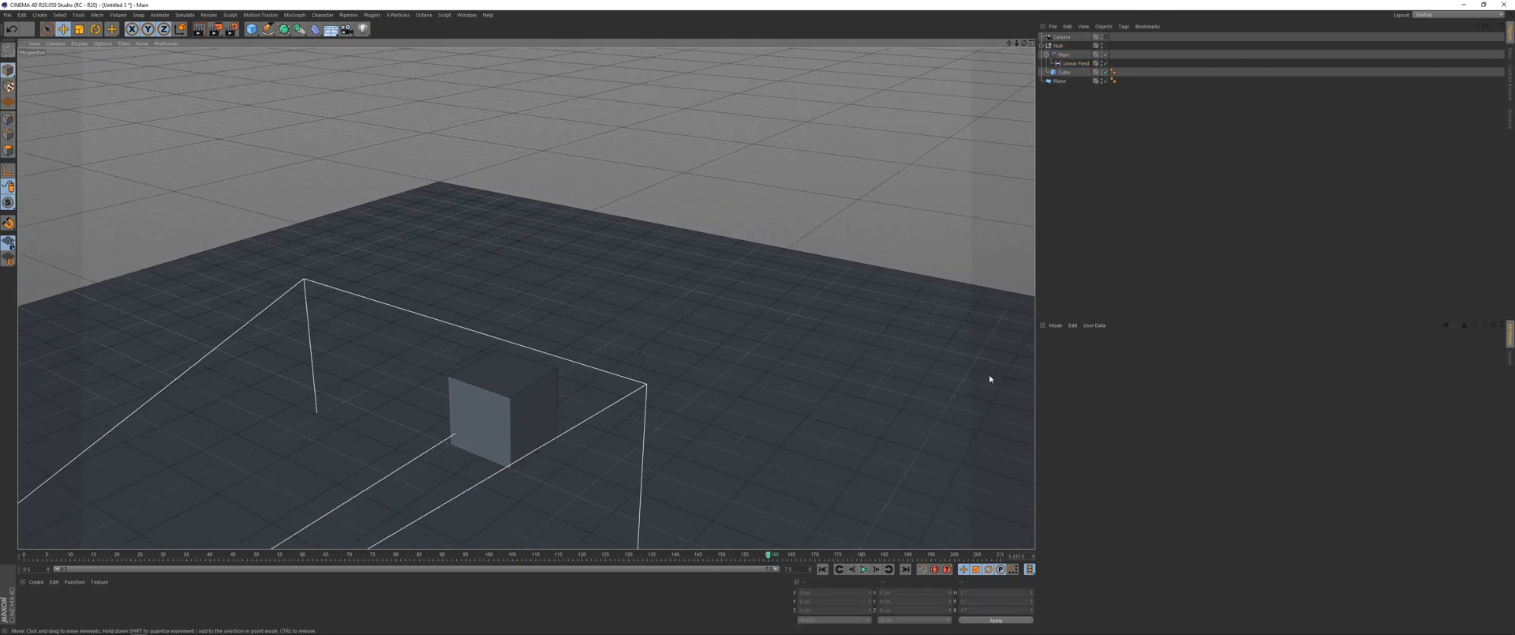
- Ease the Linear Field's Position Y keys in the F-Curve timeline
{"action": "left_click", "coordinate": [1074, 64]}
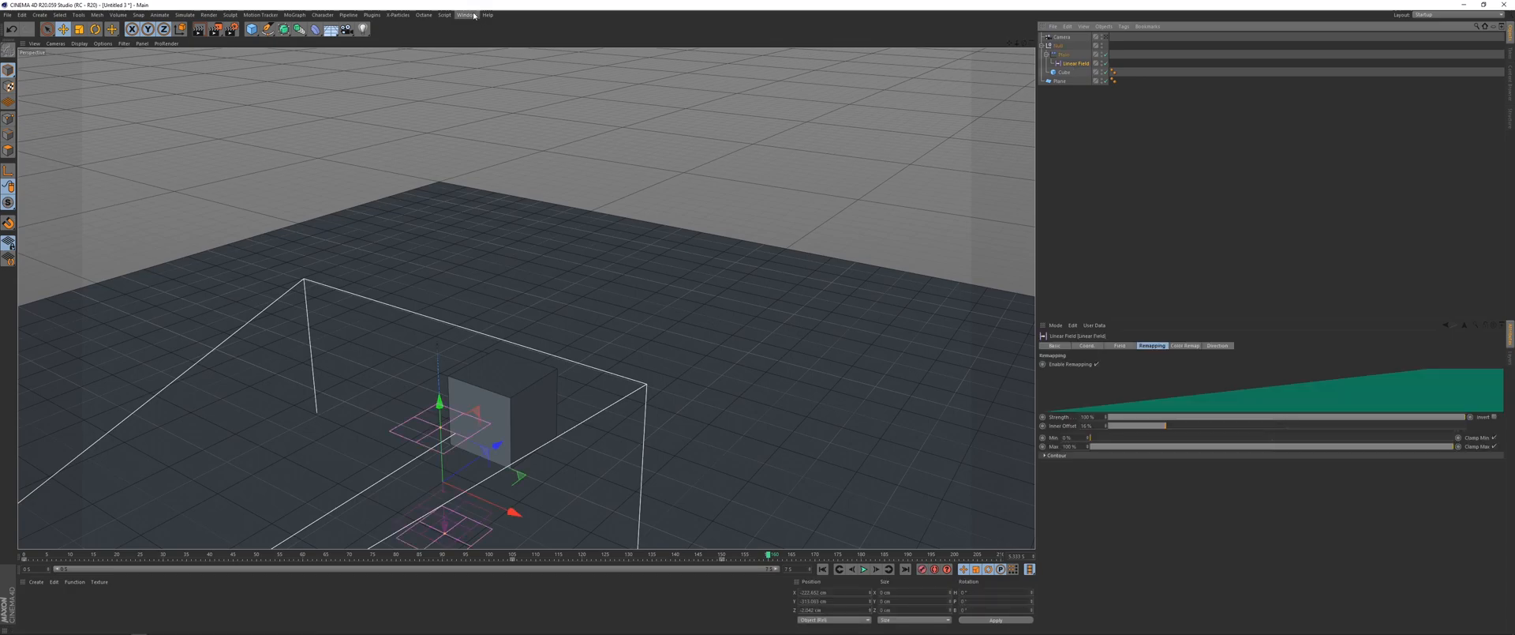
{"action": "left_click", "coordinate": [467, 15]}
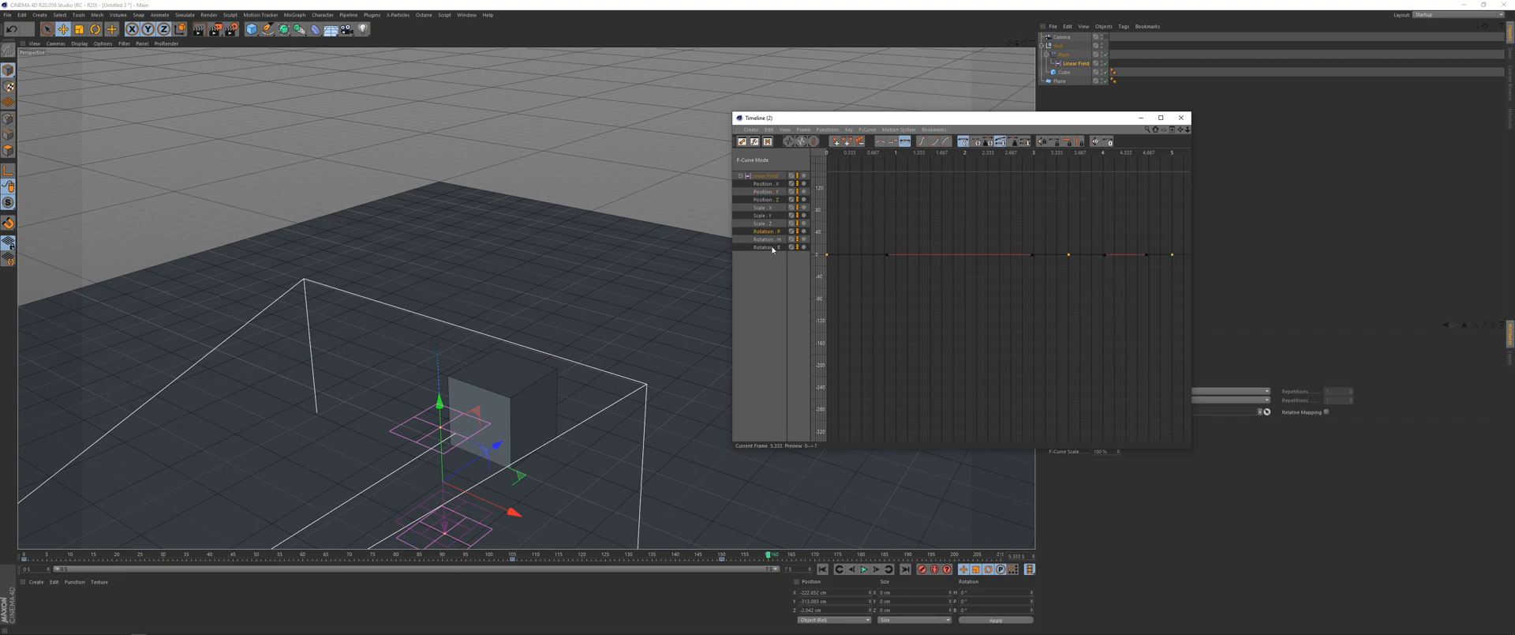
{"action": "left_click", "coordinate": [766, 246]}
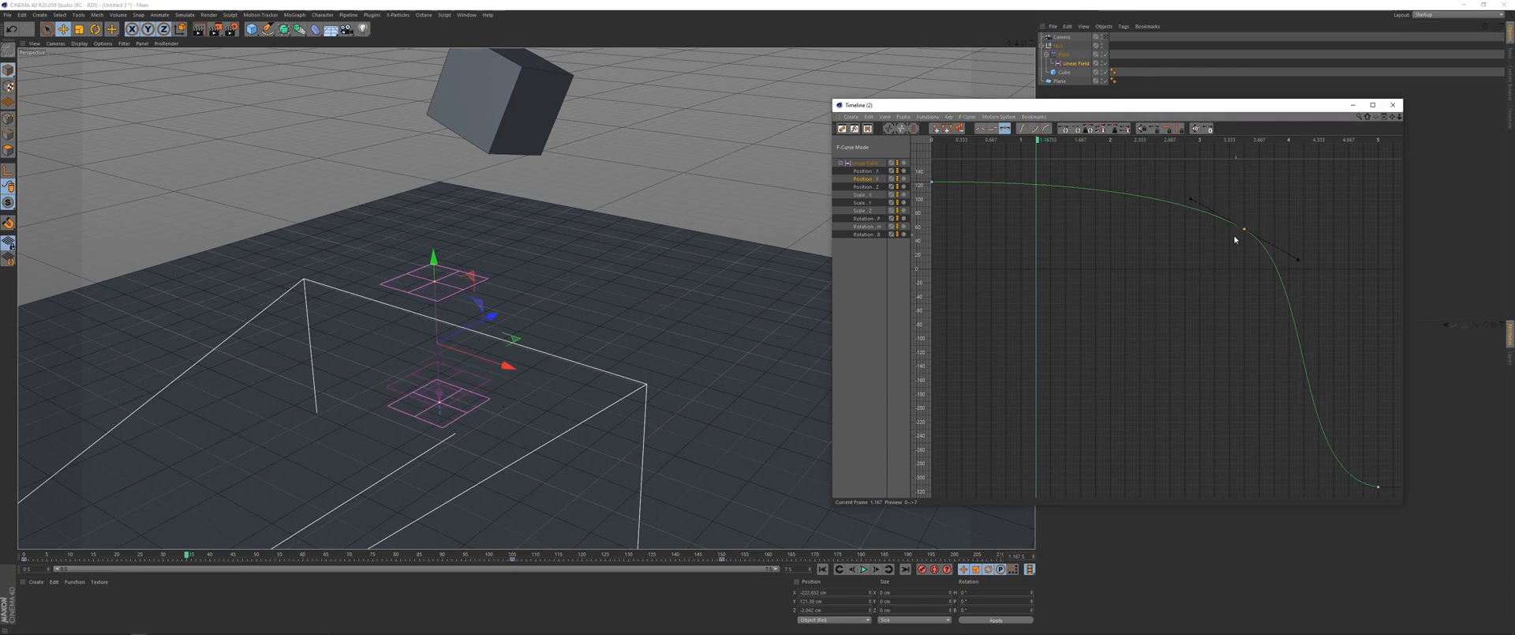
{"action": "left_click", "coordinate": [862, 569]}
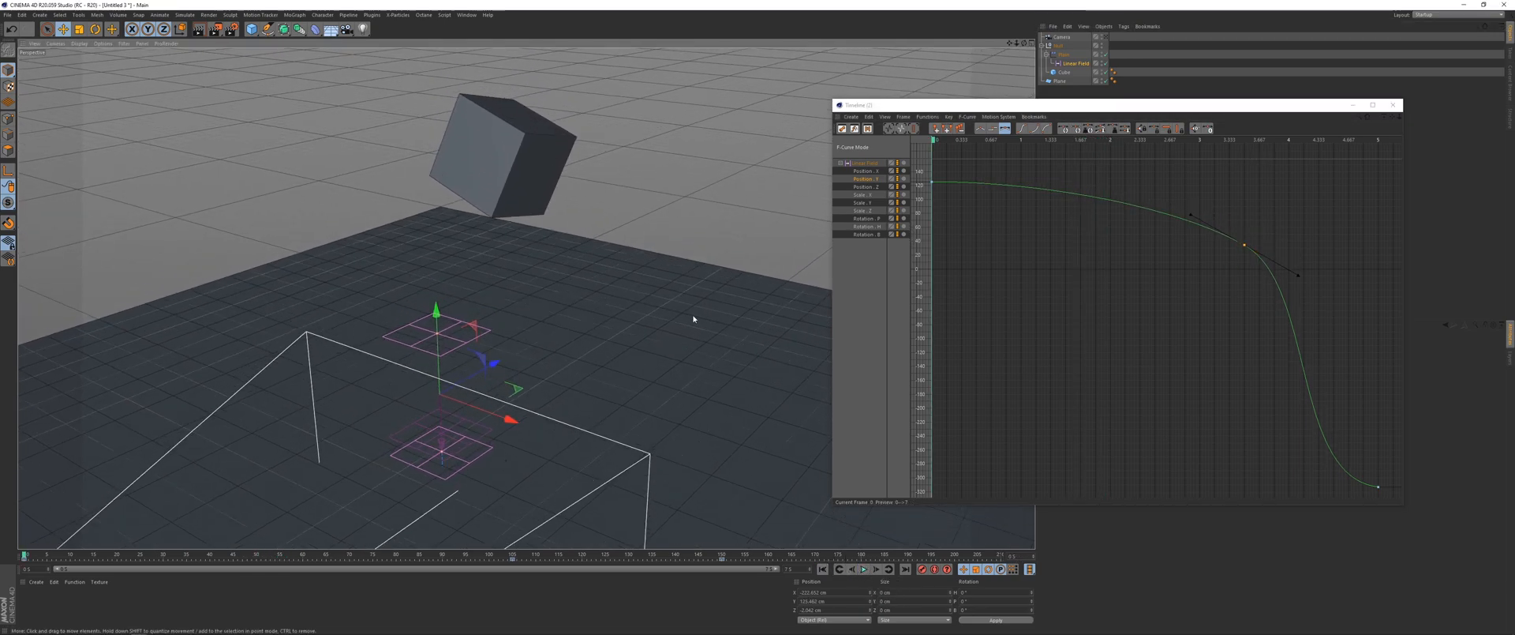
- Play back the eased drop to check the cube lingers before slamming down
{"action": "left_click", "coordinate": [865, 568]}
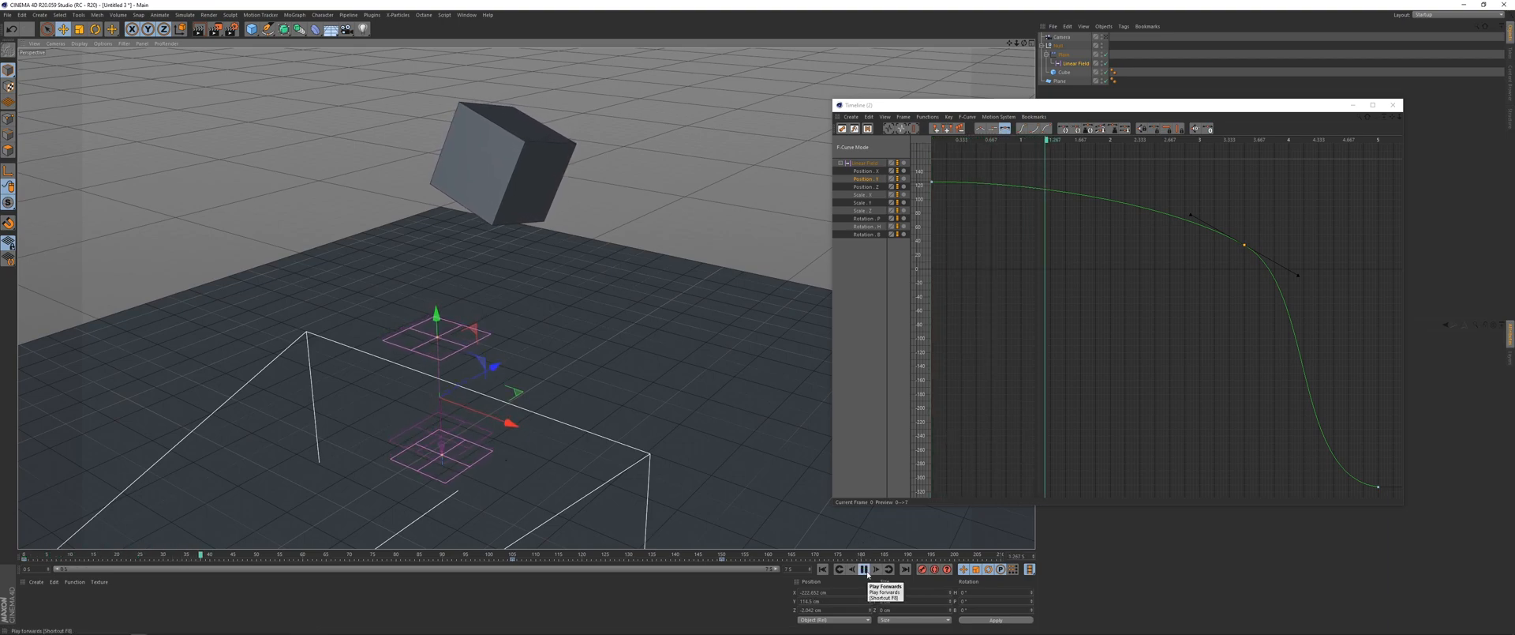
{"action": "left_click", "coordinate": [862, 569]}
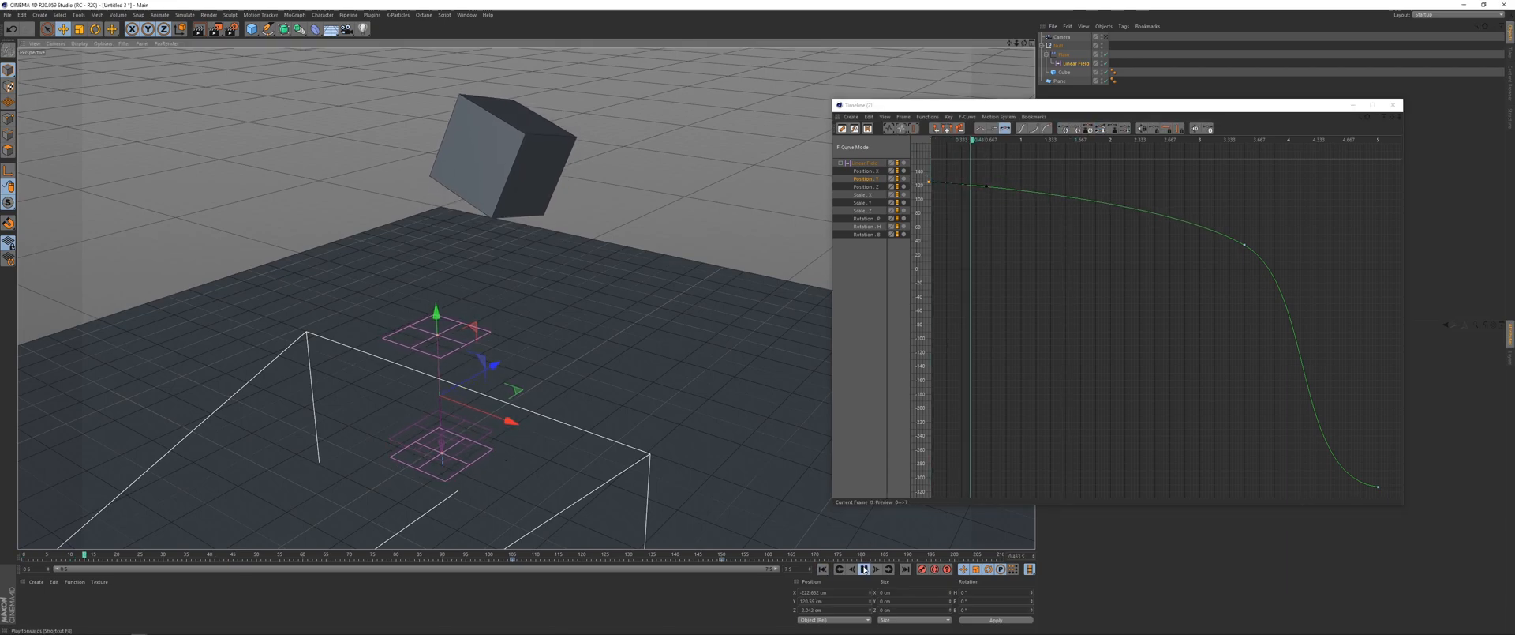
{"action": "left_click", "coordinate": [862, 568]}
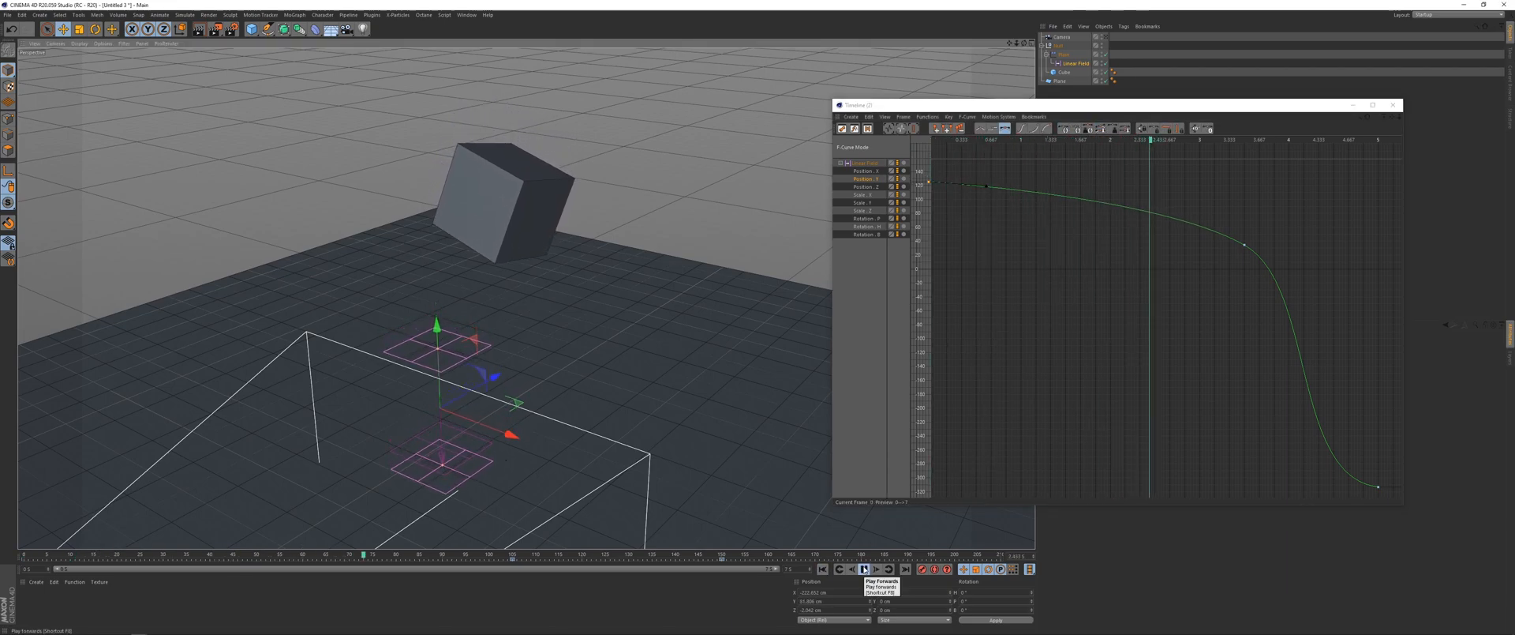
{"action": "left_click", "coordinate": [854, 568]}
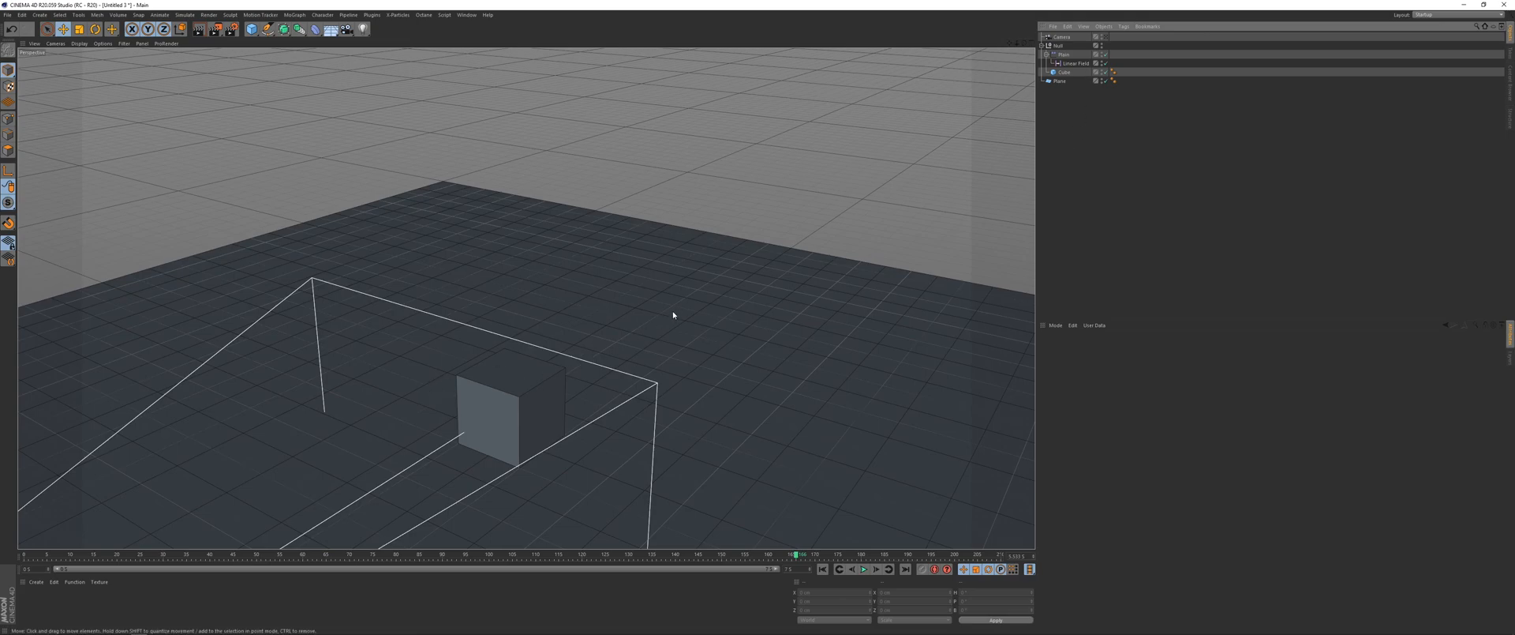
- Add a Delay effector and set its mode to Spring
{"action": "left_click", "coordinate": [294, 14]}
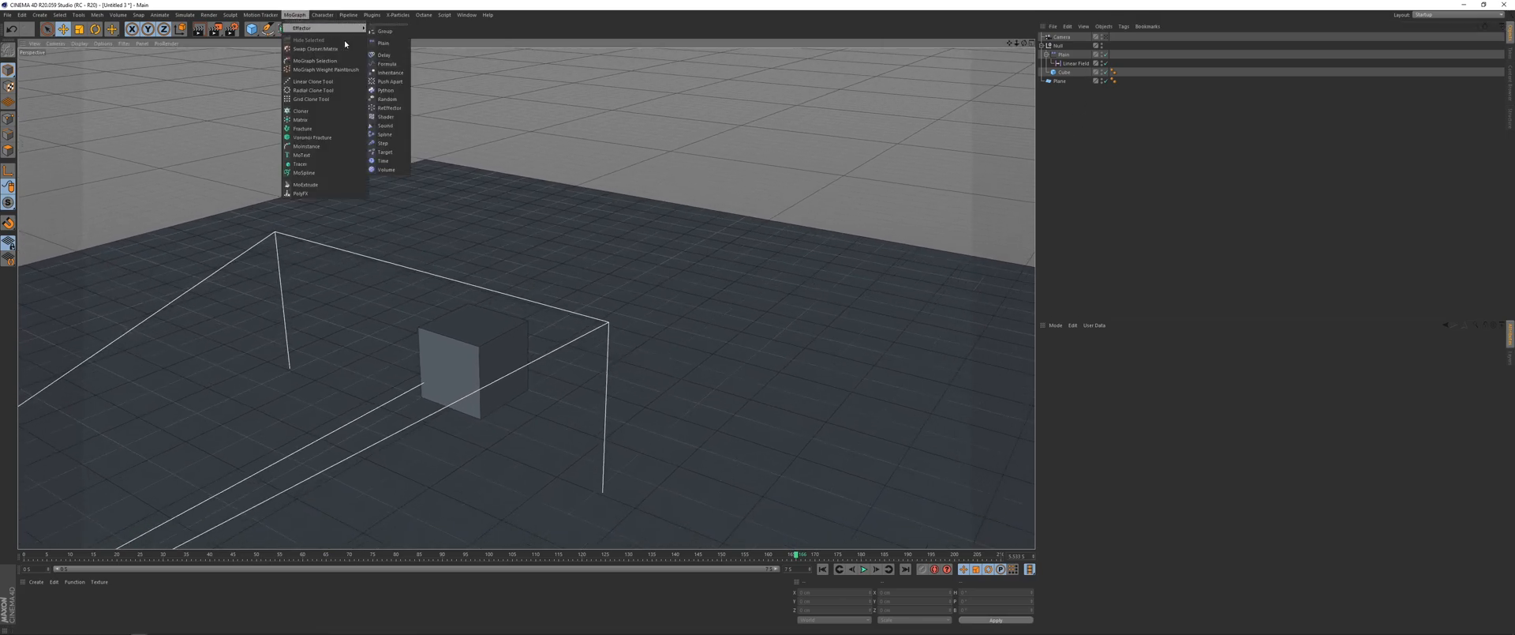
{"action": "mouse_move", "coordinate": [384, 56]}
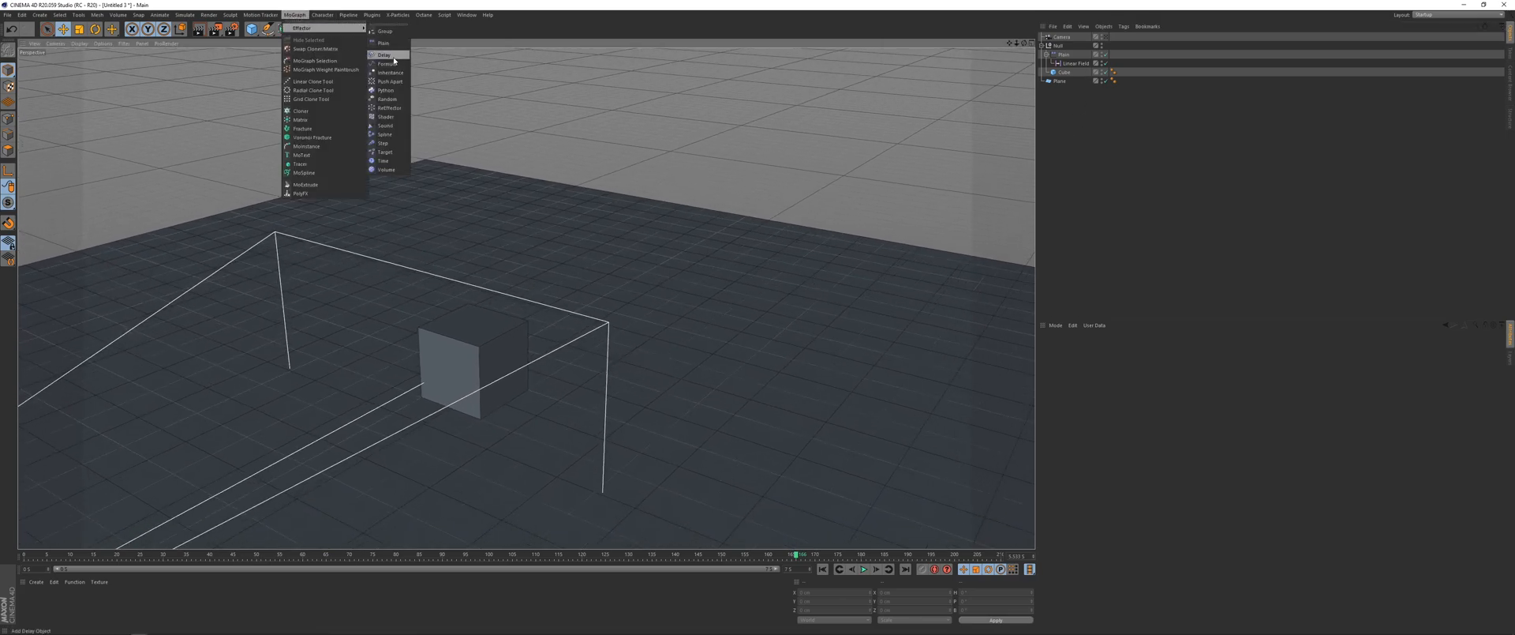
{"action": "left_click", "coordinate": [383, 54]}
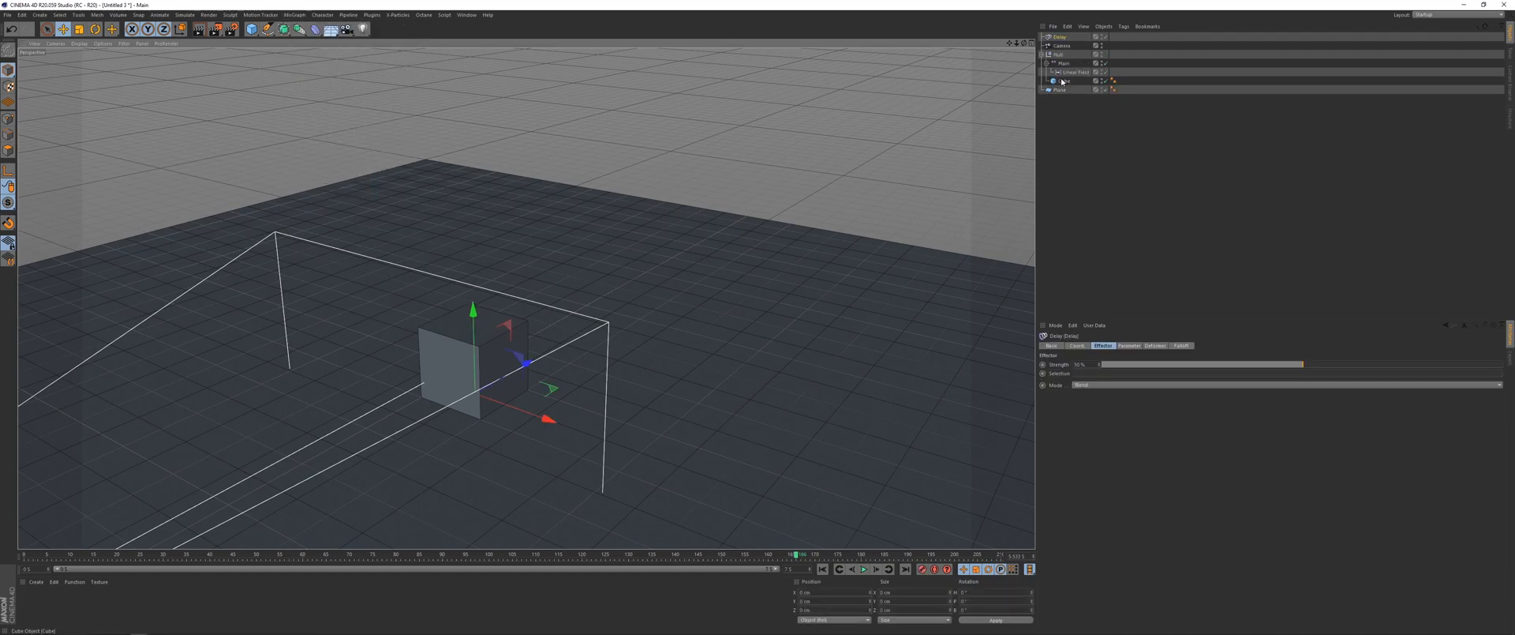
{"action": "left_click", "coordinate": [1065, 81]}
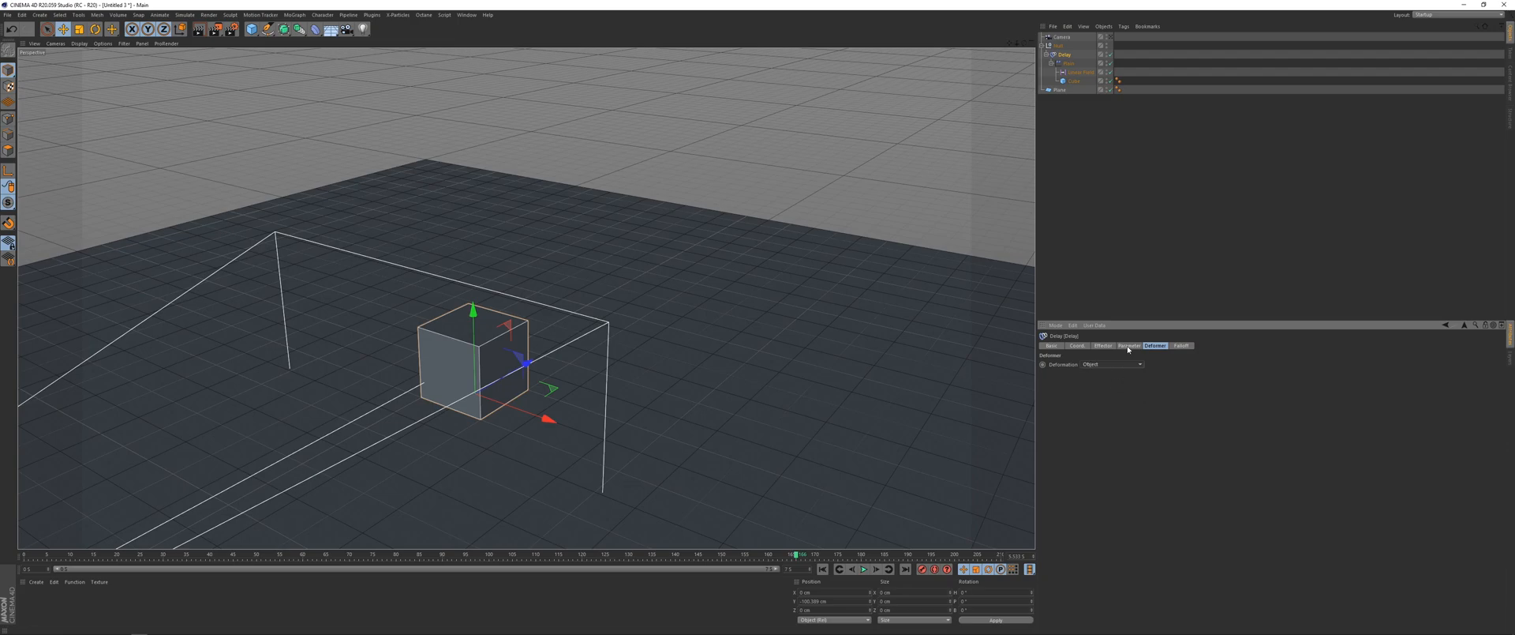
{"action": "left_click", "coordinate": [1103, 346]}
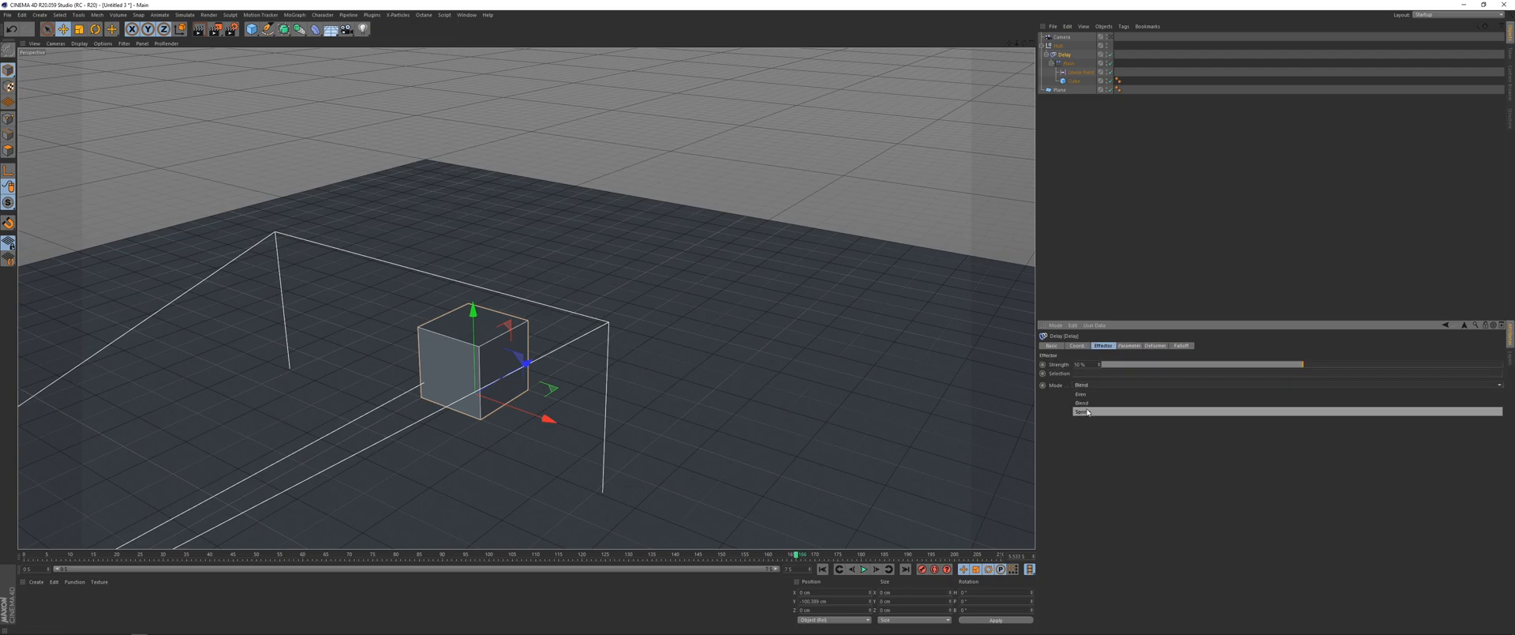
{"action": "left_click", "coordinate": [1082, 411]}
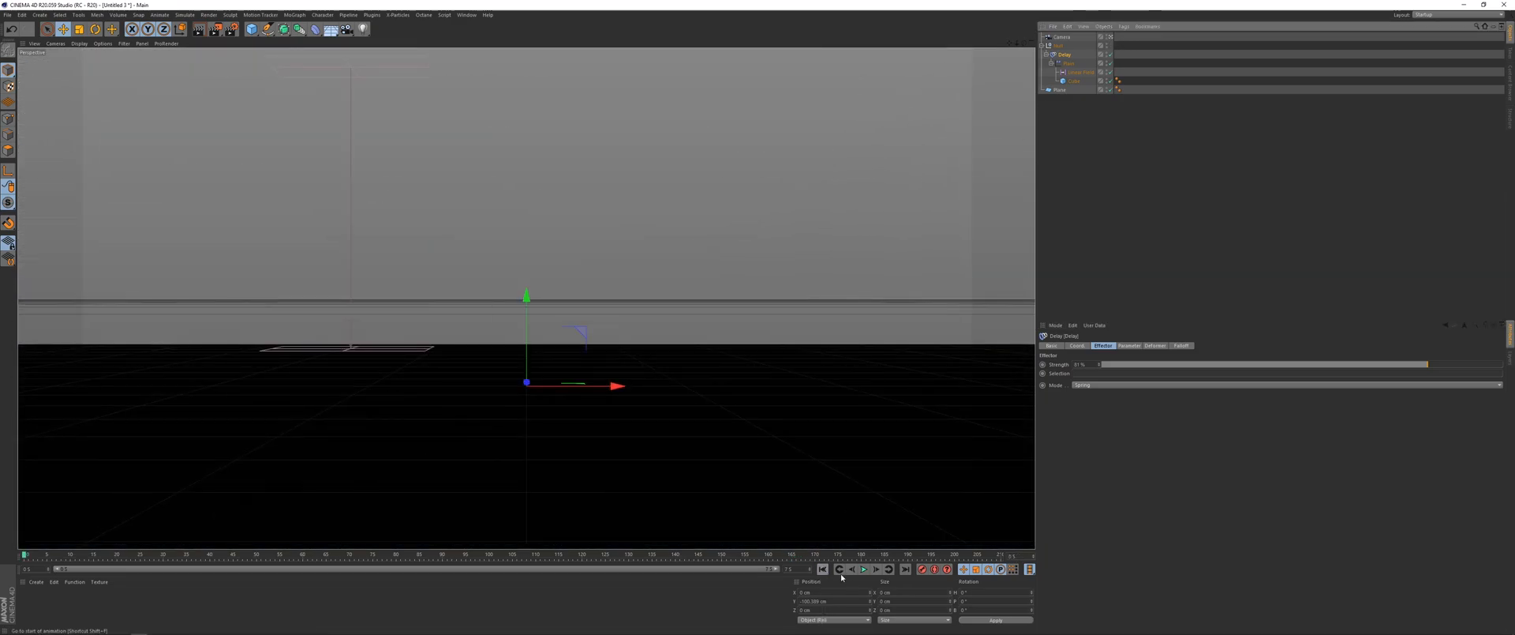
- Play back the cube's spring wobble on landing, then rewind to frame one
{"action": "left_click", "coordinate": [862, 569]}
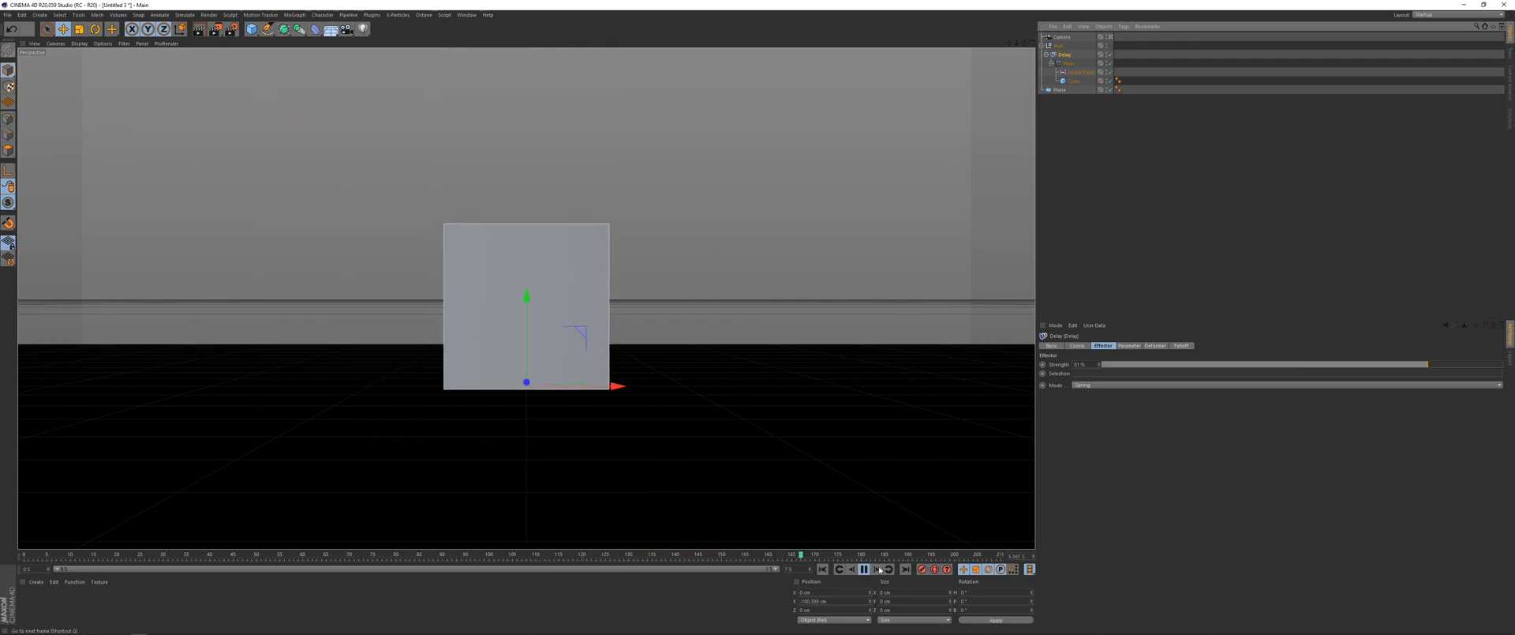
{"action": "left_click", "coordinate": [863, 569]}
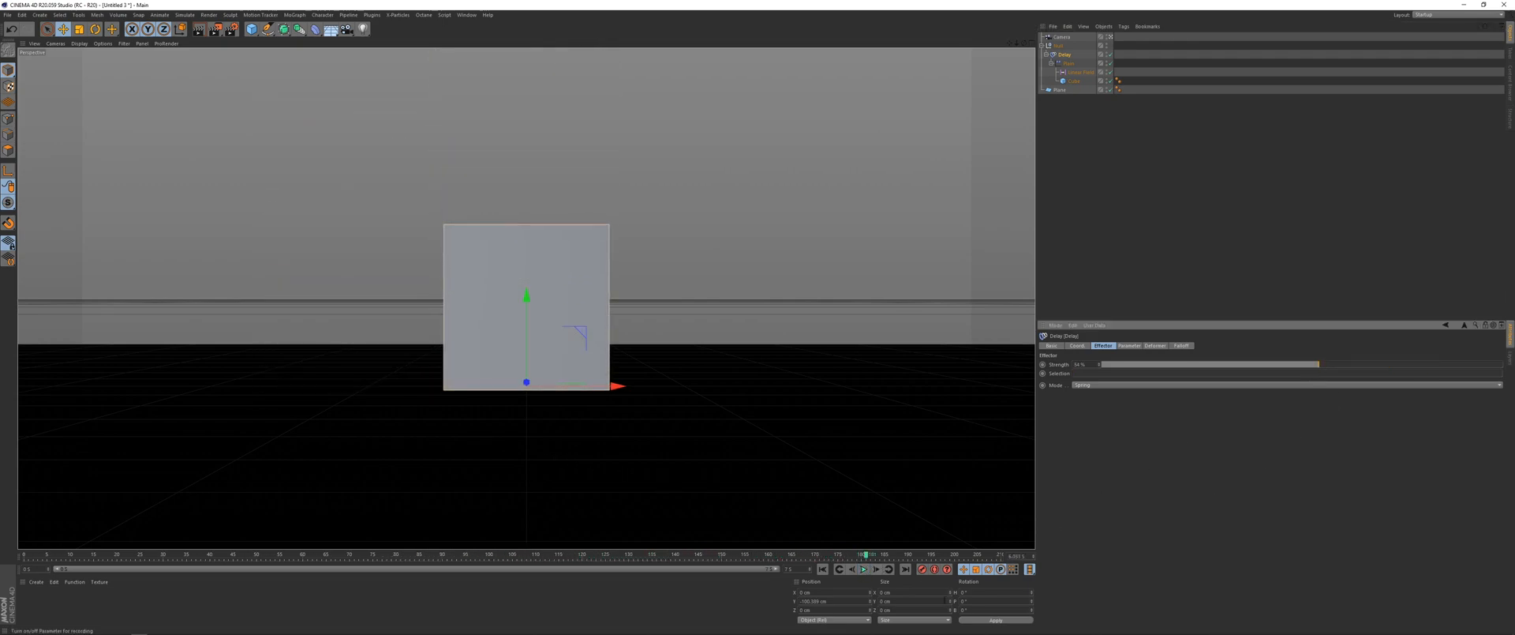
{"action": "left_click", "coordinate": [863, 569]}
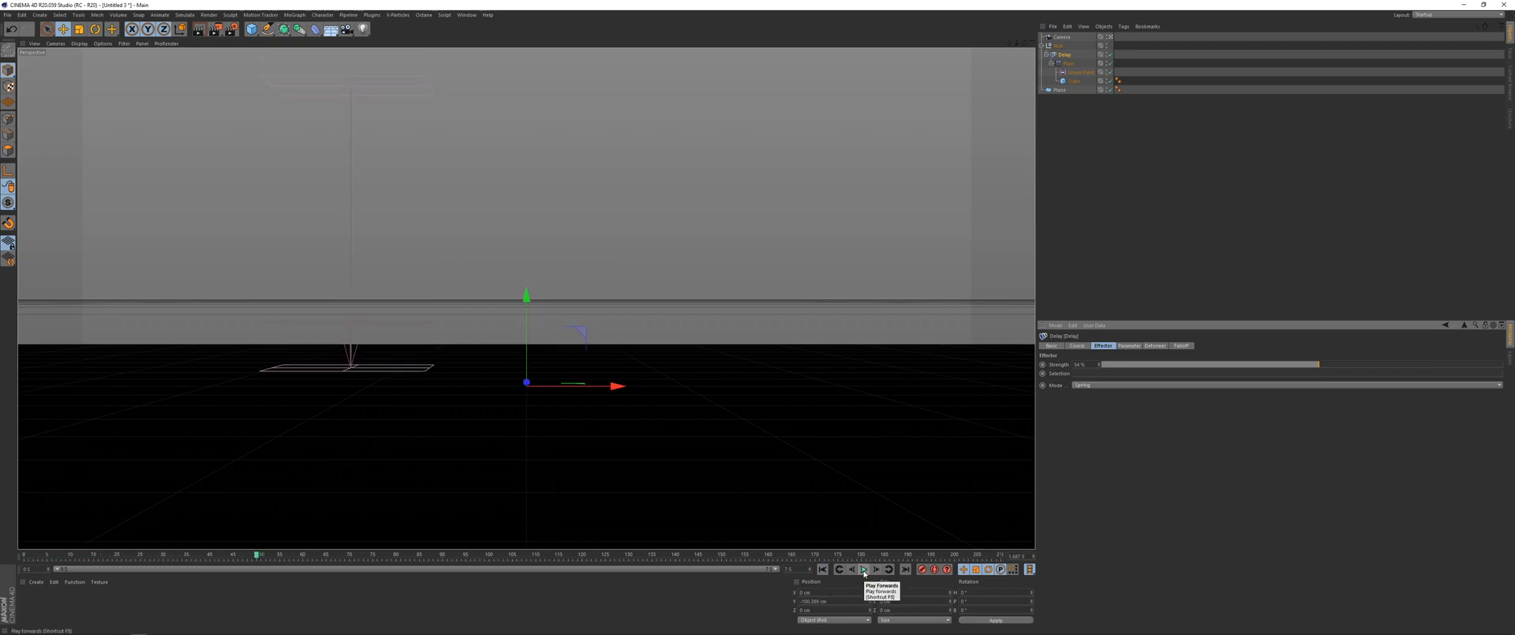
{"action": "left_click", "coordinate": [862, 569]}
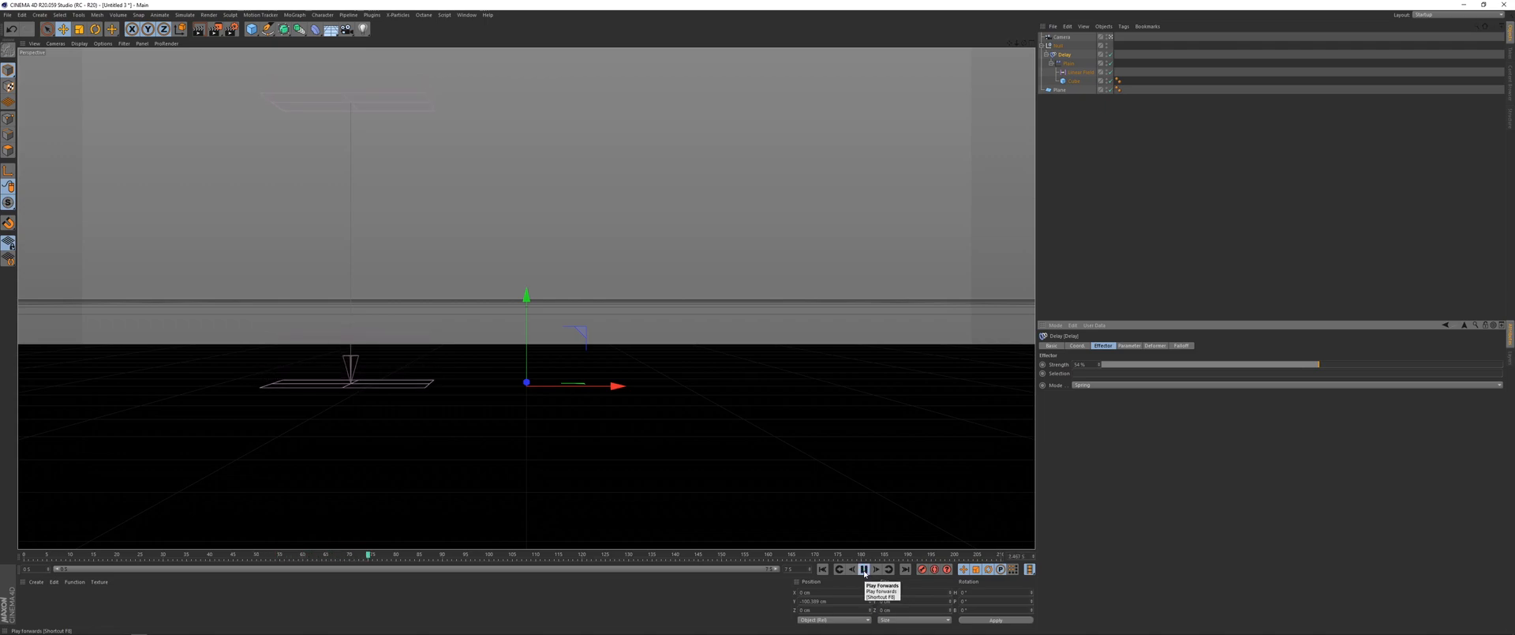
{"action": "left_click", "coordinate": [862, 569]}
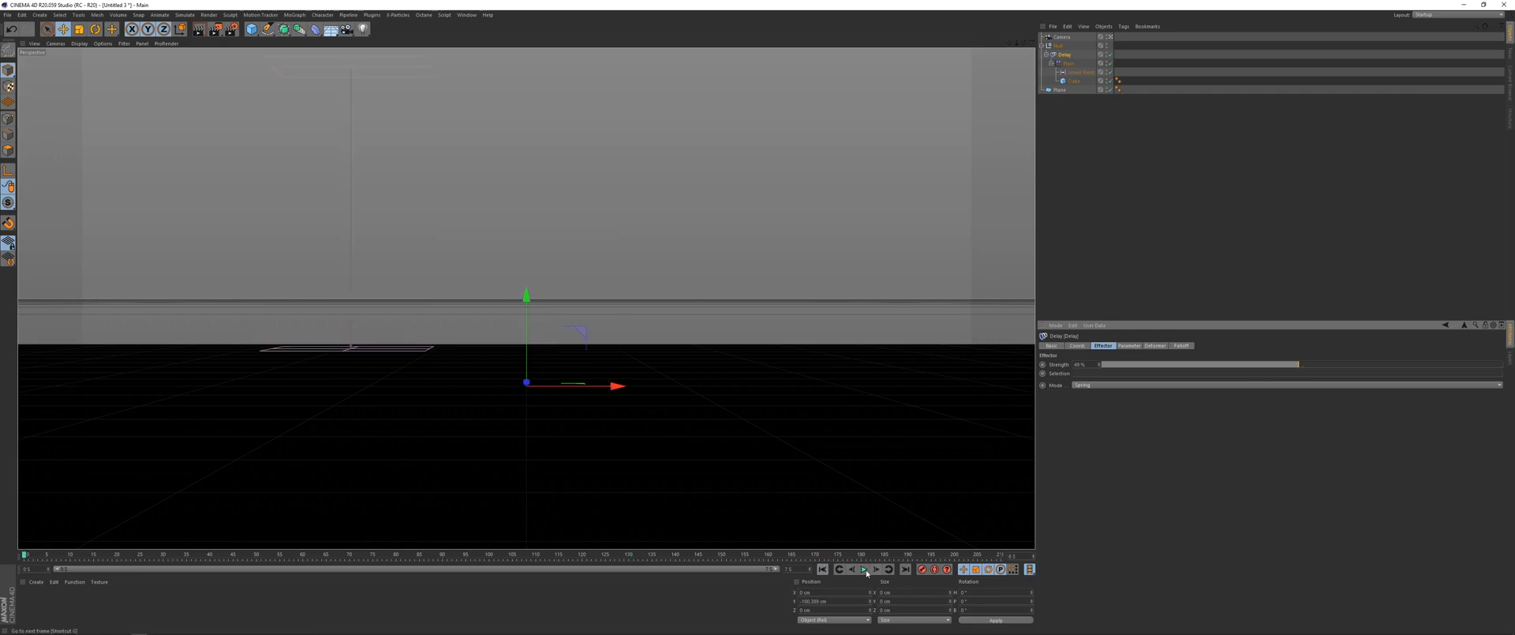
{"action": "left_click", "coordinate": [862, 569]}
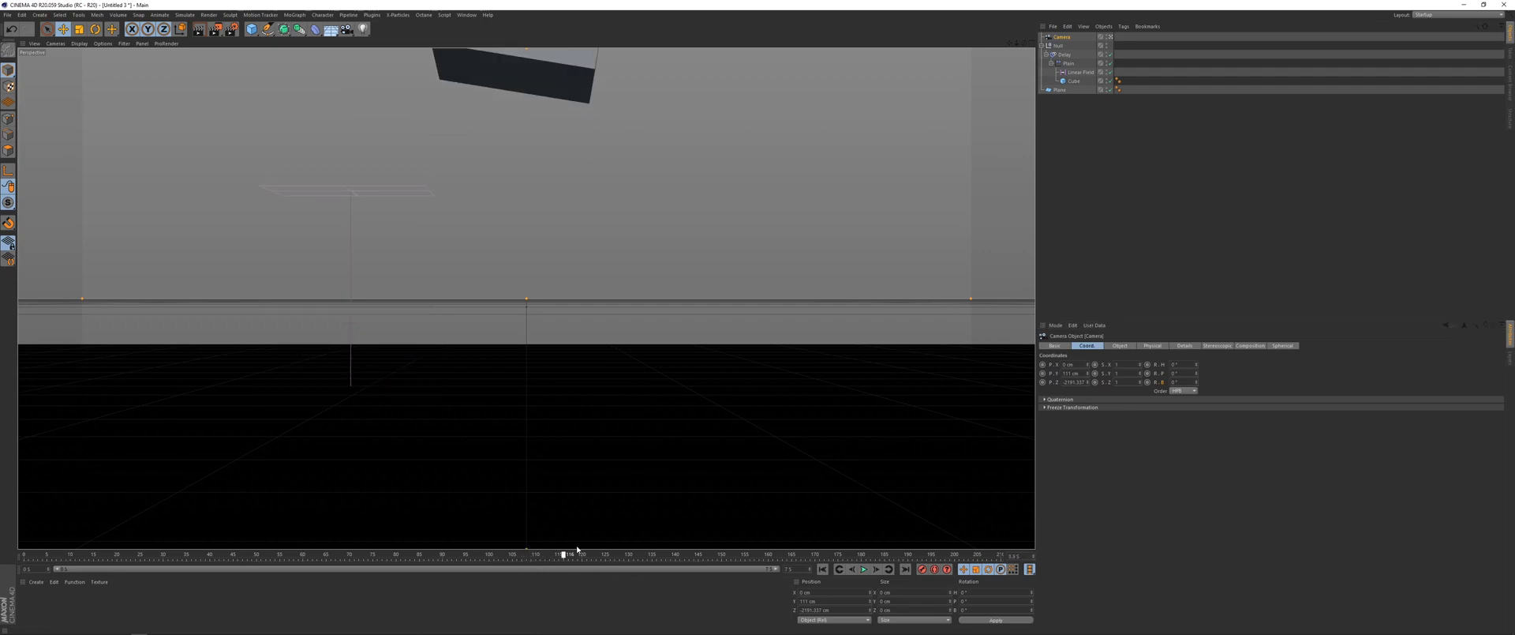
- At a later frame, keyframe the Camera's position closer to the tilted cube
{"action": "left_click", "coordinate": [623, 554]}
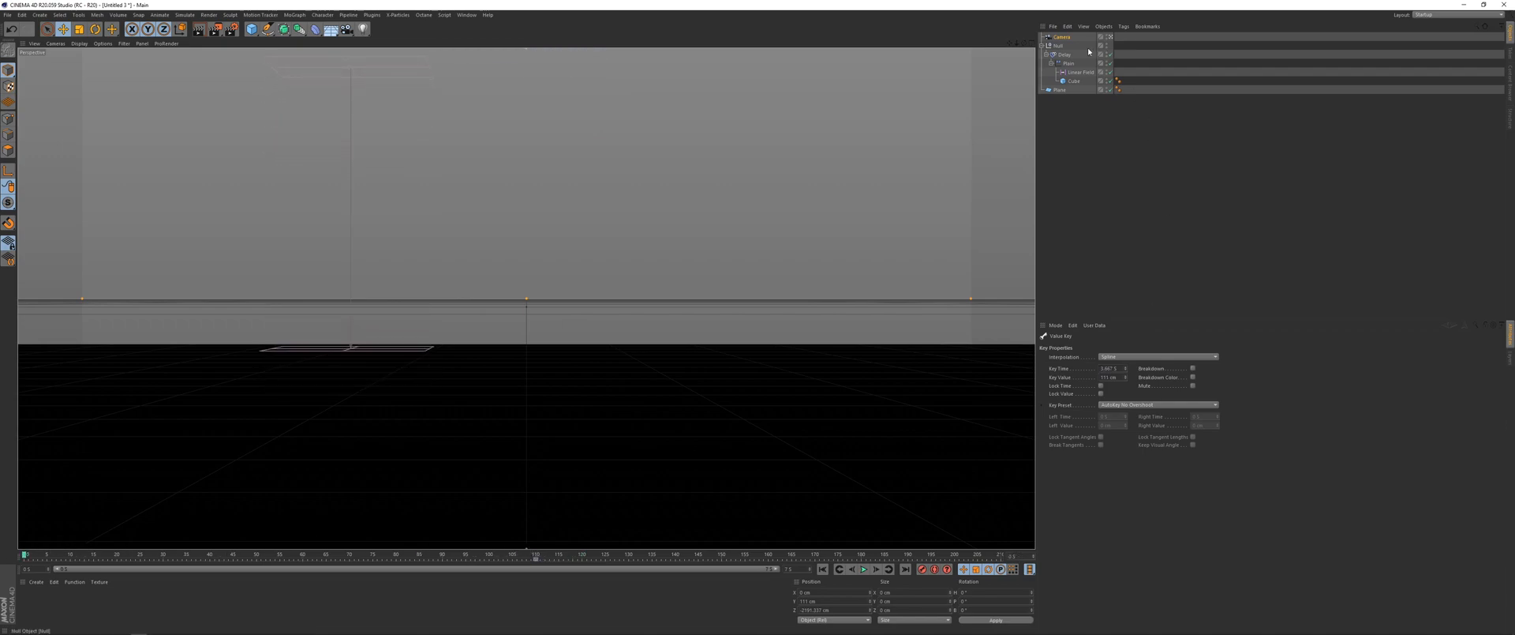
{"action": "left_click", "coordinate": [1060, 37]}
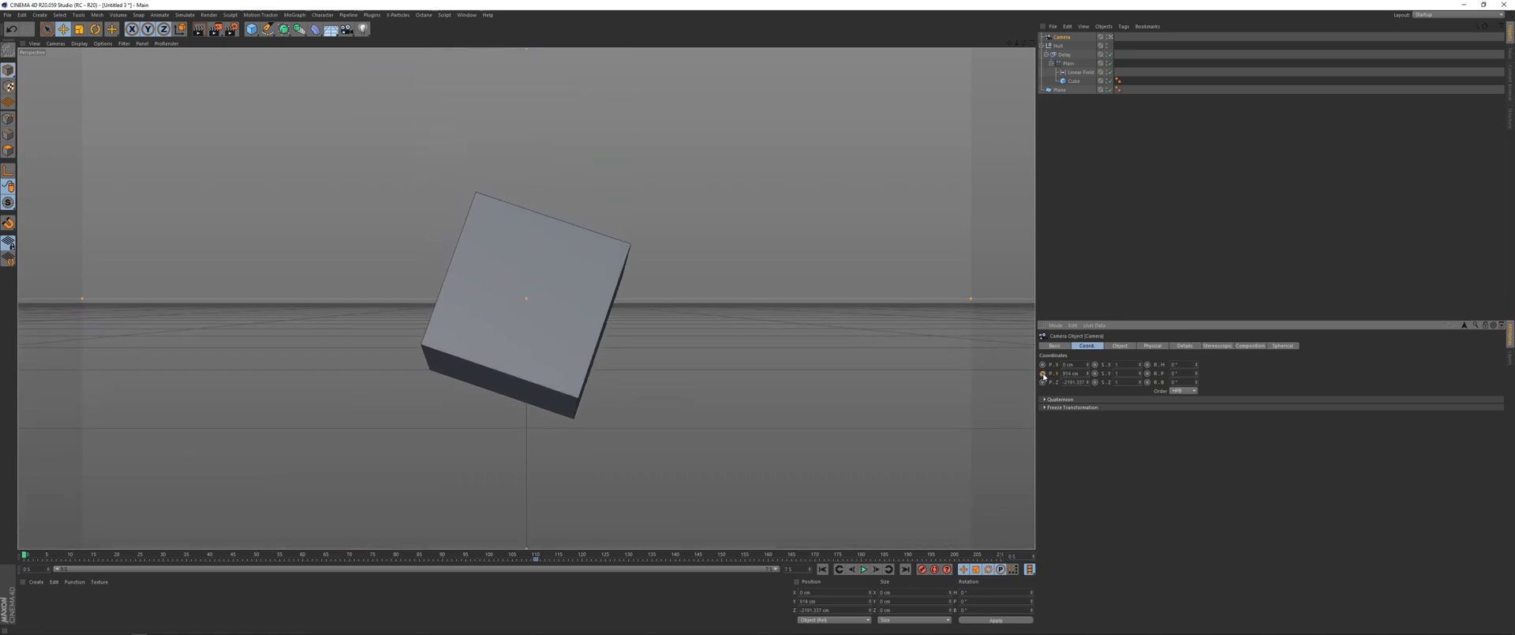
{"action": "left_click", "coordinate": [863, 569]}
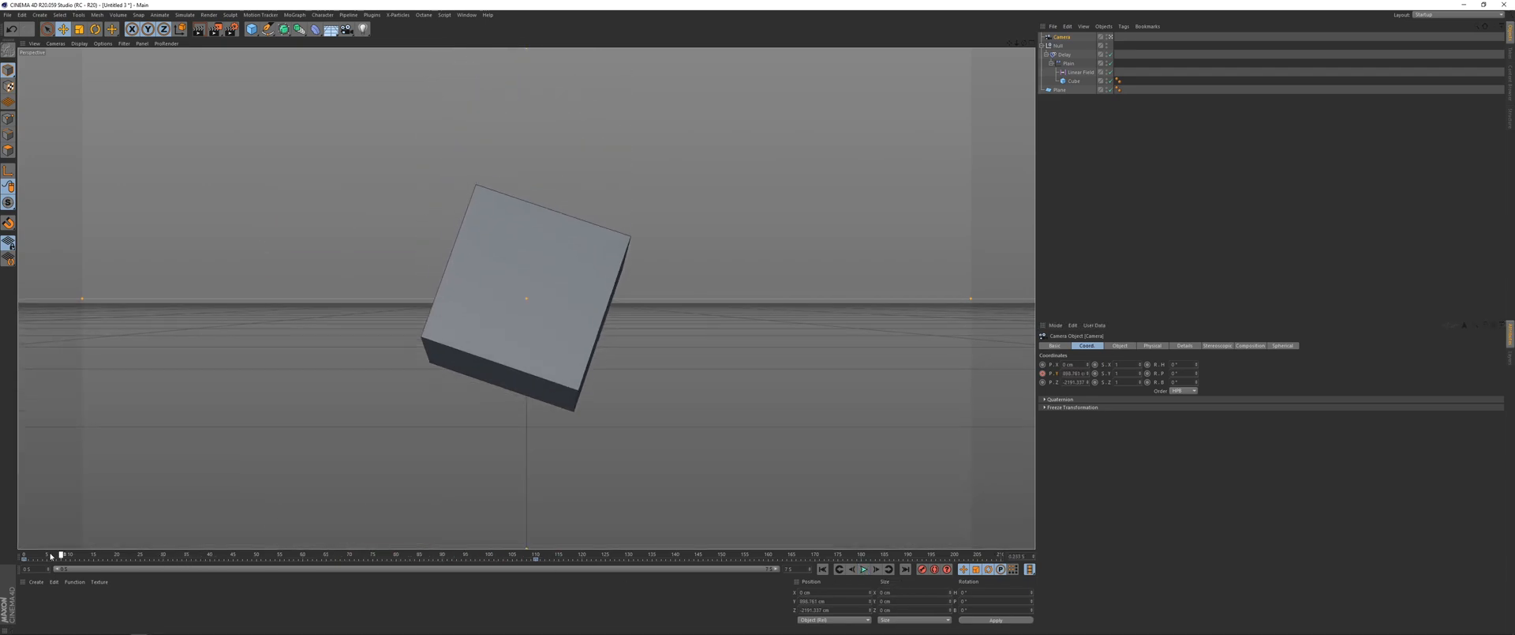
- Rewind to the first frame and preview the current camera descent in the Timeline
{"action": "left_click", "coordinate": [466, 14]}
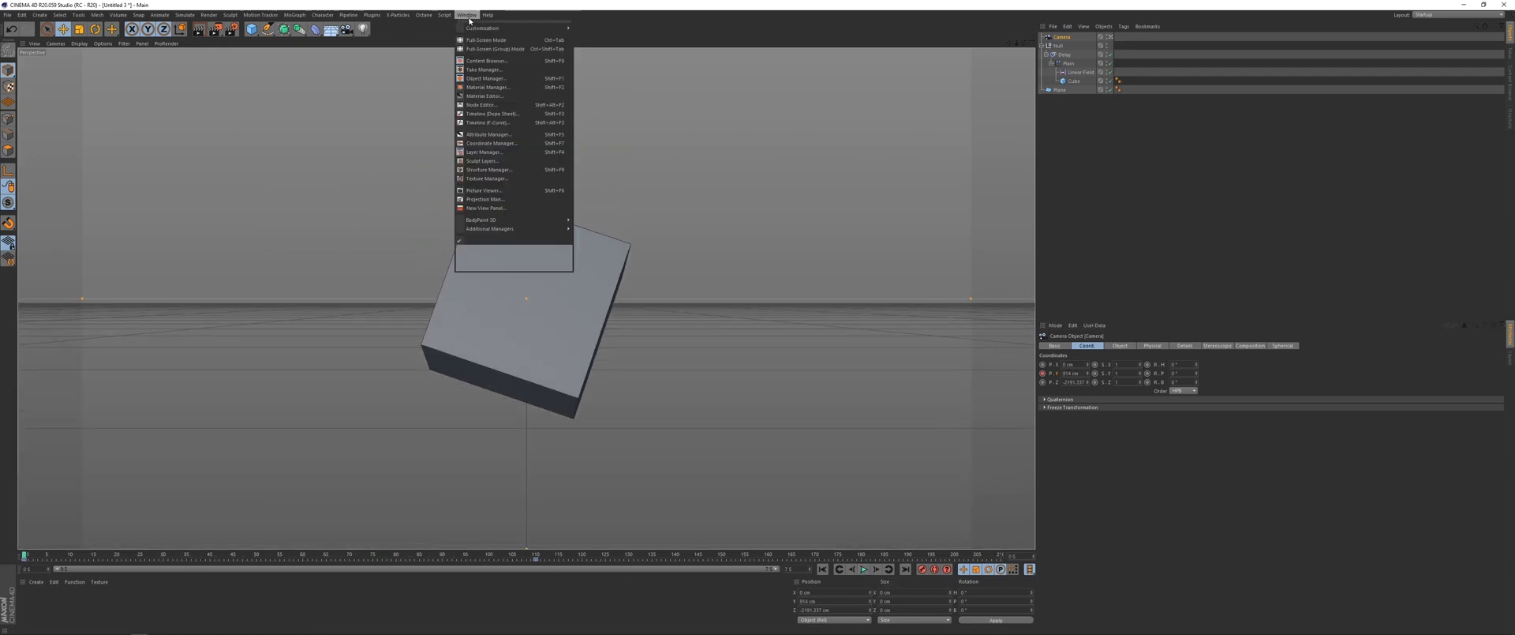
{"action": "left_click", "coordinate": [492, 122]}
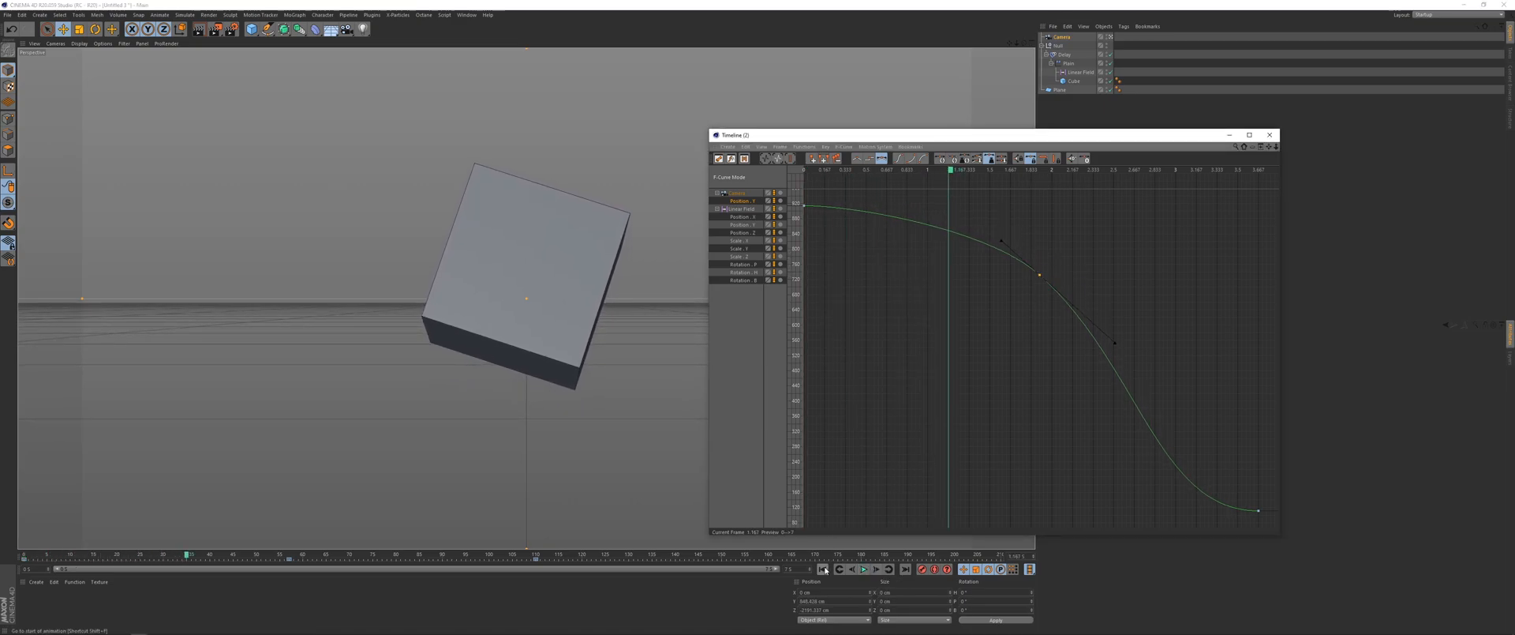
{"action": "left_click", "coordinate": [823, 569]}
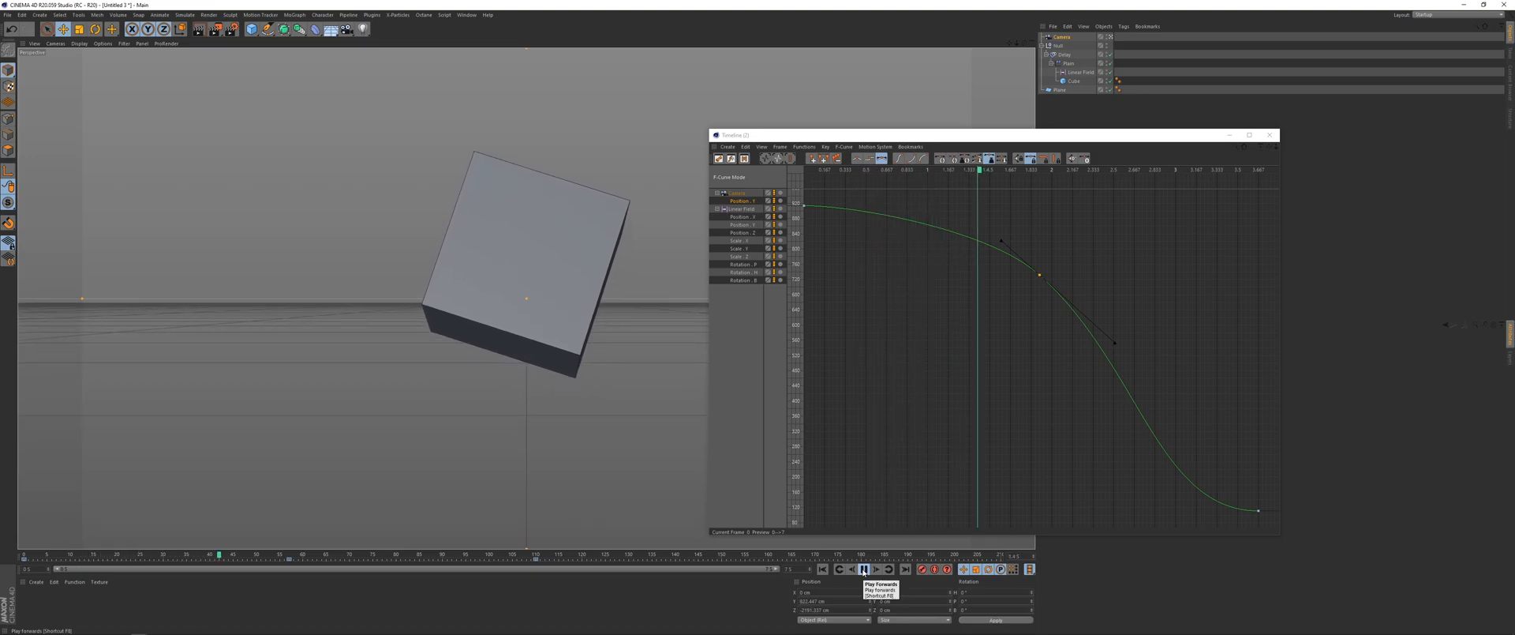
{"action": "left_click", "coordinate": [861, 569]}
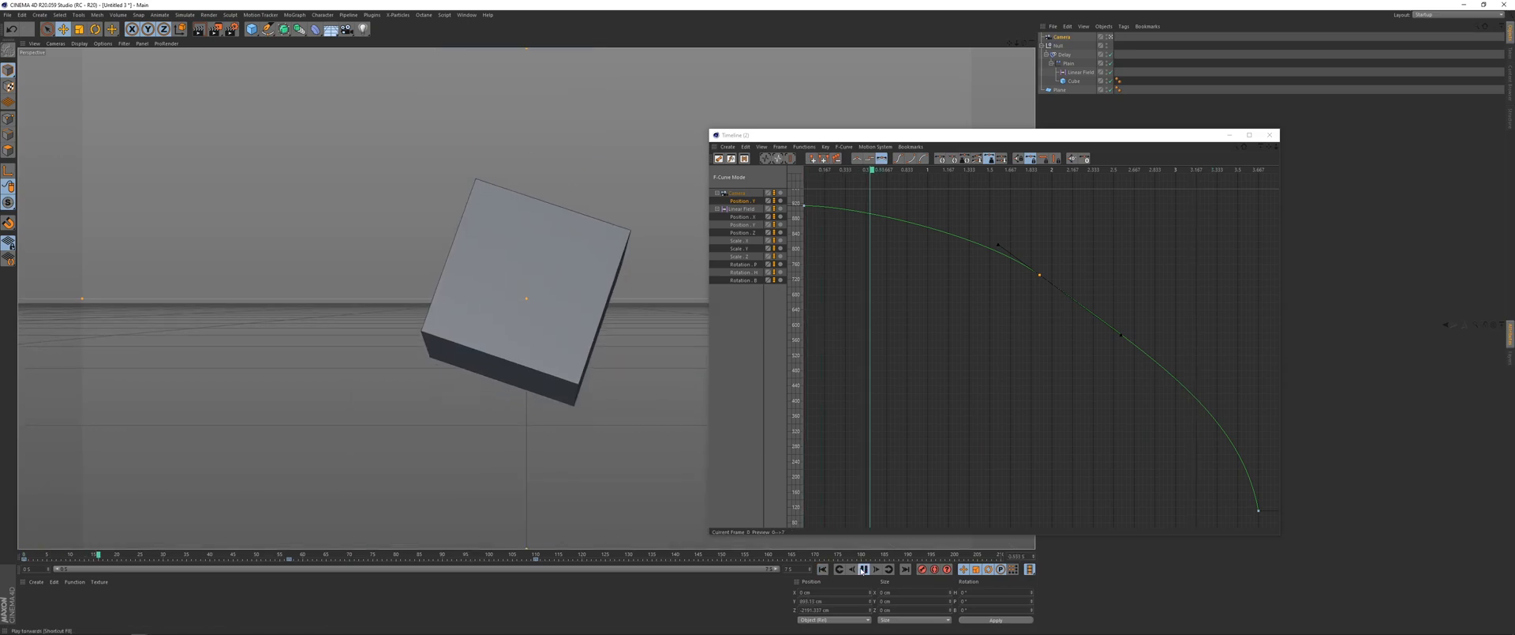
{"action": "left_click", "coordinate": [860, 569]}
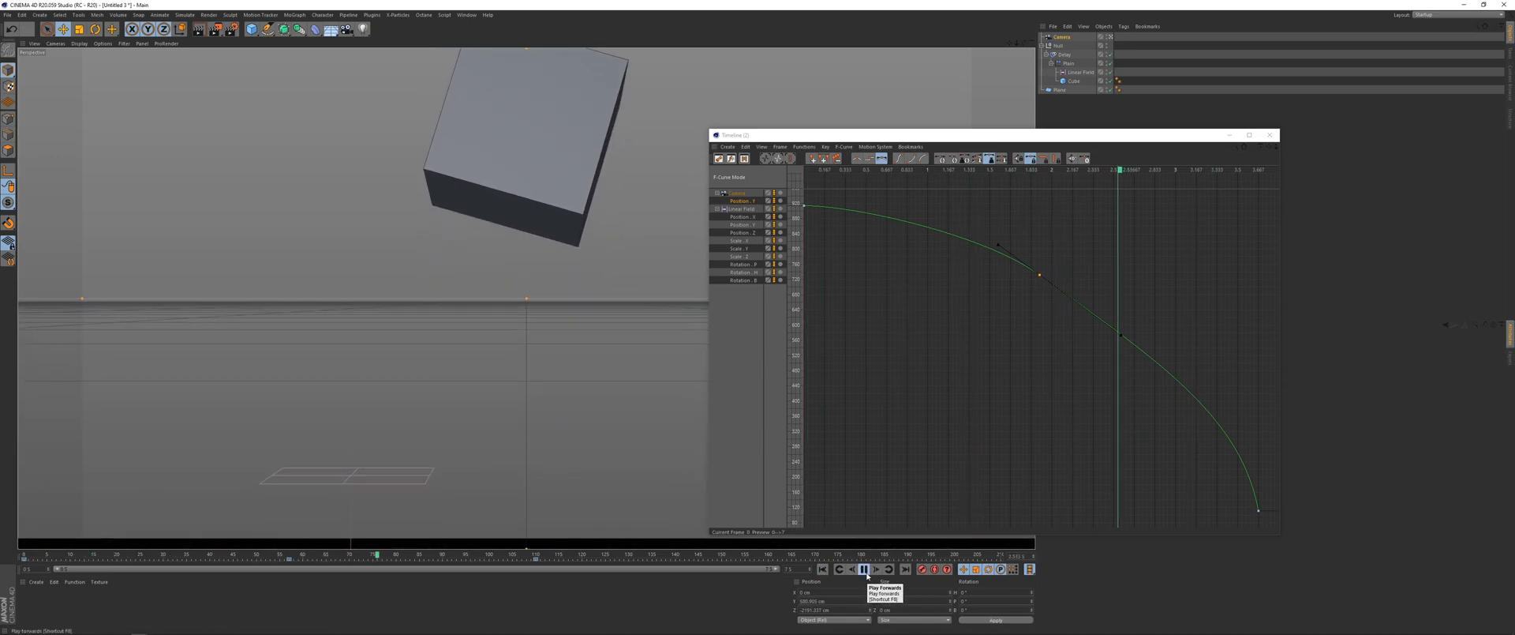
{"action": "left_click", "coordinate": [862, 569]}
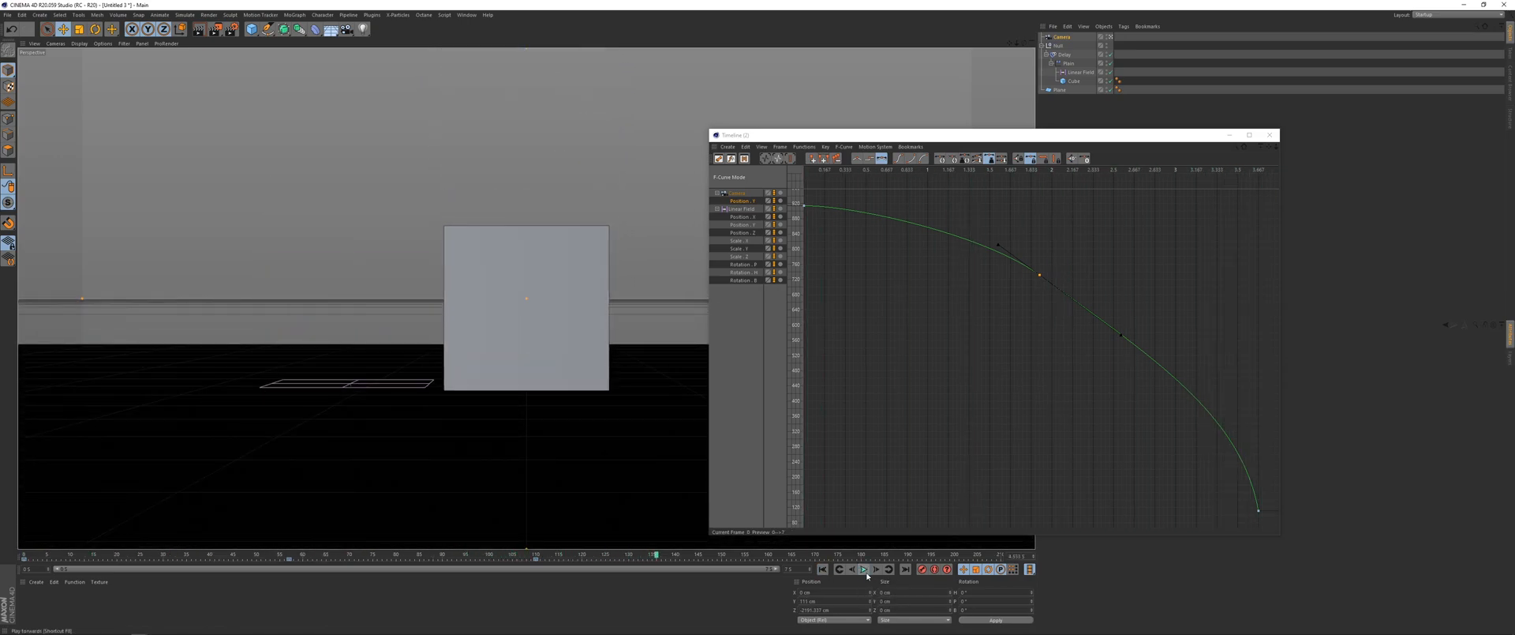
- Flatten the last Position Y key's tangent so the camera eases in, and preview the result
{"action": "left_click", "coordinate": [862, 569]}
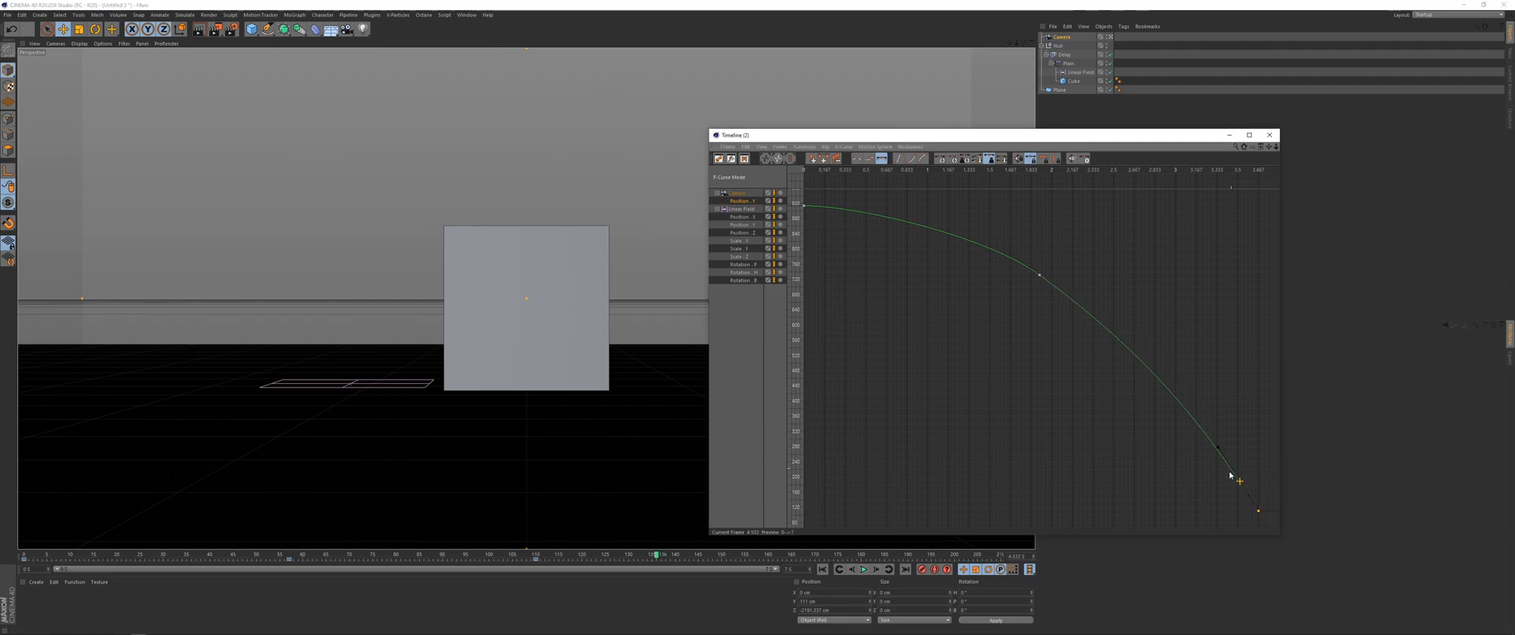
{"action": "left_click_drag", "start_coordinate": [1240, 479], "coordinate": [1182, 511]}
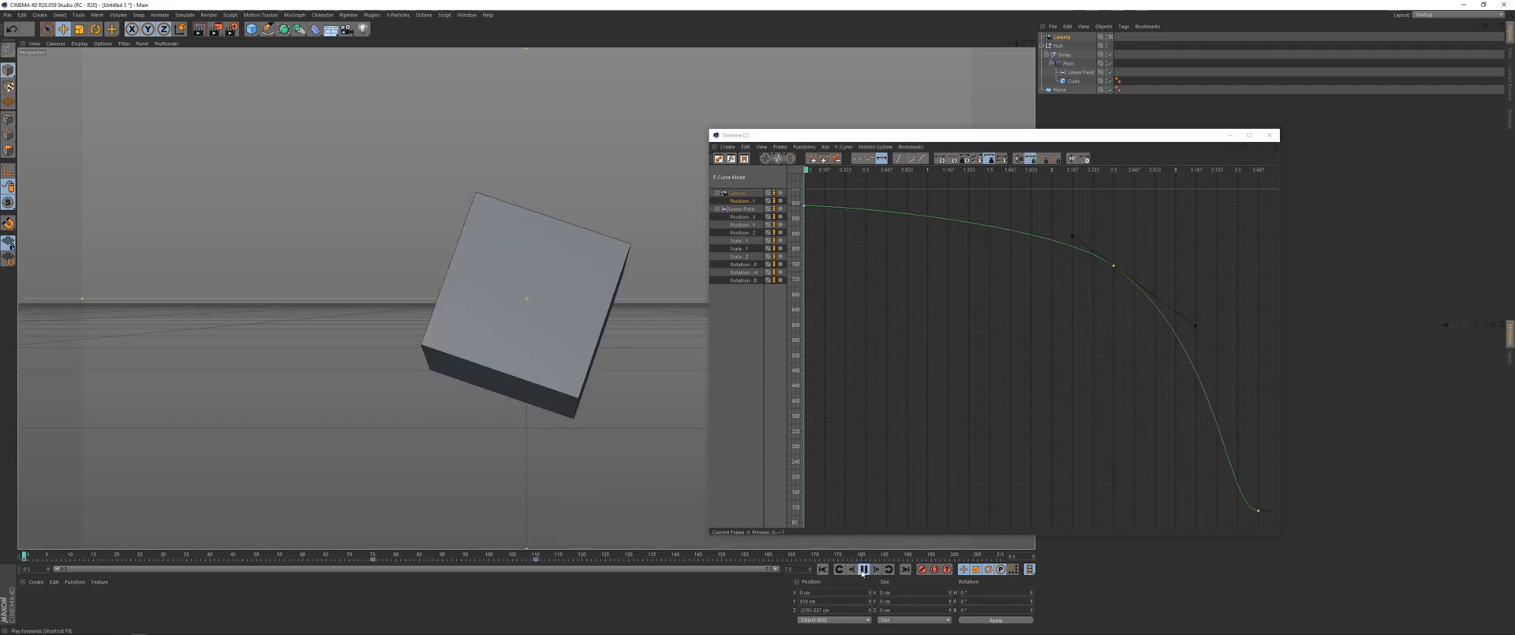
{"action": "left_click", "coordinate": [861, 569]}
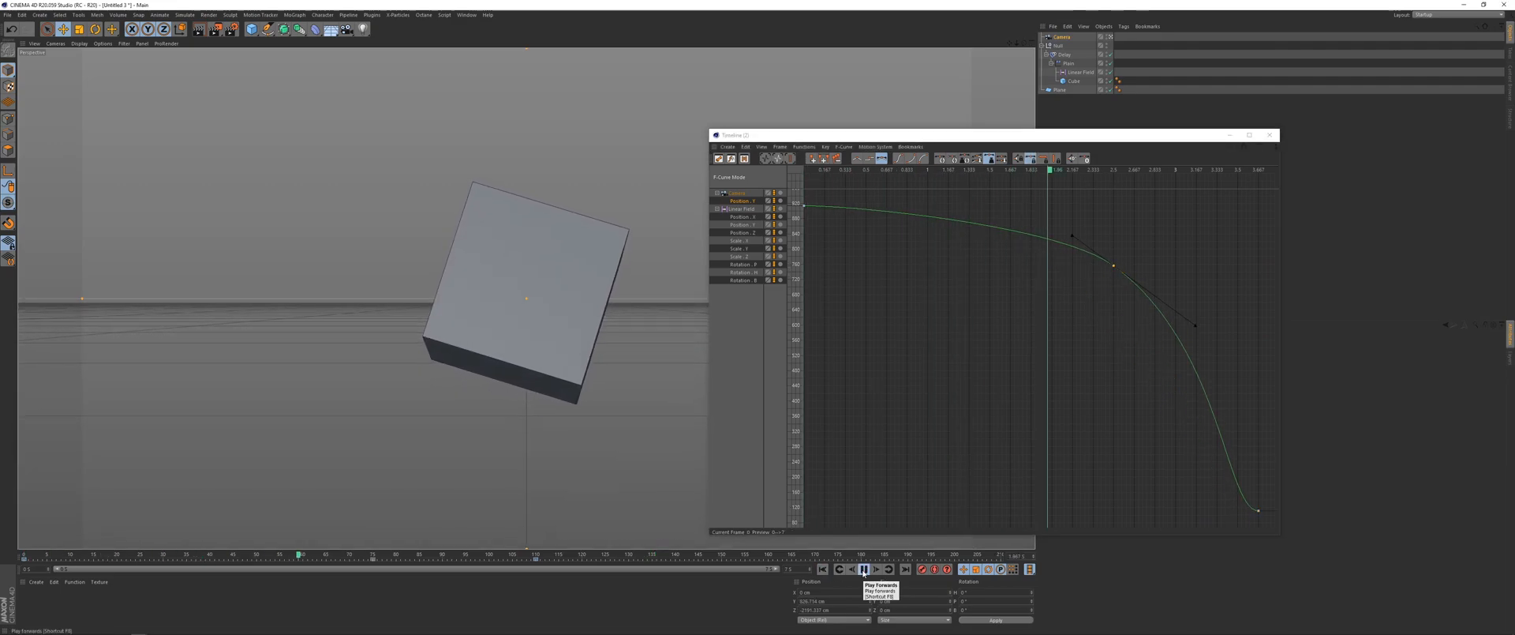
{"action": "left_click", "coordinate": [861, 568]}
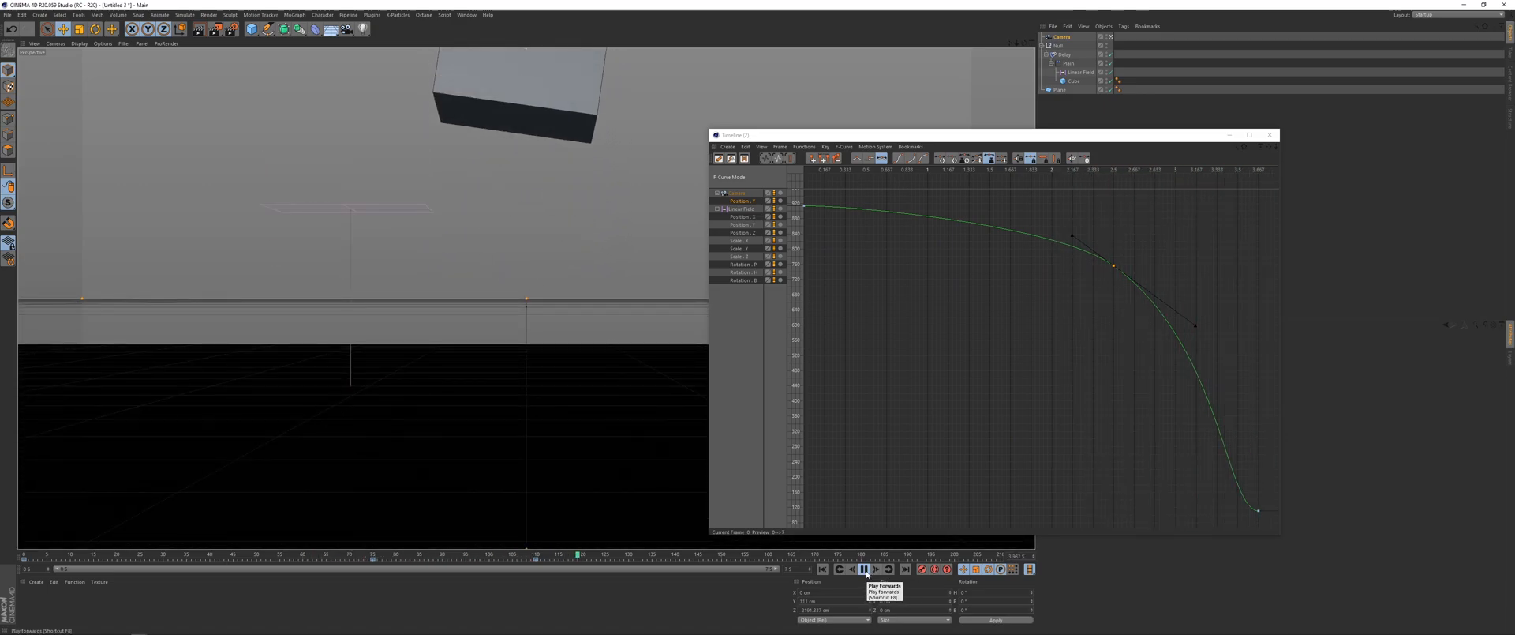
{"action": "left_click", "coordinate": [863, 568]}
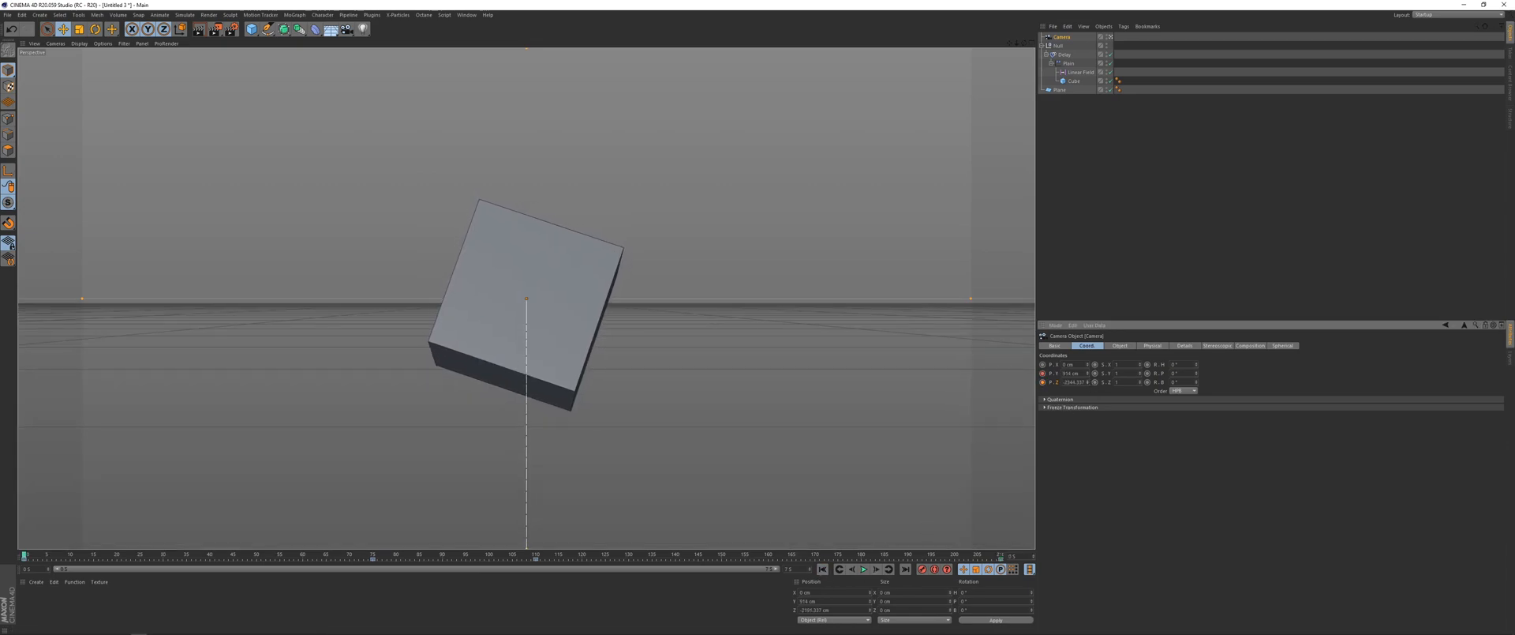
{"action": "left_click", "coordinate": [467, 14]}
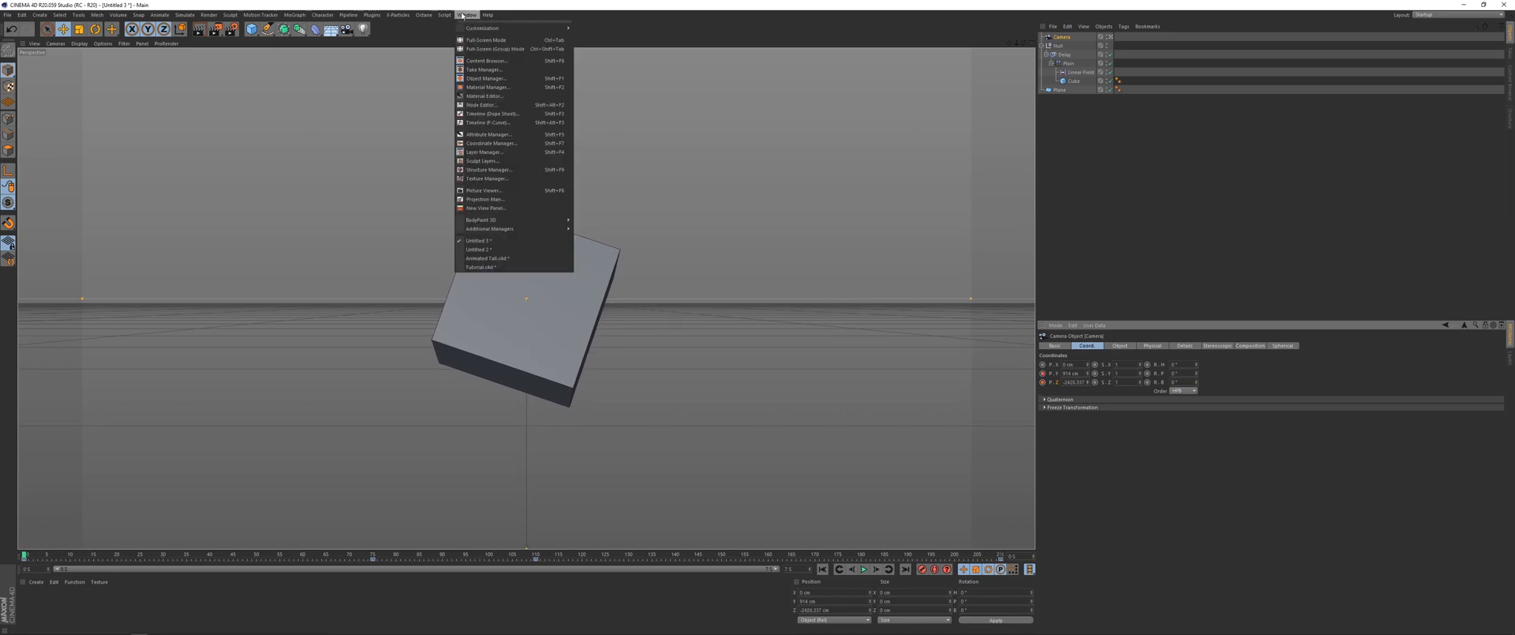
{"action": "left_click", "coordinate": [491, 122]}
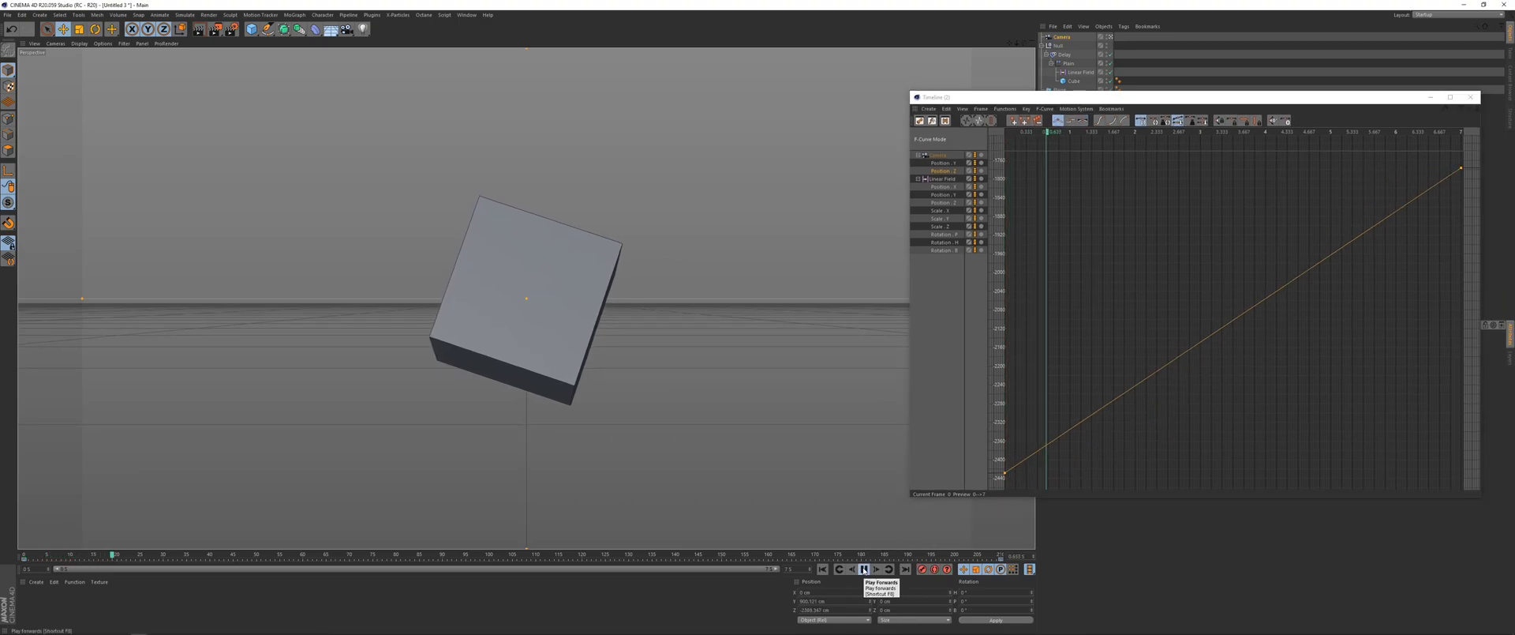
{"action": "left_click", "coordinate": [863, 569]}
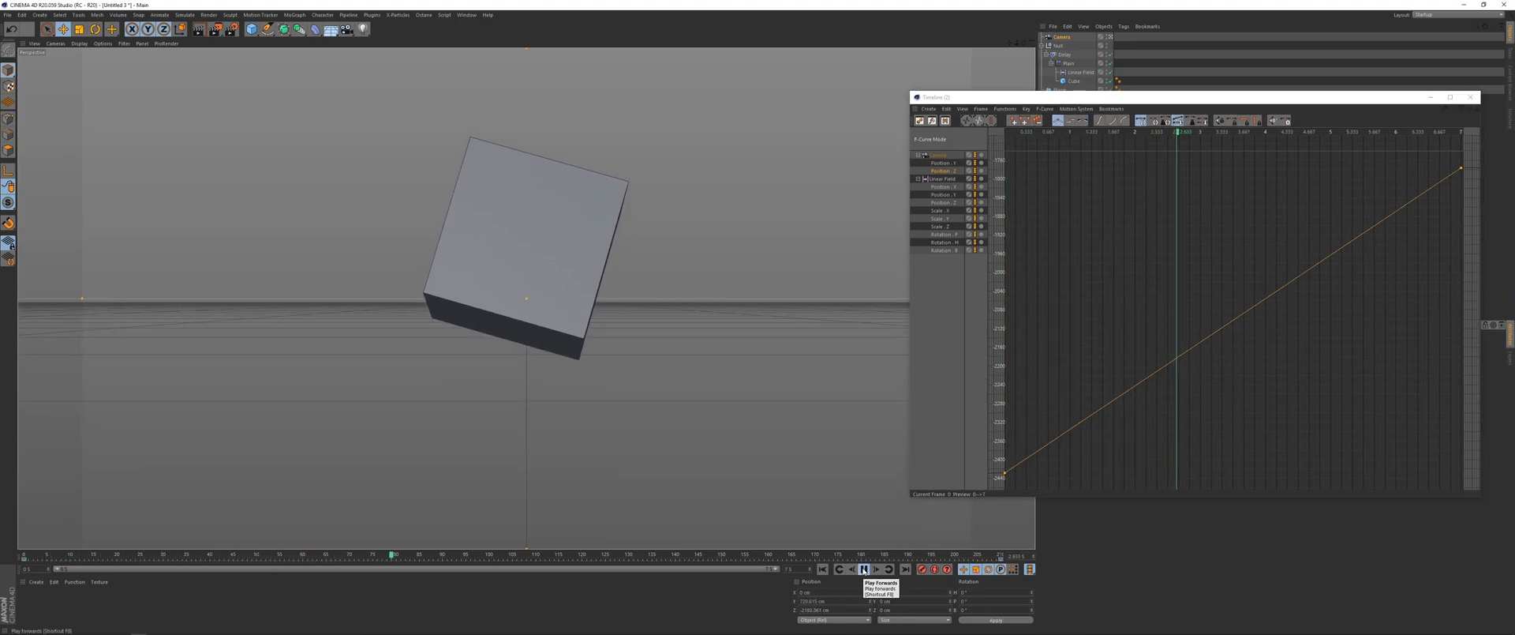
{"action": "left_click", "coordinate": [863, 569]}
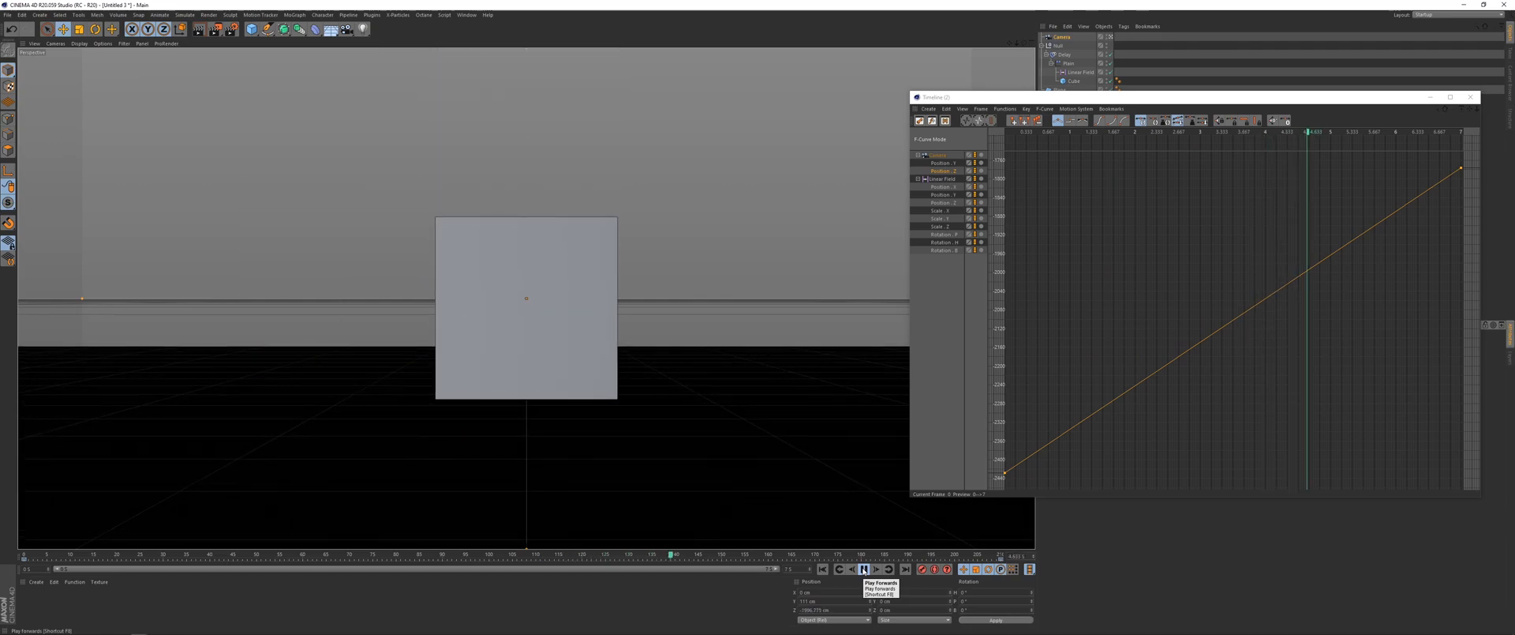
{"action": "left_click", "coordinate": [862, 569]}
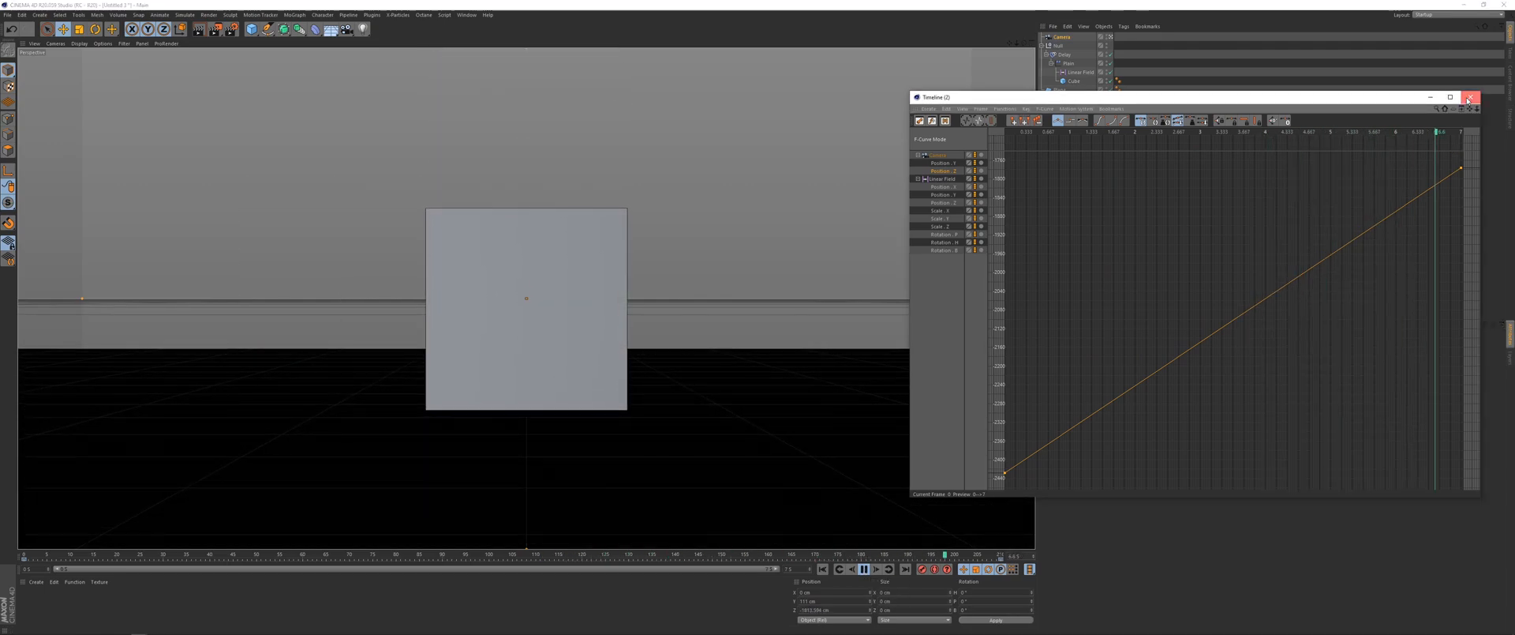
{"action": "left_click", "coordinate": [1468, 97]}
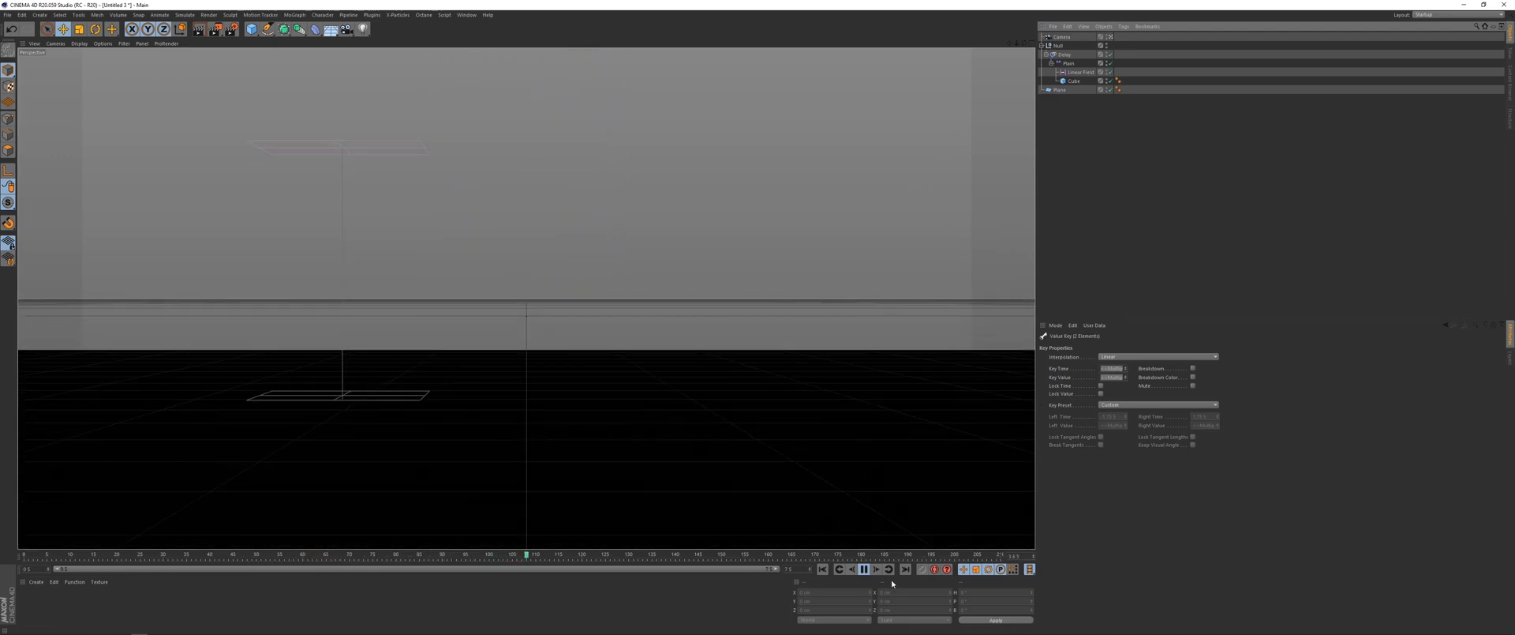
{"action": "left_click", "coordinate": [875, 568]}
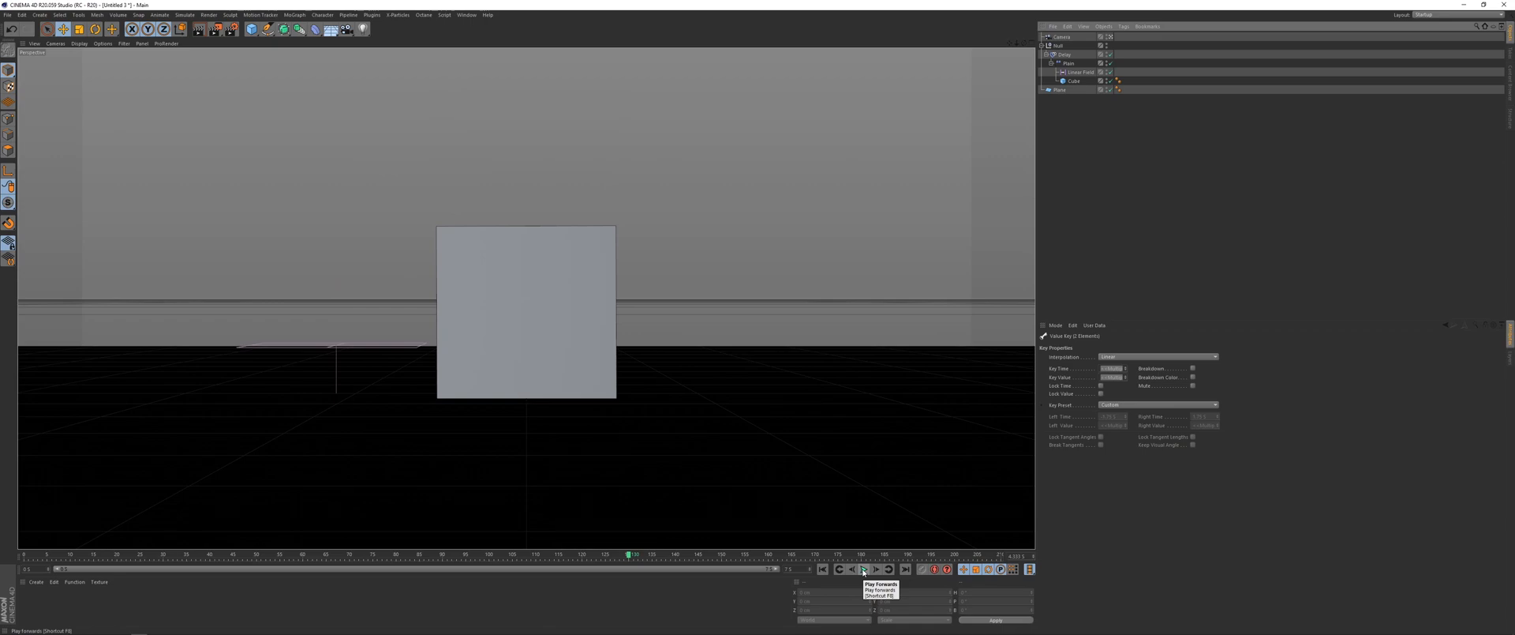
{"action": "left_click", "coordinate": [466, 15]}
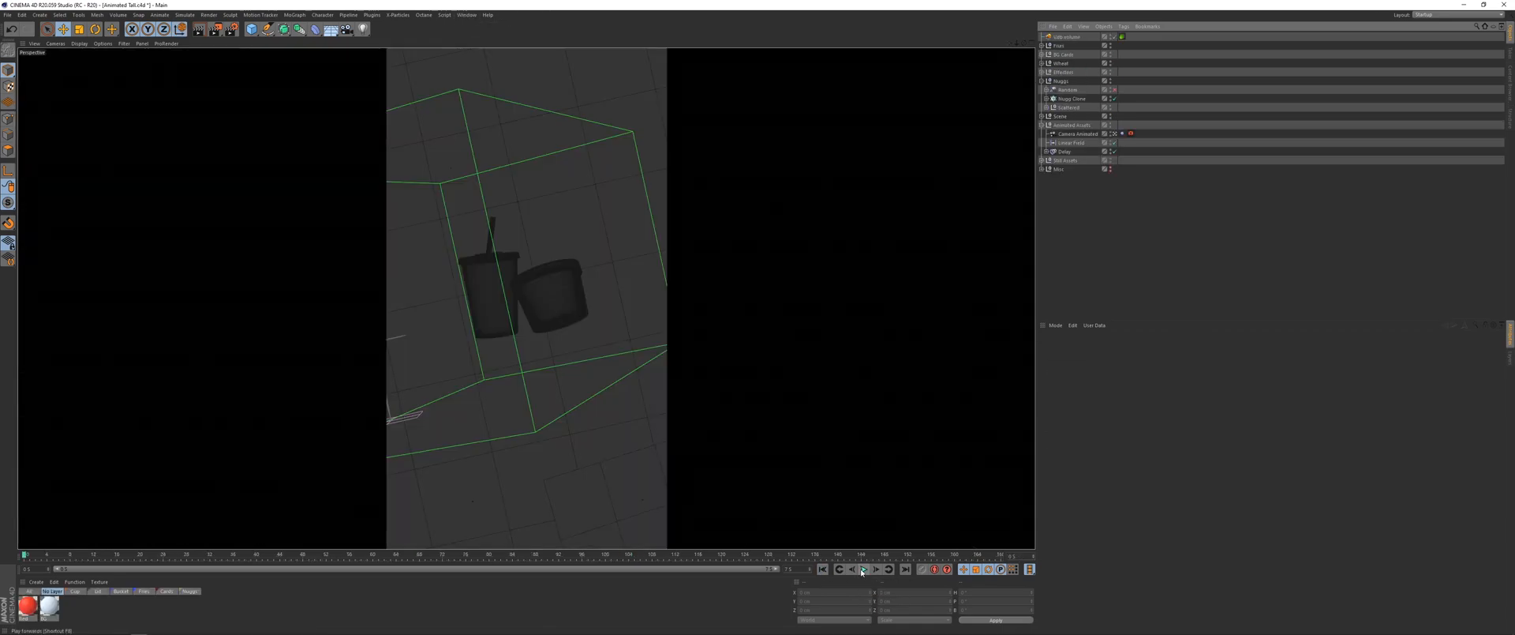
{"action": "left_click", "coordinate": [861, 570]}
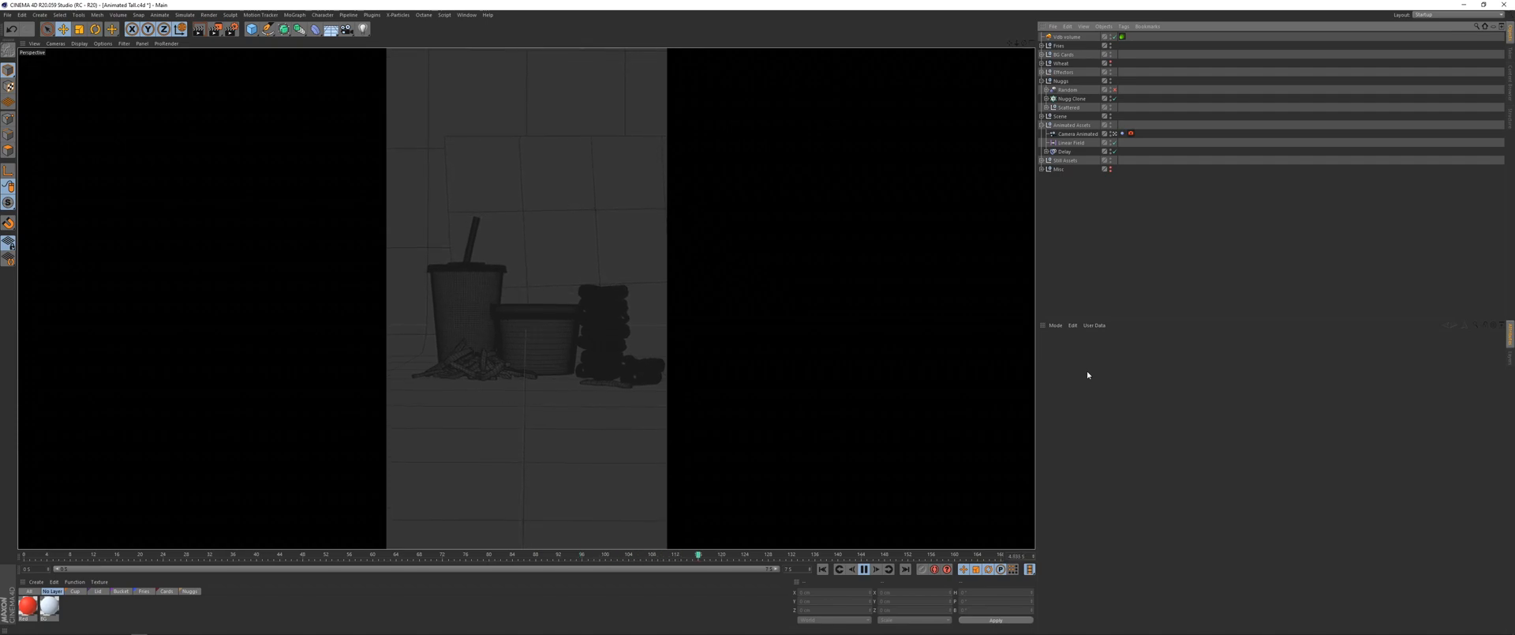
{"action": "left_click", "coordinate": [861, 568]}
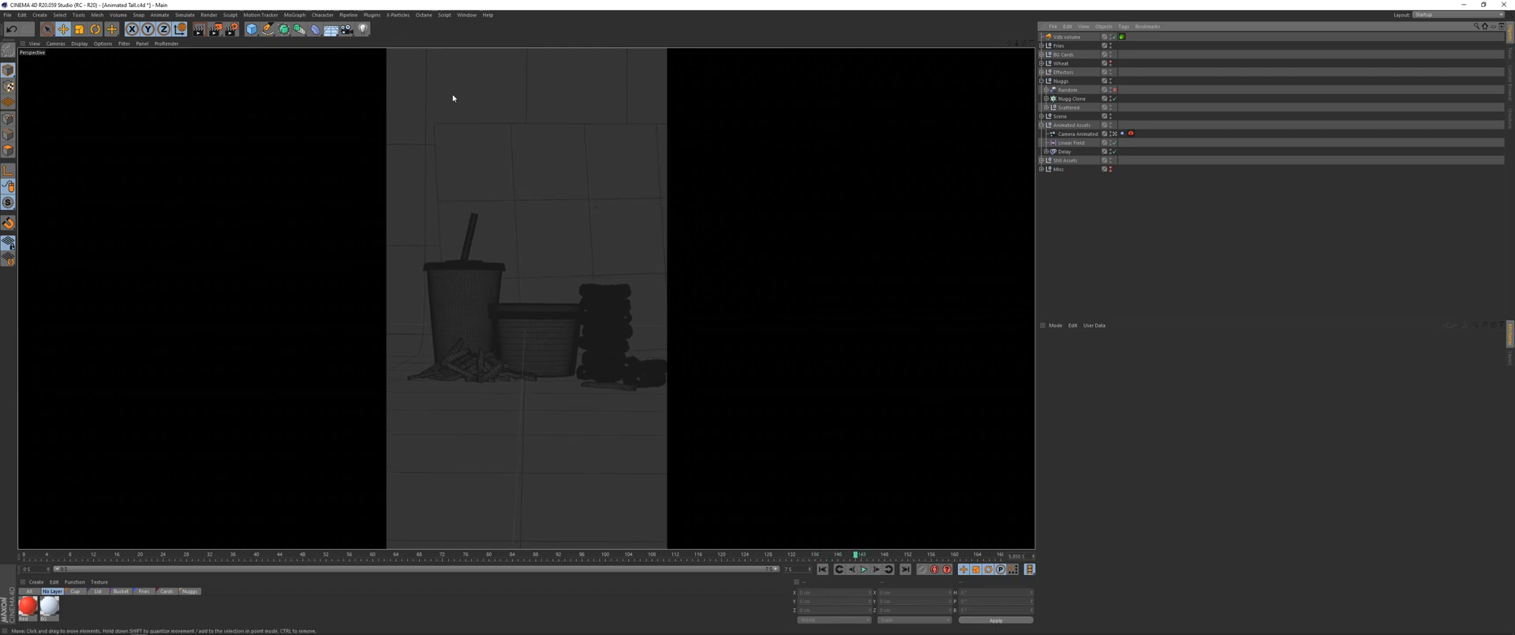
{"action": "left_click", "coordinate": [1071, 133]}
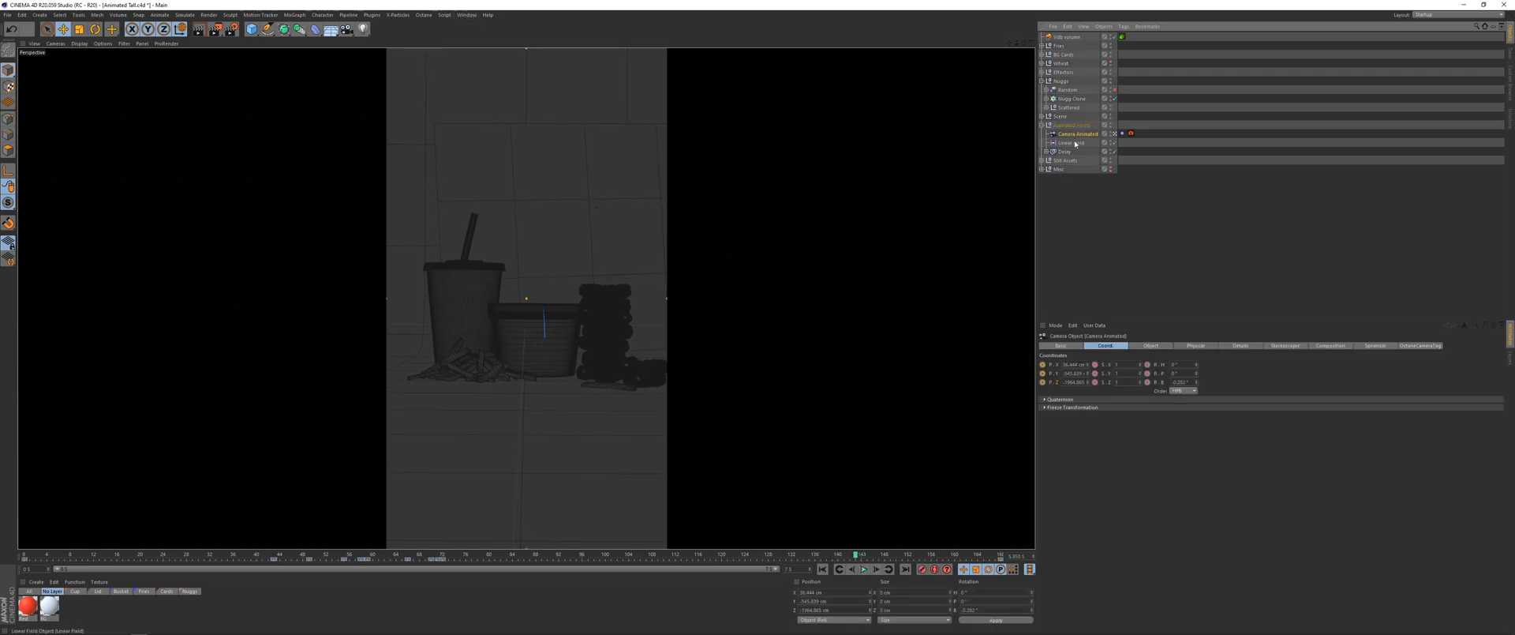
{"action": "left_click", "coordinate": [466, 15]}
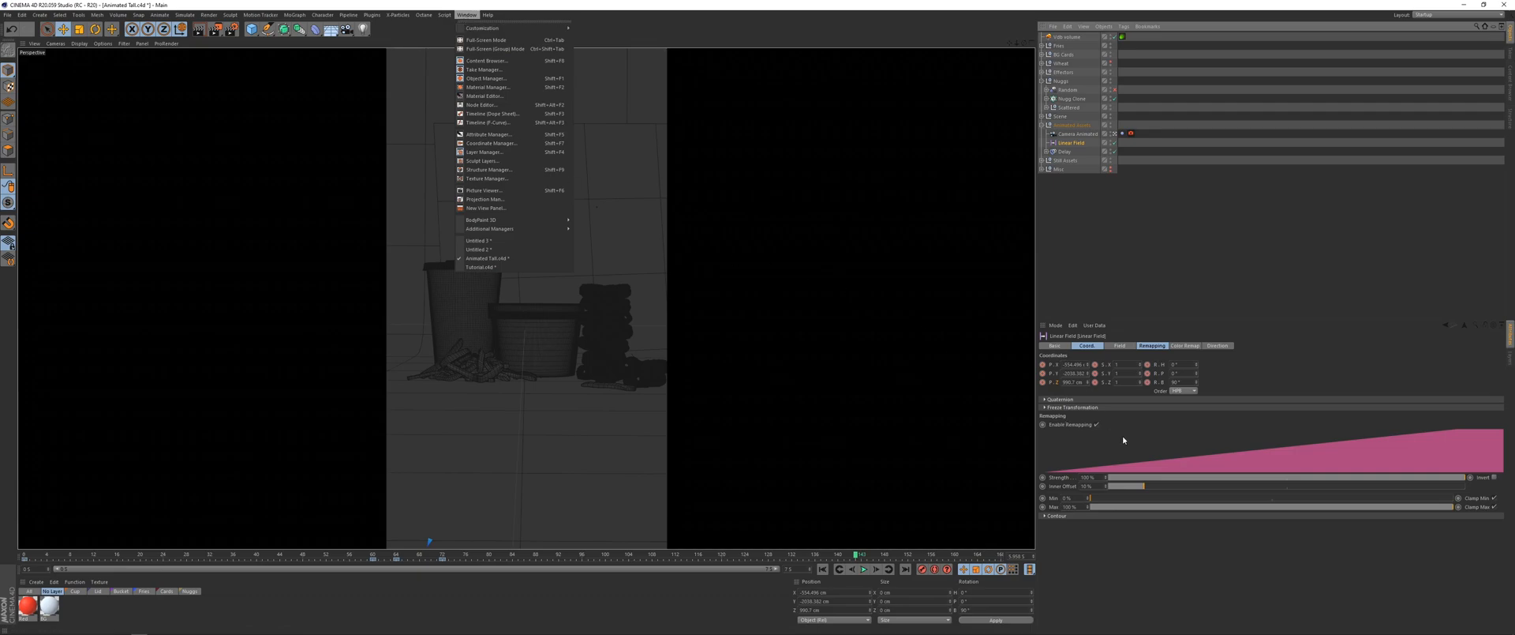
{"action": "left_click", "coordinate": [489, 122]}
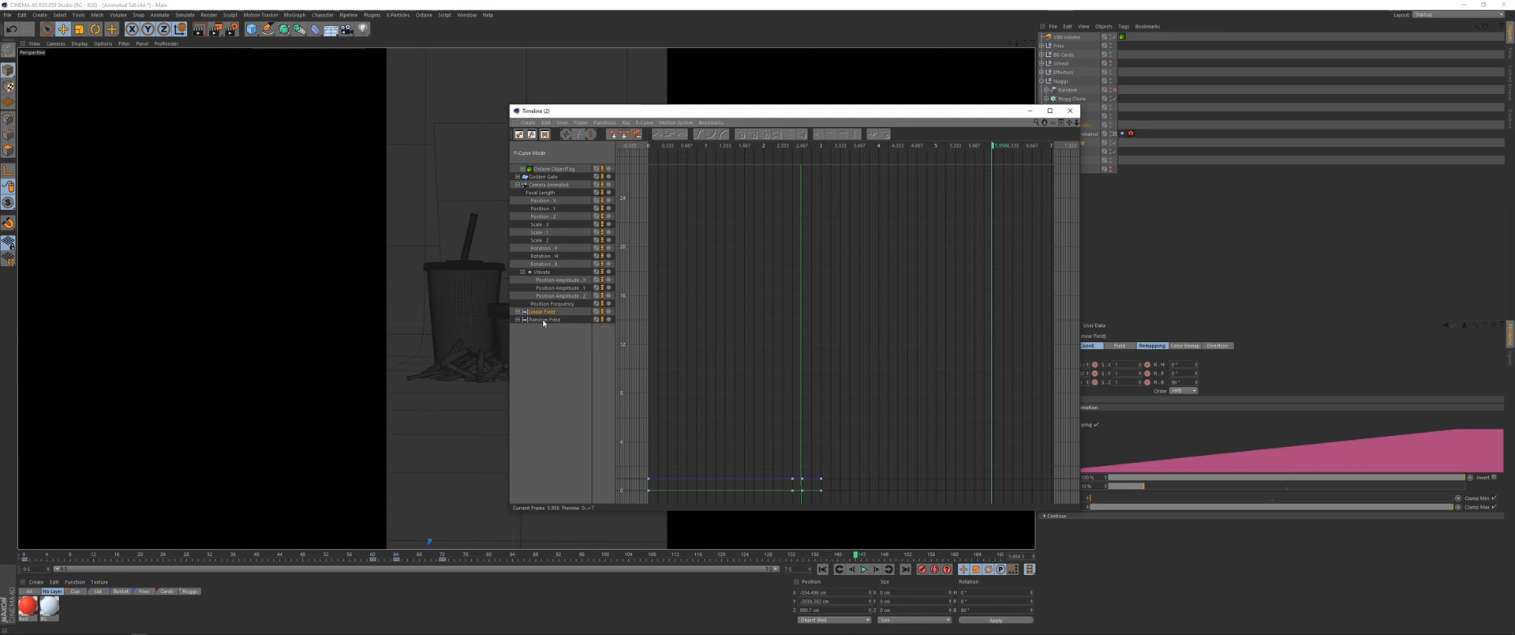
{"action": "left_click", "coordinate": [517, 311]}
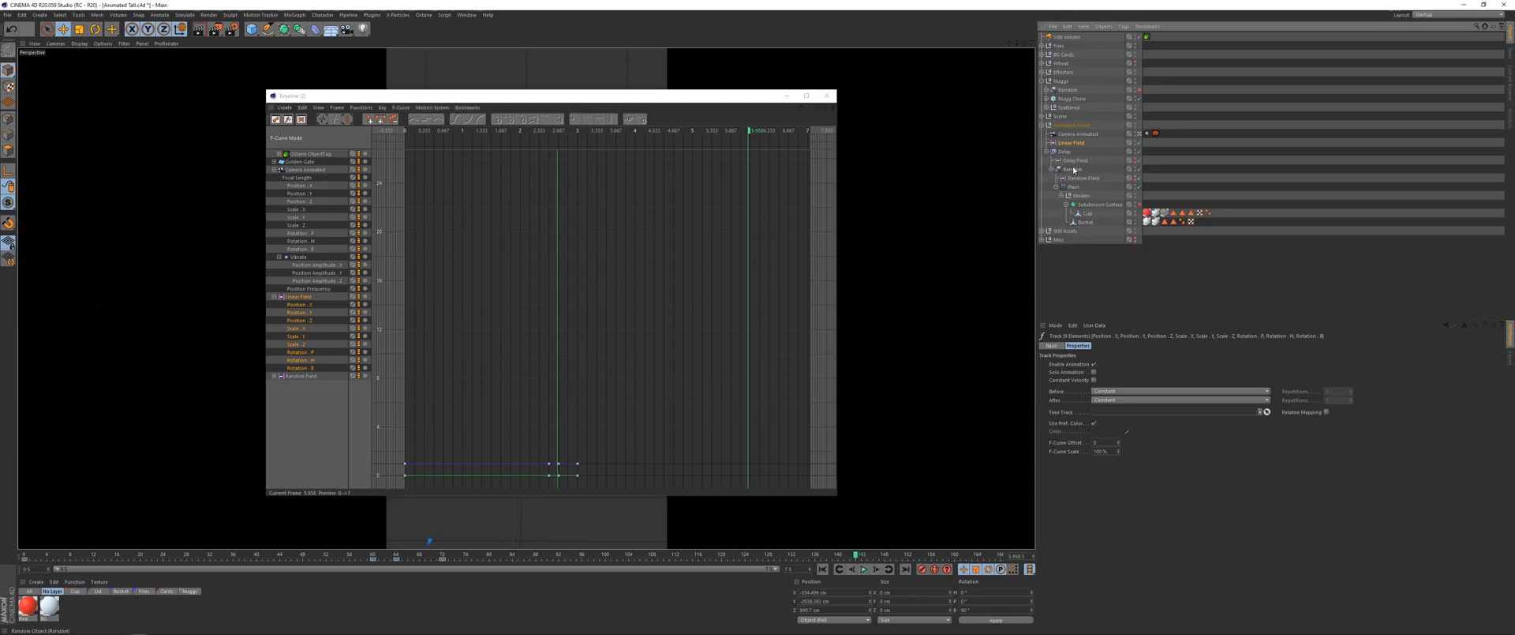
{"action": "left_click", "coordinate": [1072, 169]}
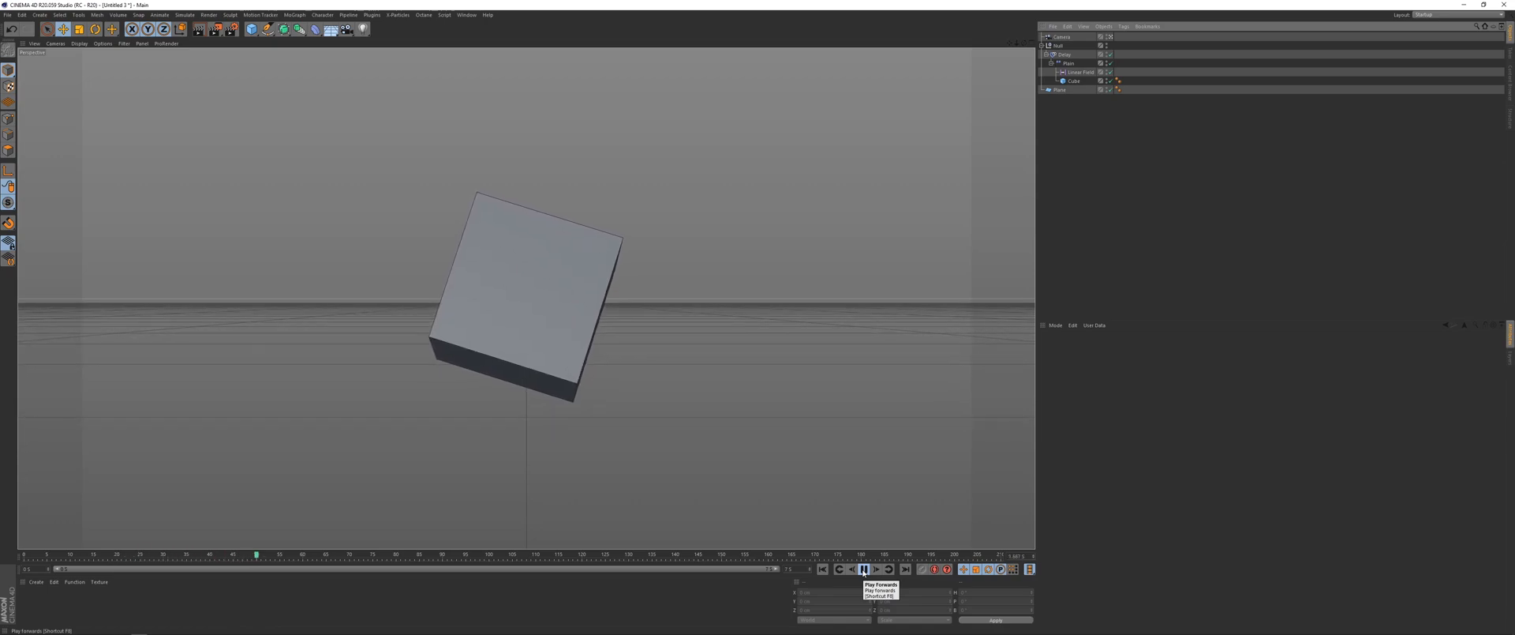
{"action": "left_click", "coordinate": [862, 569]}
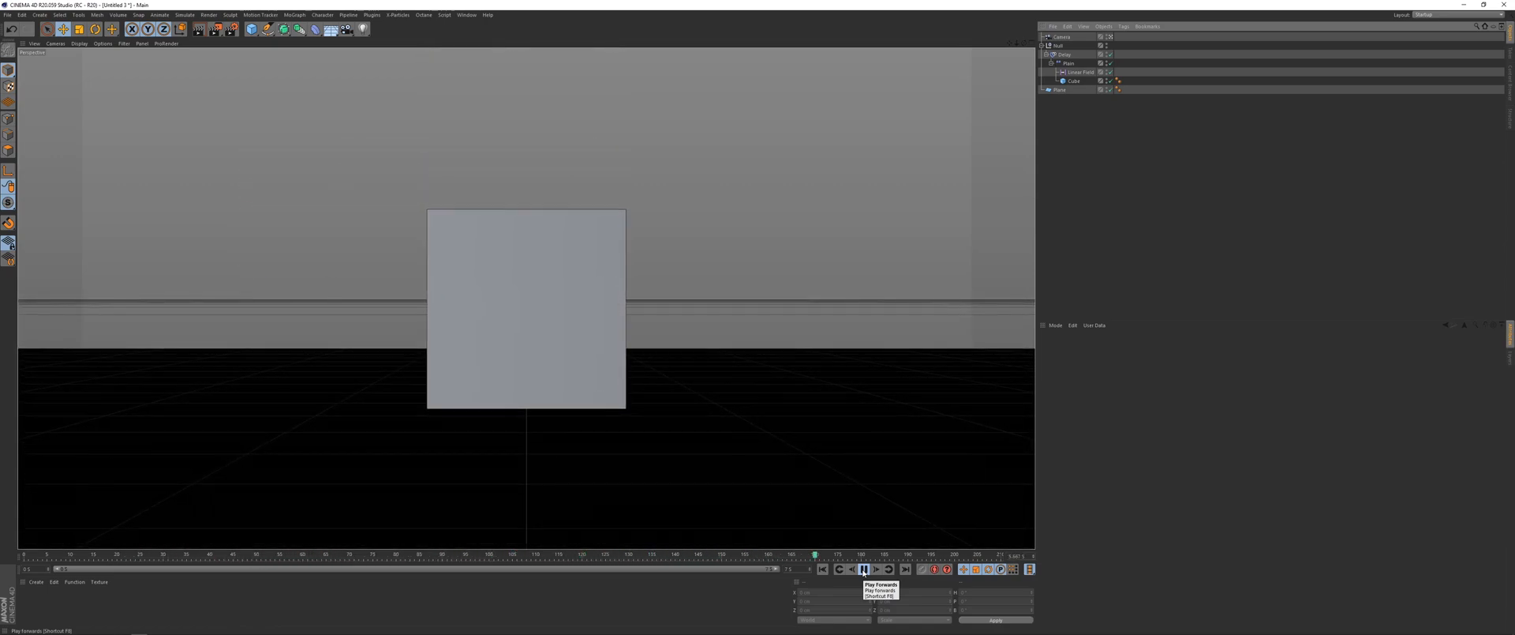
{"action": "left_click", "coordinate": [862, 569]}
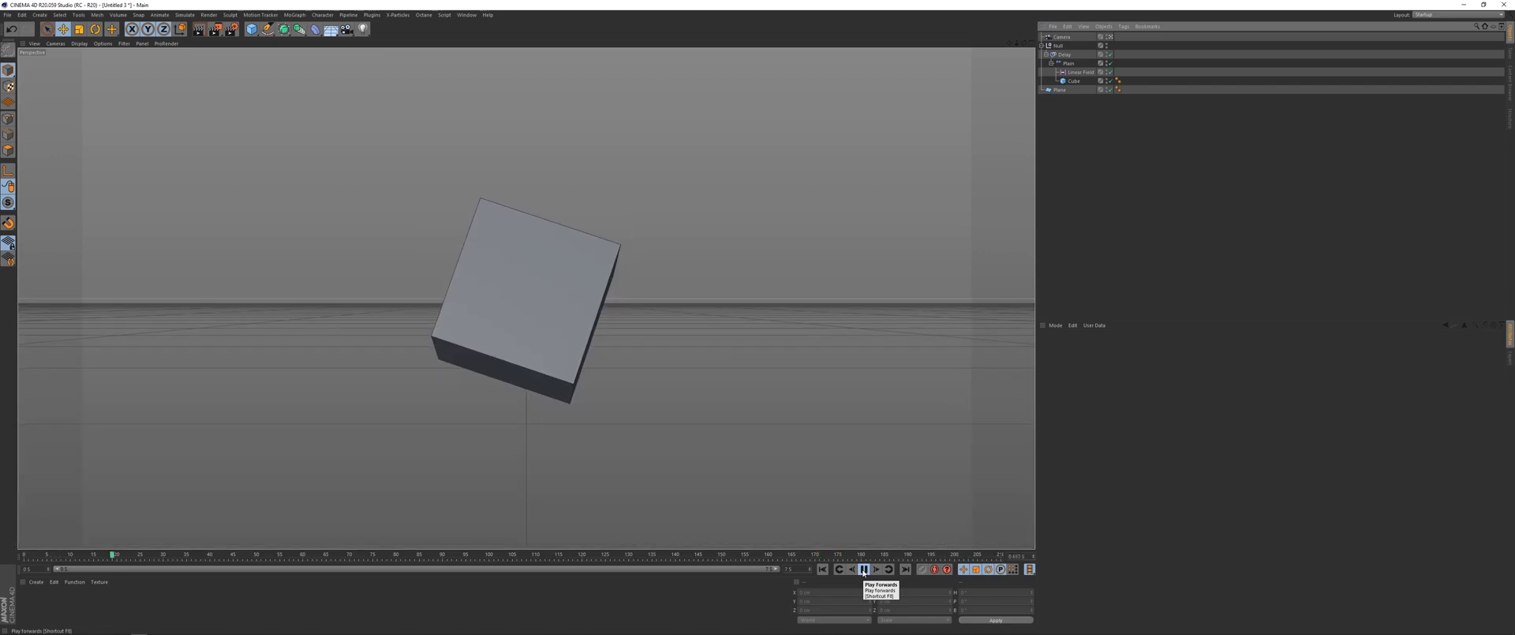
{"action": "left_click", "coordinate": [862, 569]}
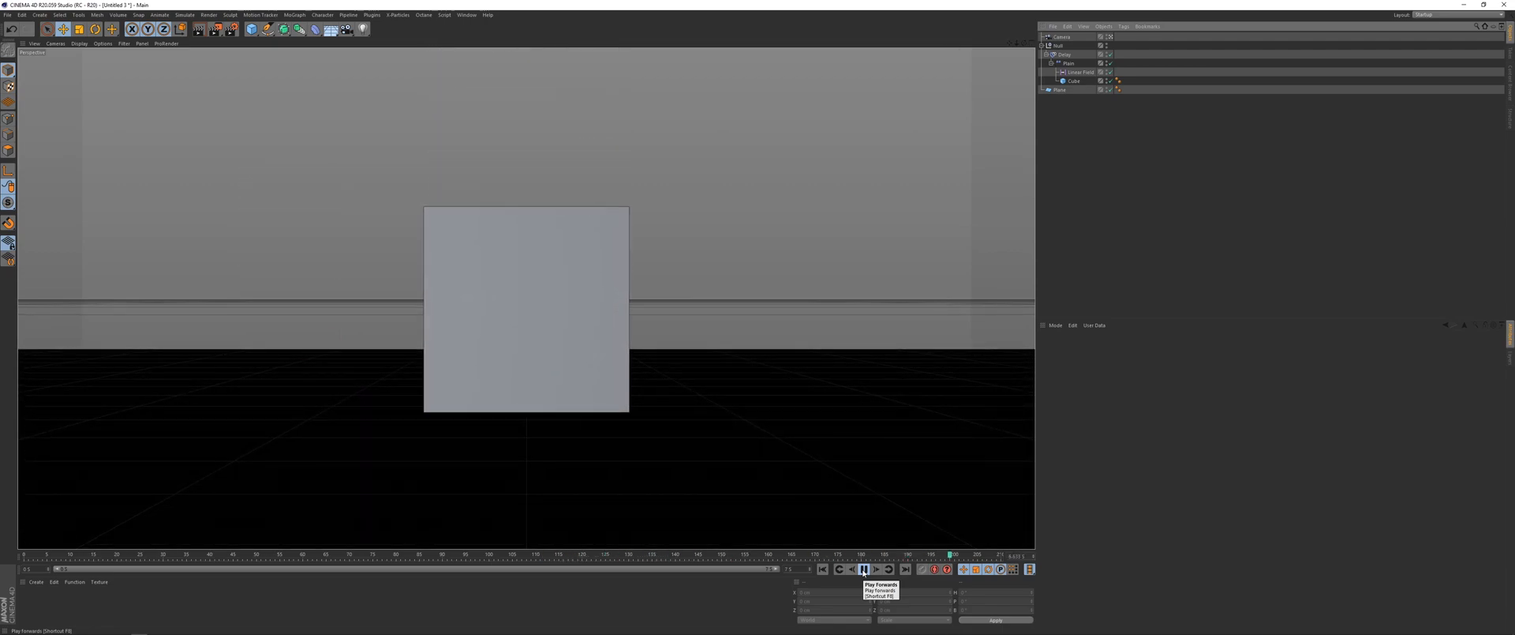
{"action": "left_click", "coordinate": [863, 569]}
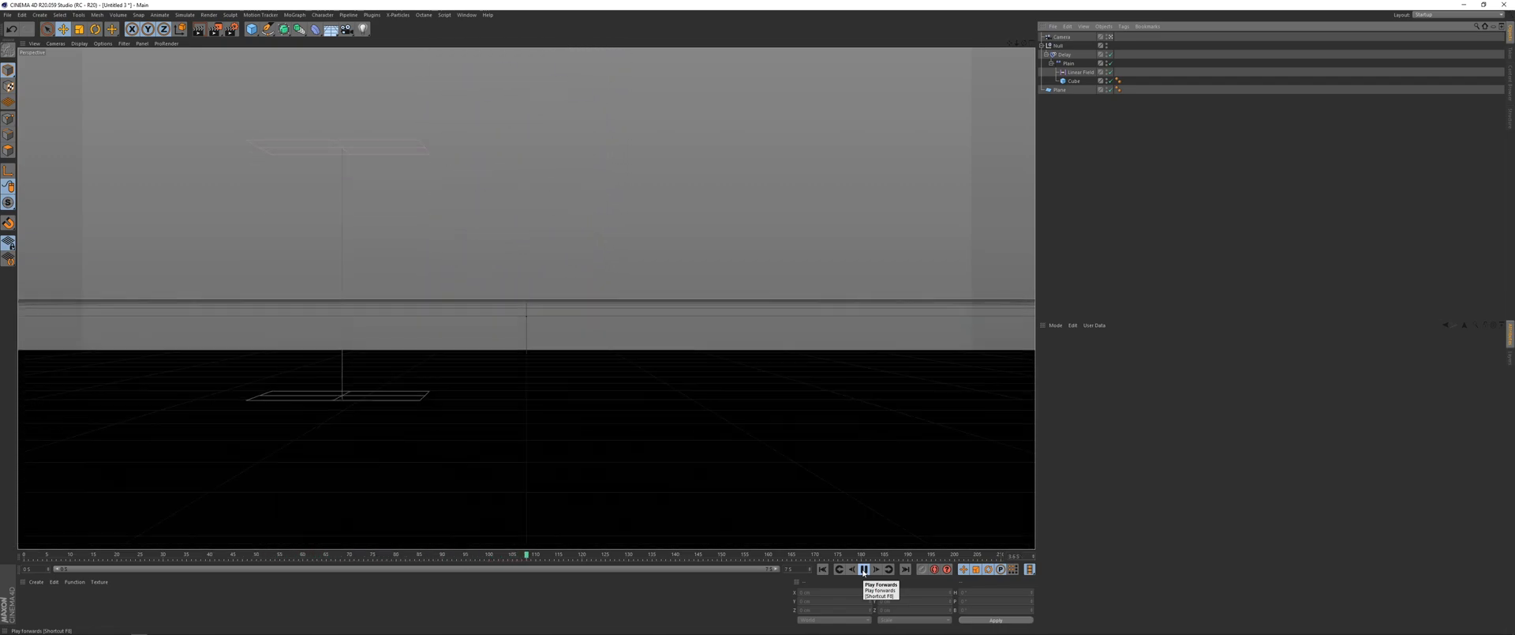
{"action": "left_click", "coordinate": [863, 569]}
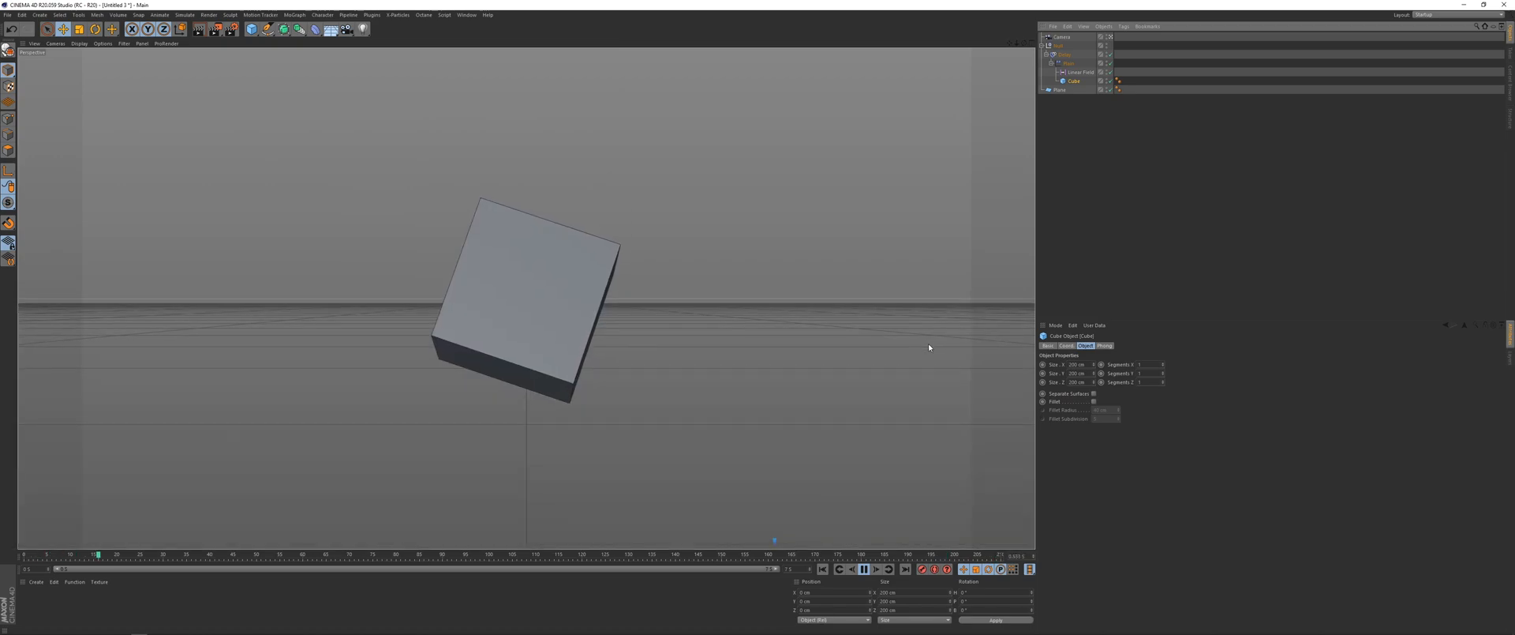
{"action": "left_click", "coordinate": [861, 569]}
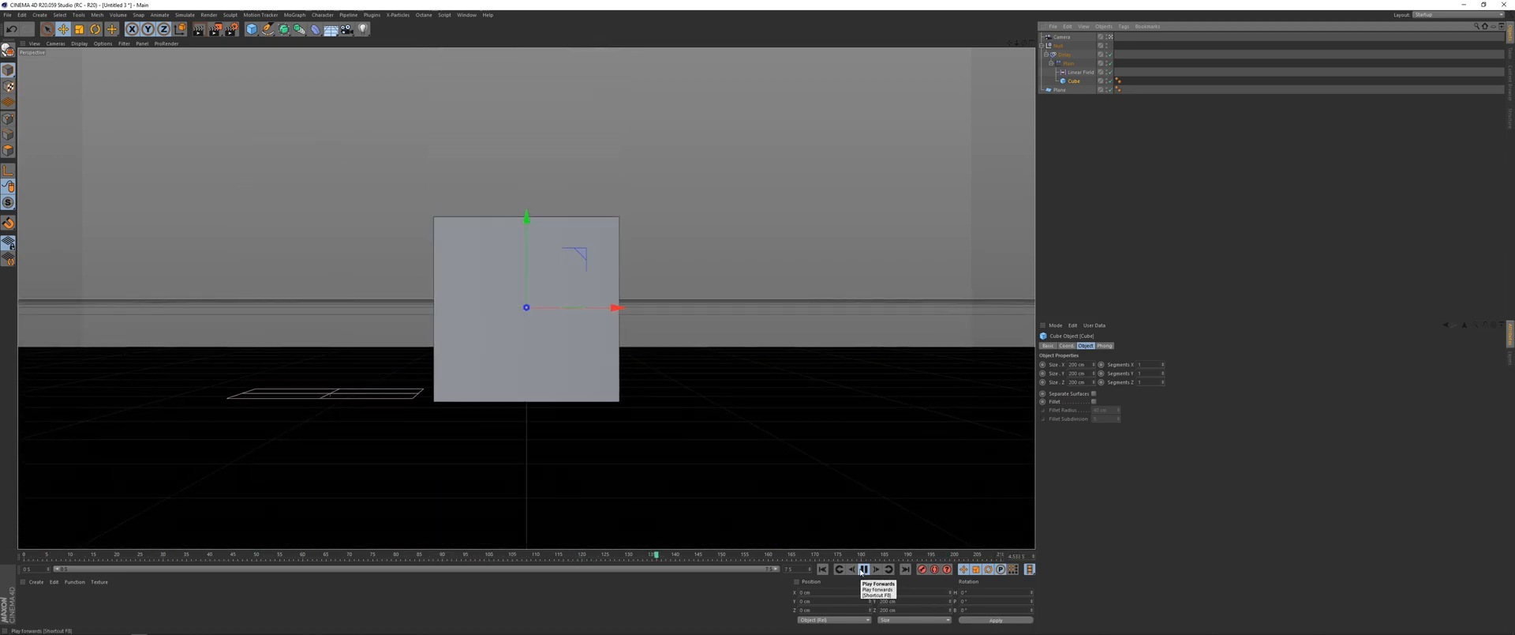
{"action": "left_click", "coordinate": [860, 568]}
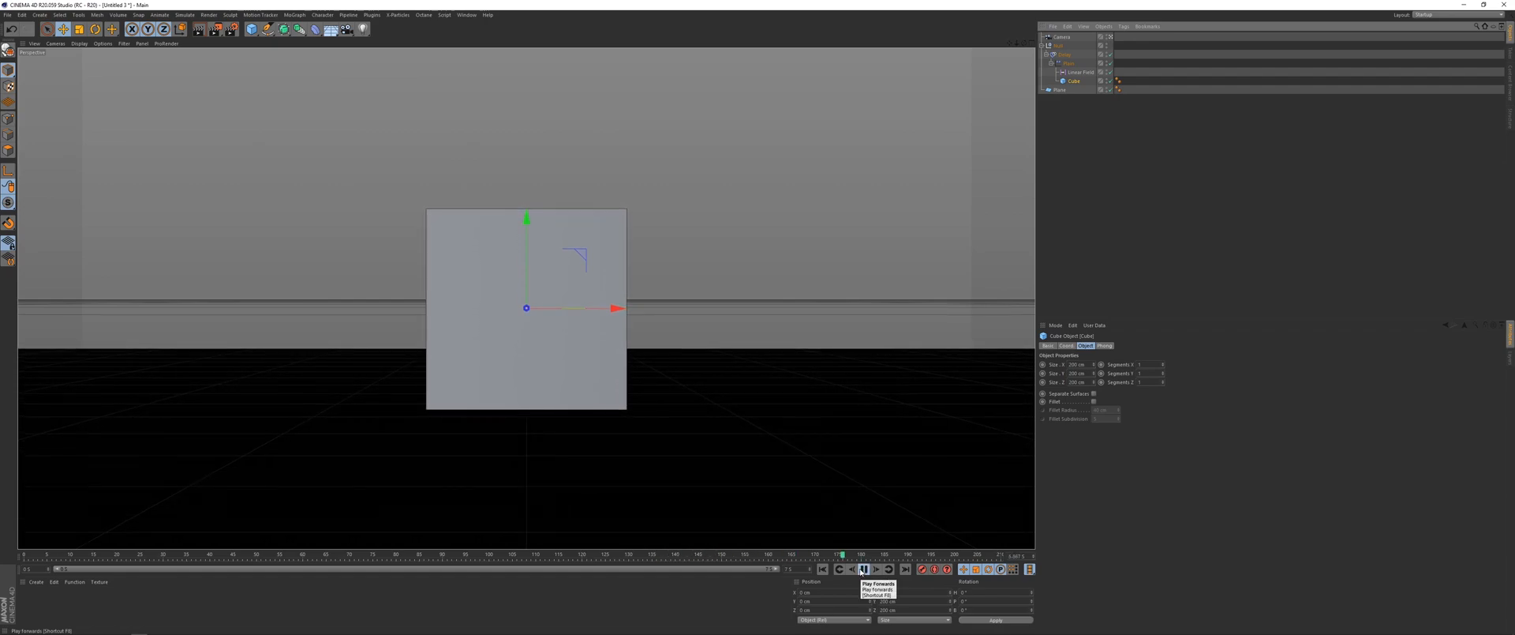